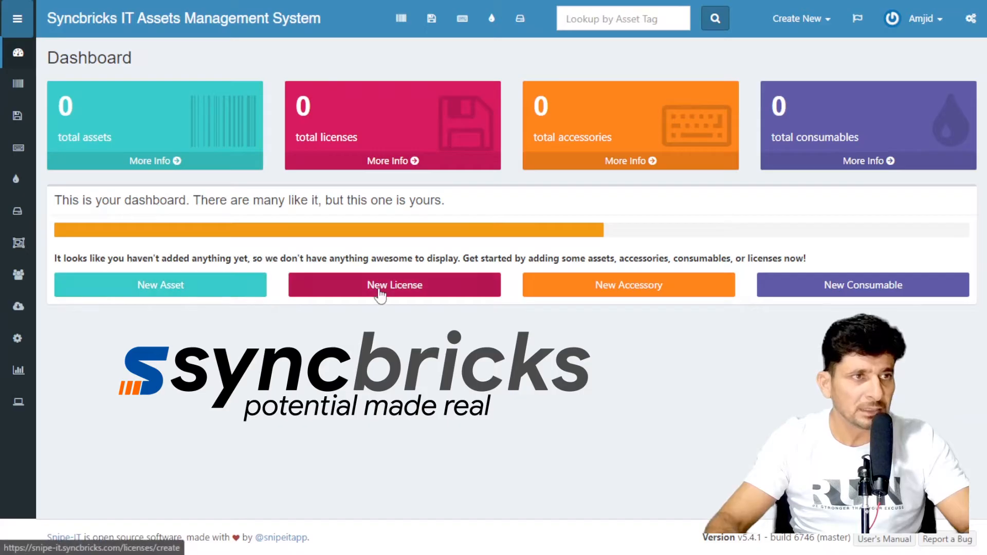
mouse_move(863, 284)
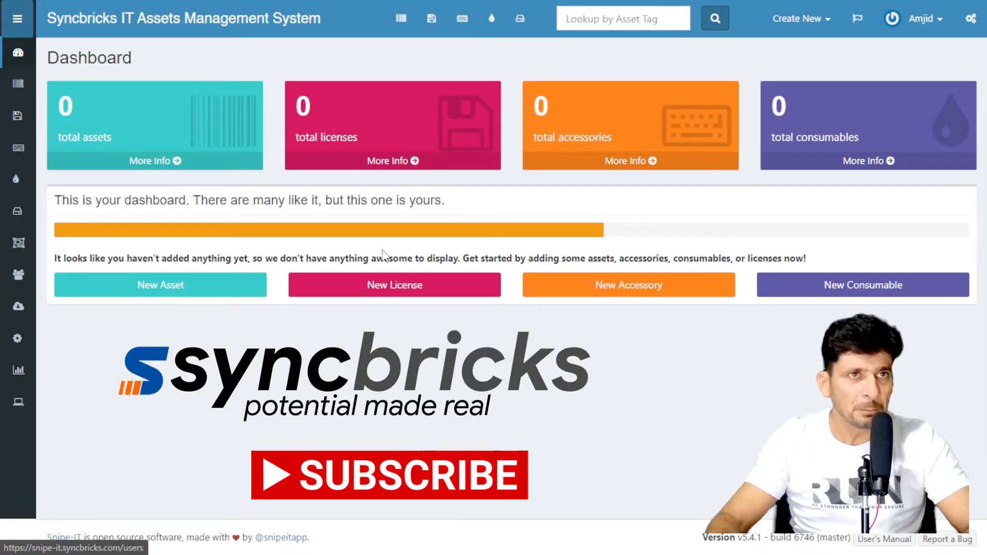
mouse_move(804, 178)
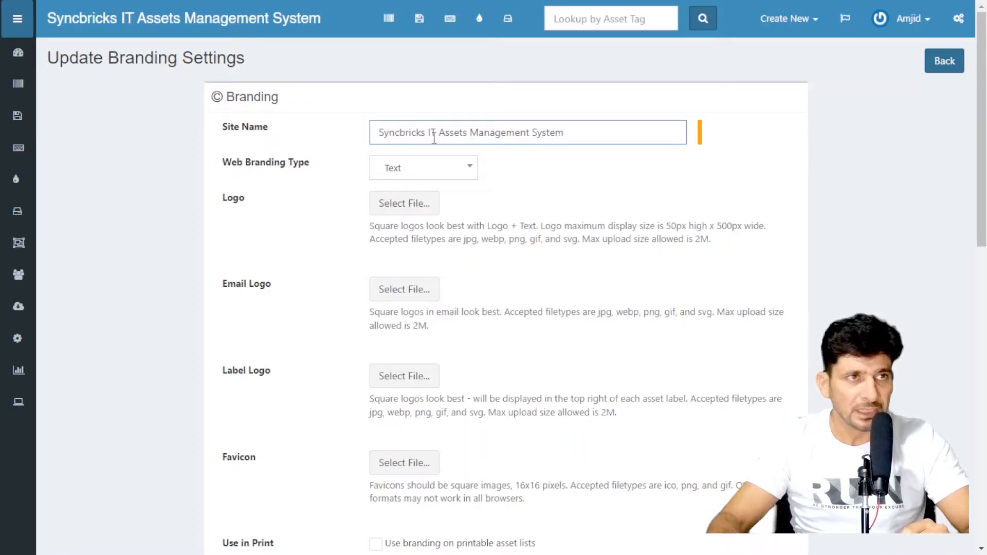
Save the Syncbricks IT Assets logo branding and move on to the general settings page
scroll("down", 3)
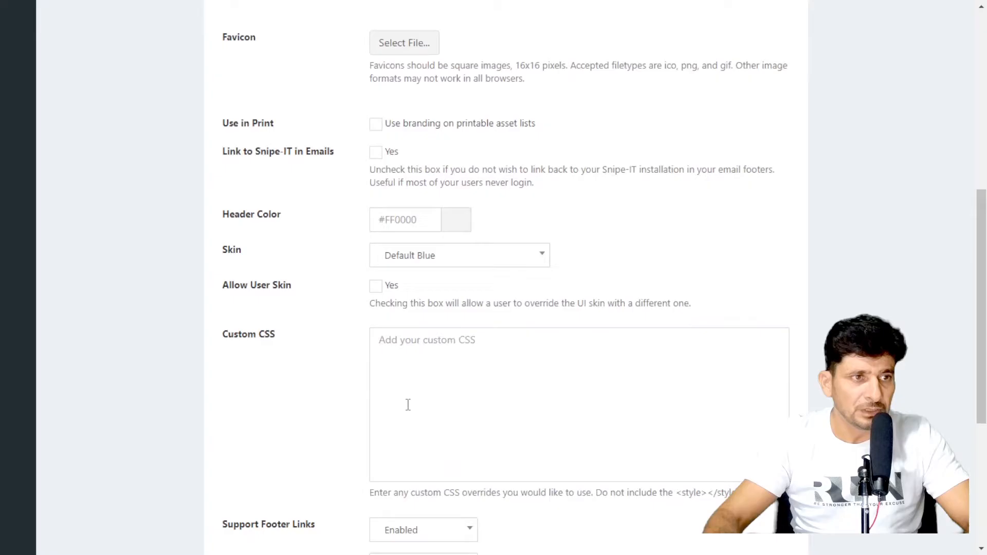
left_click(456, 219)
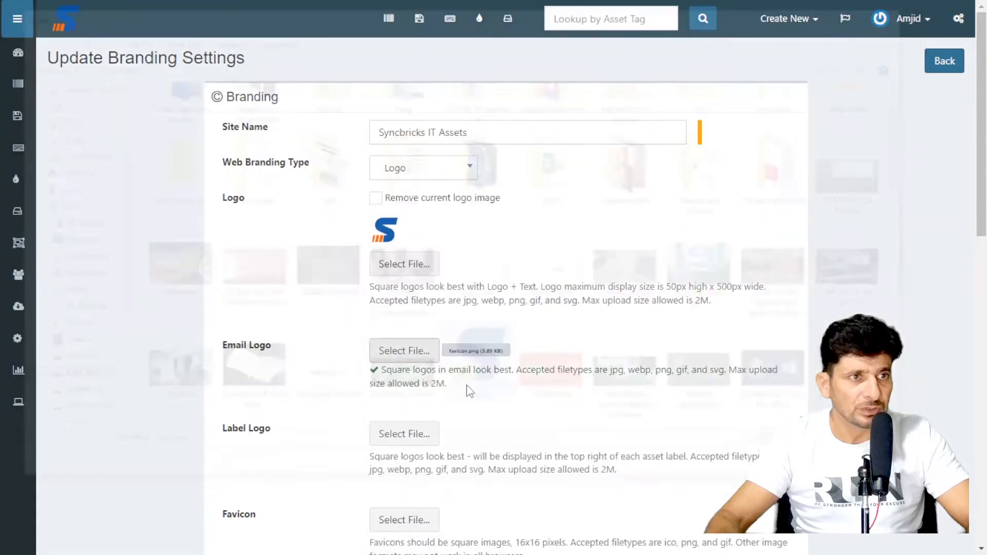
scroll("down", 3)
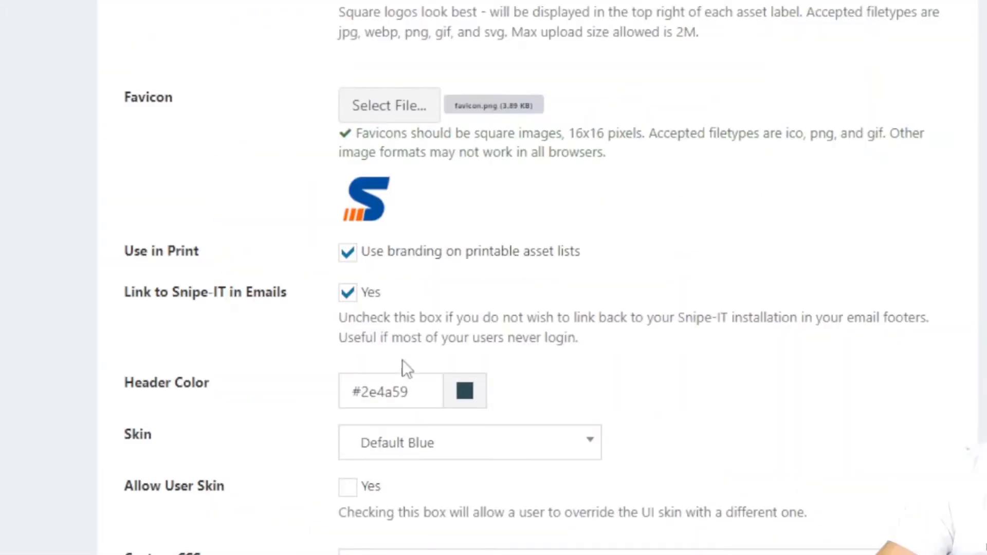
scroll("down", 3)
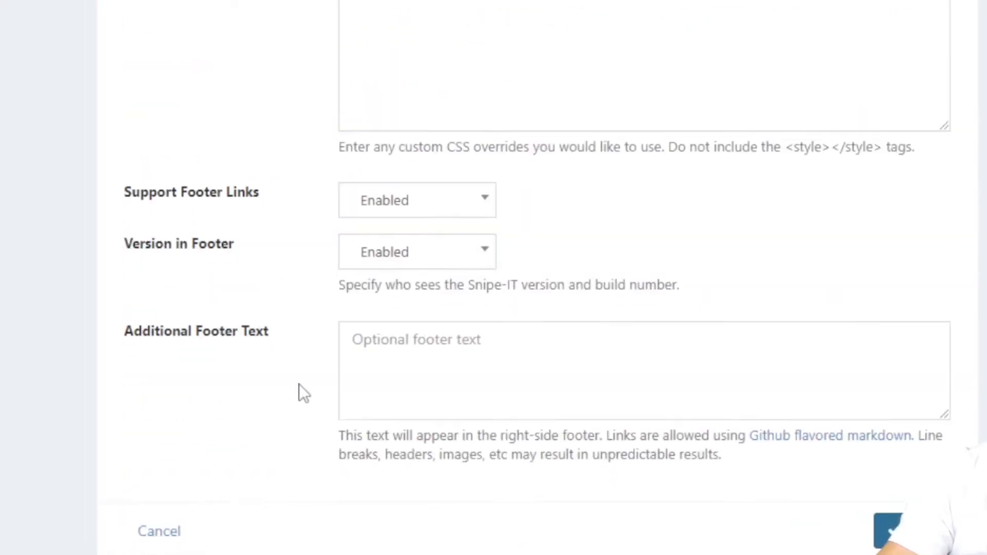
scroll("up", 3)
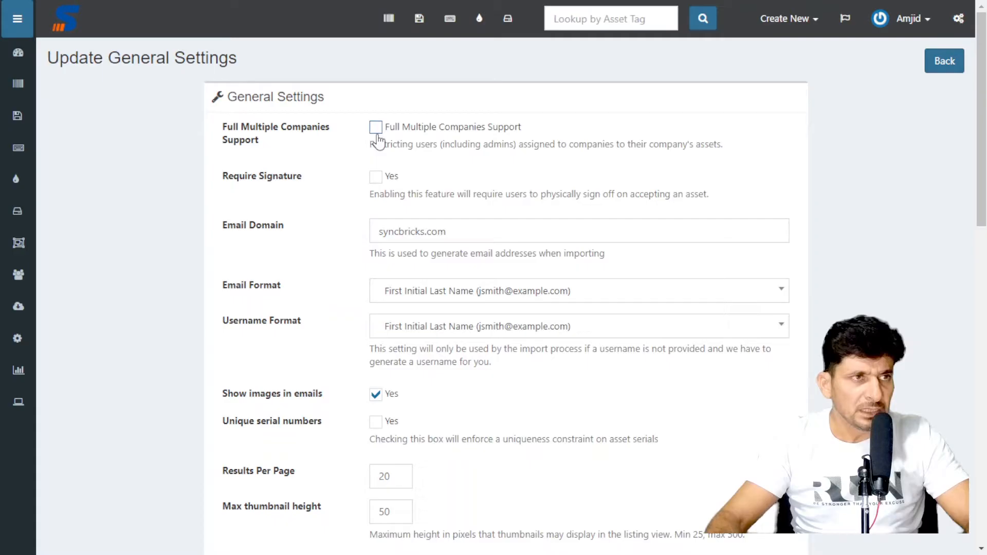
Enable Full Multiple Companies Support, enter login note 'Welcome to Syncbricks IT Assts' and send a test mail
left_click(376, 127)
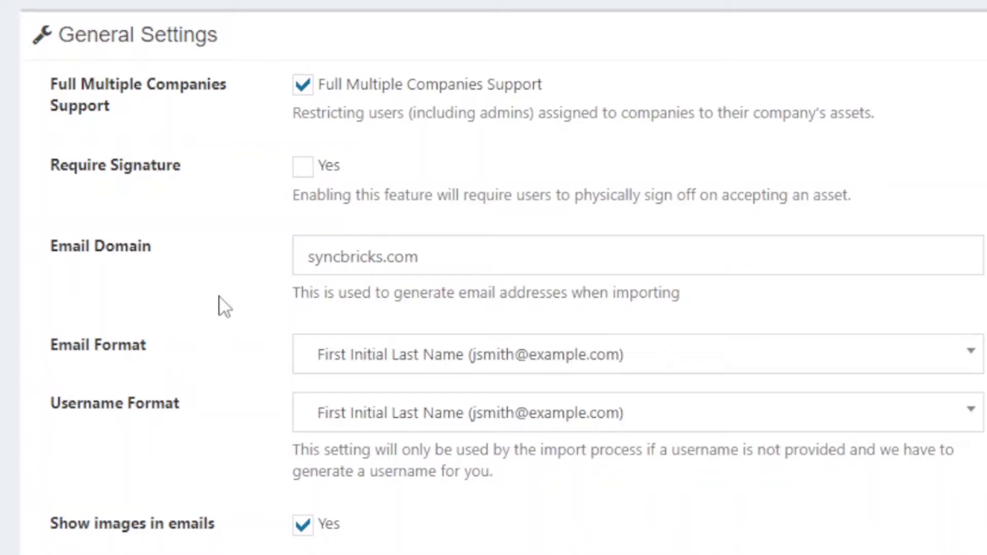
mouse_move(254, 254)
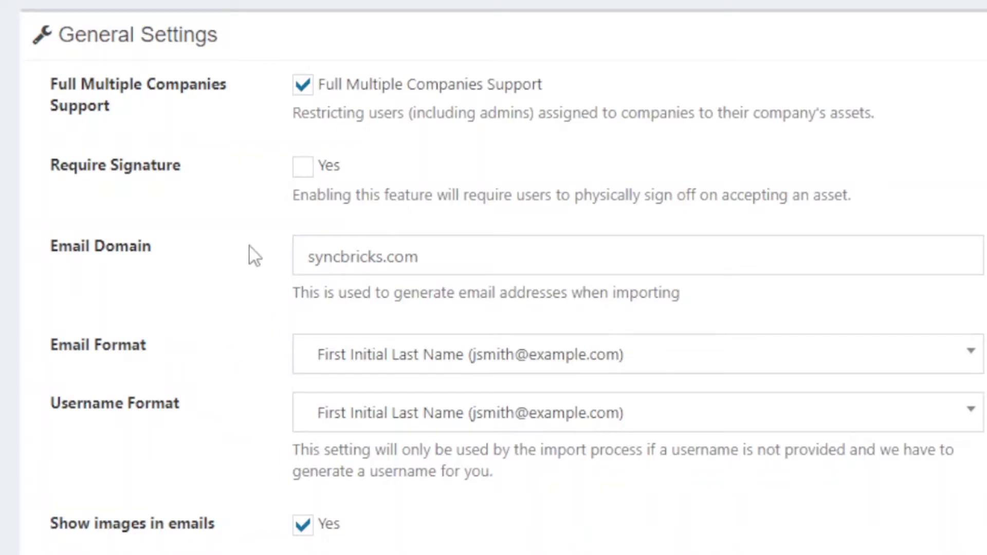
scroll("down", 3)
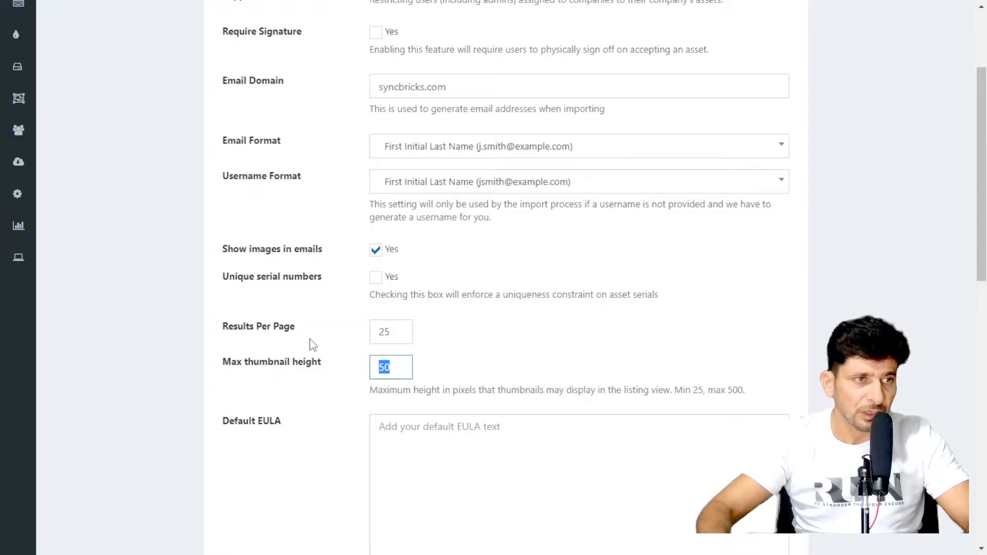
scroll("down", 3)
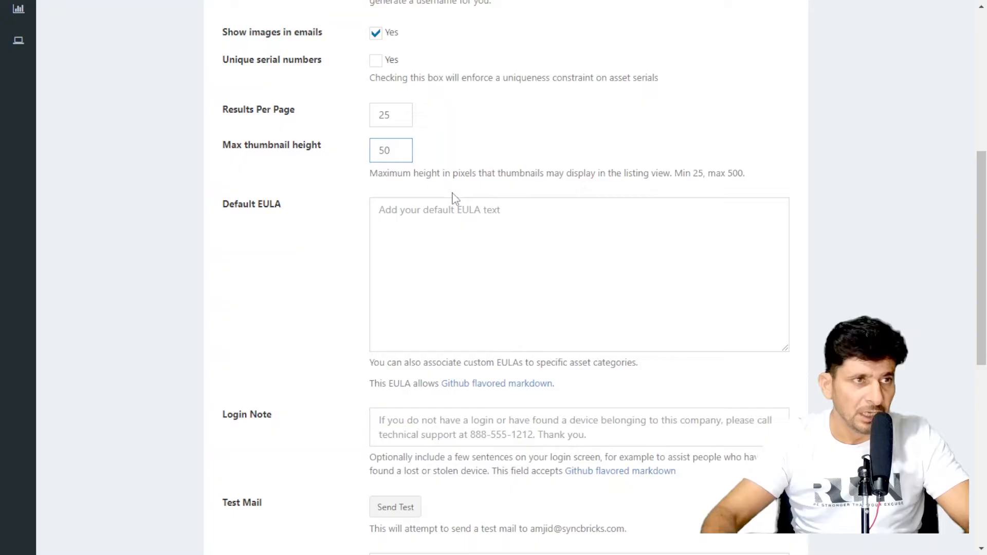
type("Welcome to Syncbricks IT Assts")
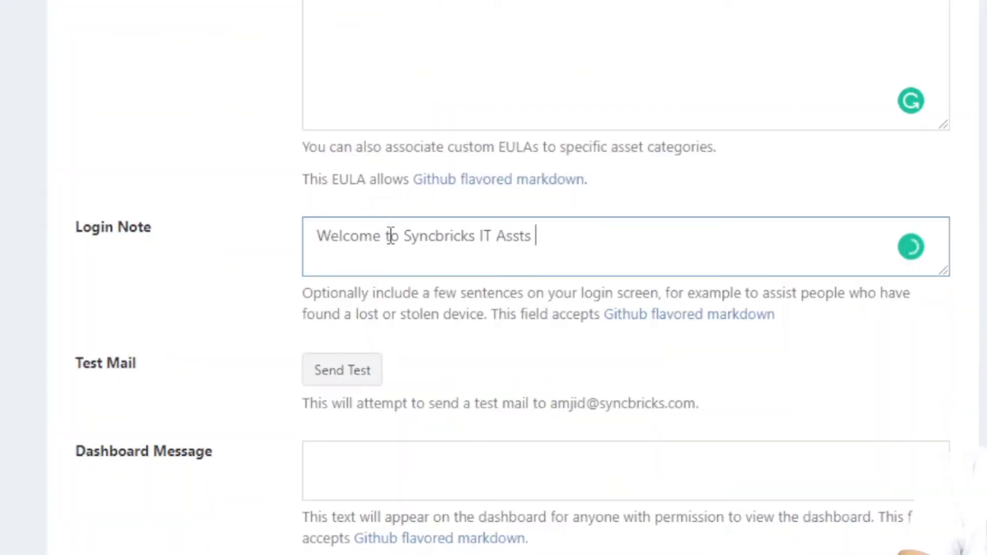
left_click(343, 369)
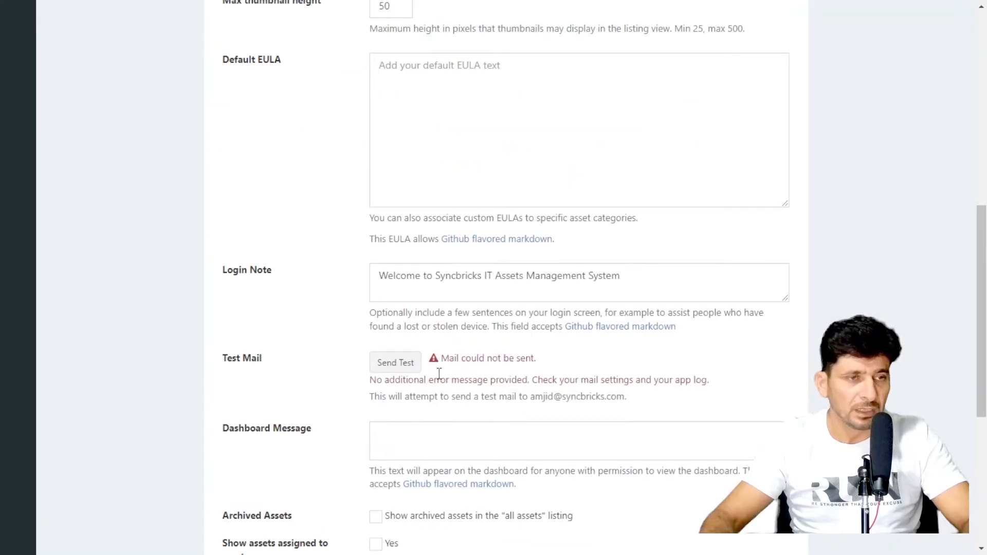
scroll("down", 3)
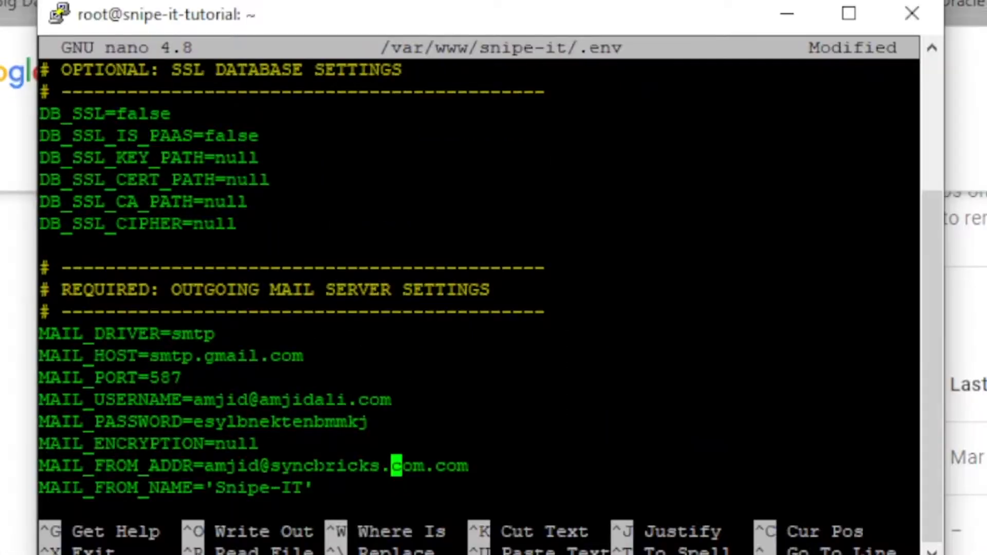
Save the edited MAIL_ settings in /var/www/snipe-it/.env and exit nano
key("ctrl+x")
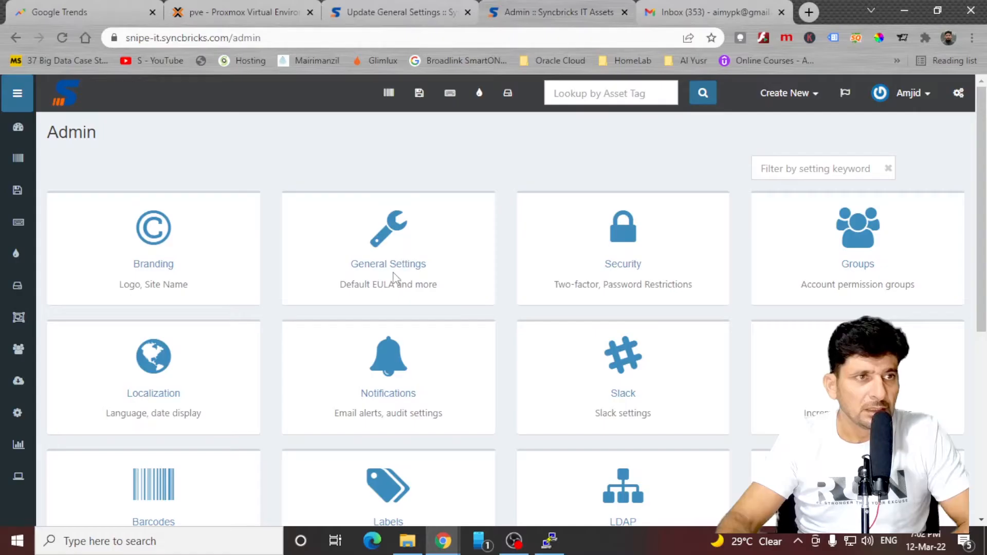
Review General Settings, then view the Enable Two Factor choices in Security settings
left_click(388, 264)
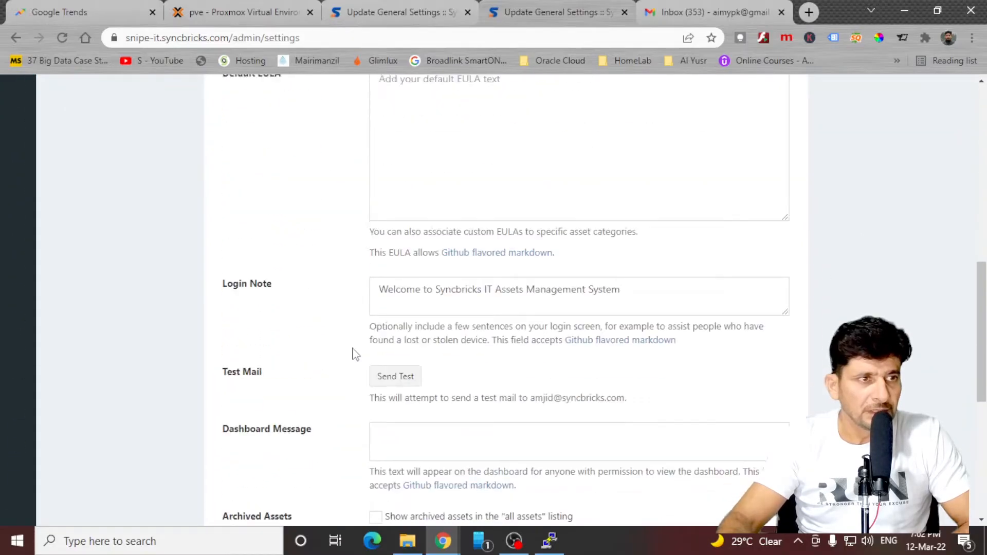
scroll("down", 3)
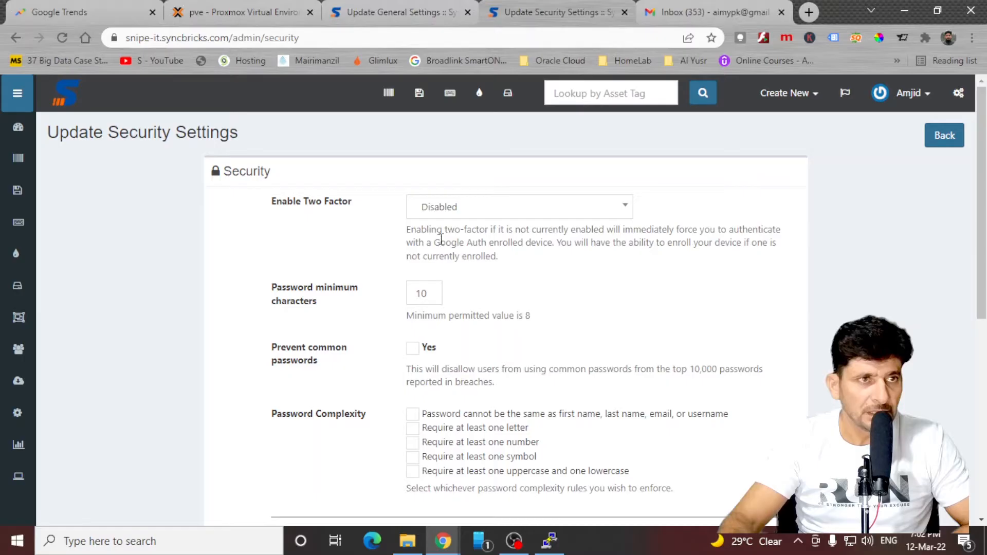
left_click(519, 207)
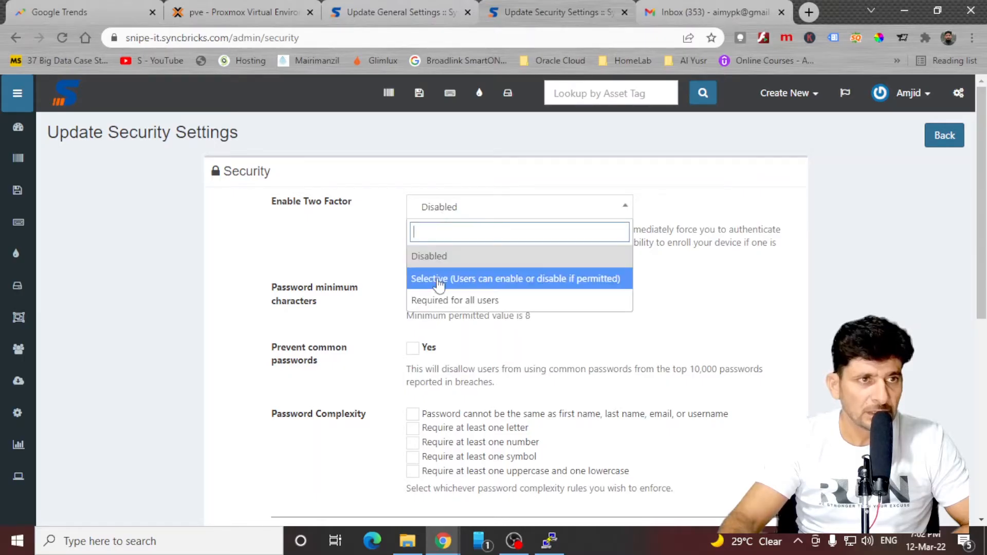
mouse_move(431, 287)
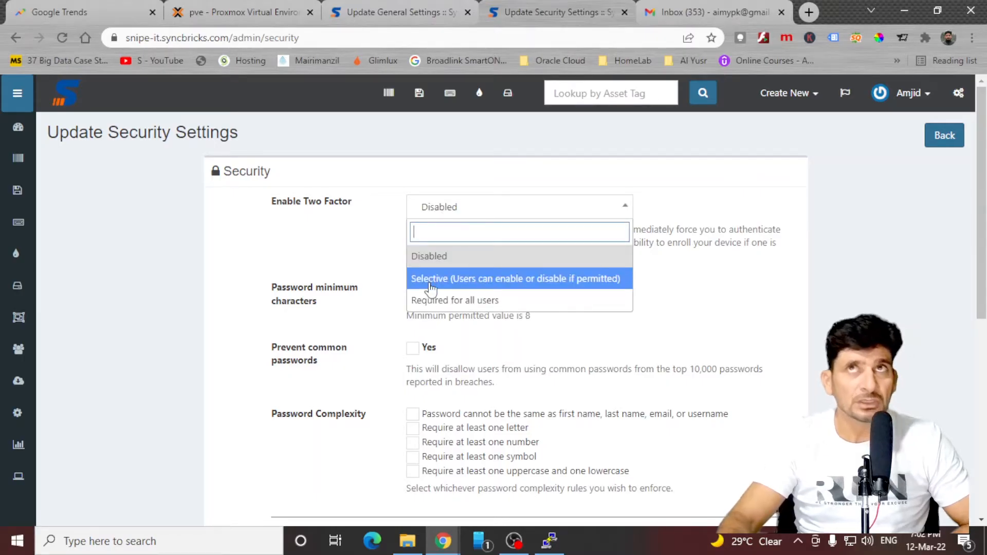
mouse_move(448, 272)
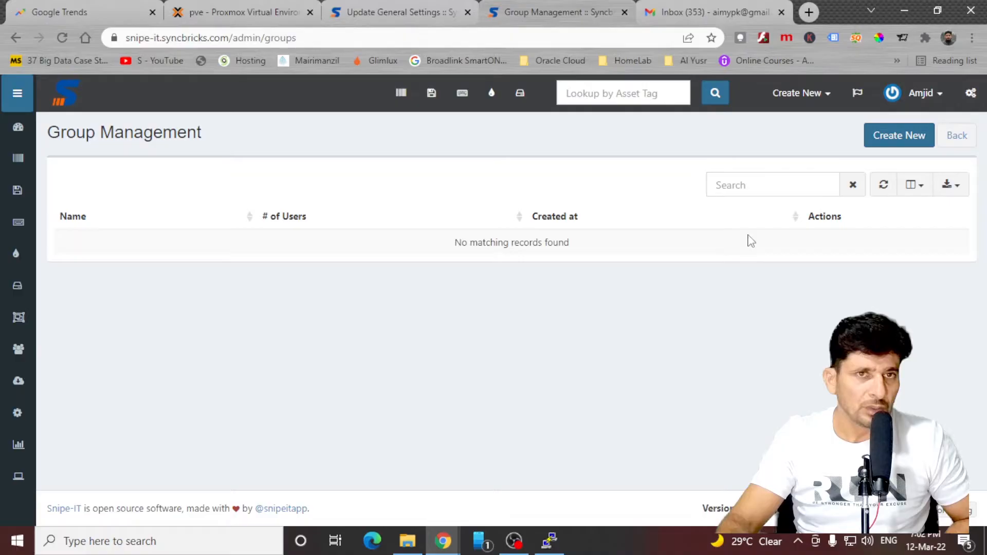
Start a new group named 'Asset Ma', scroll its permission grants, and return to Admin
left_click(899, 136)
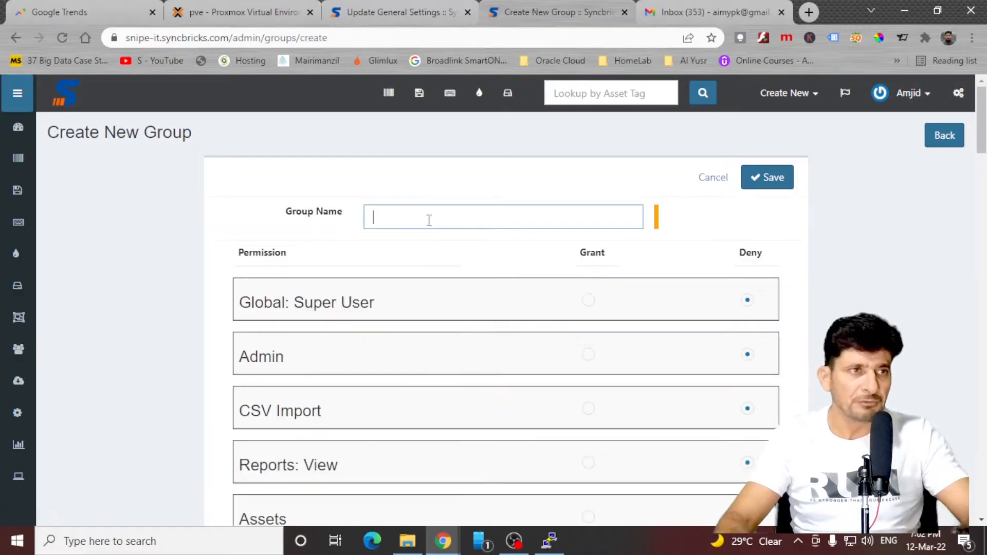
type("Asst M")
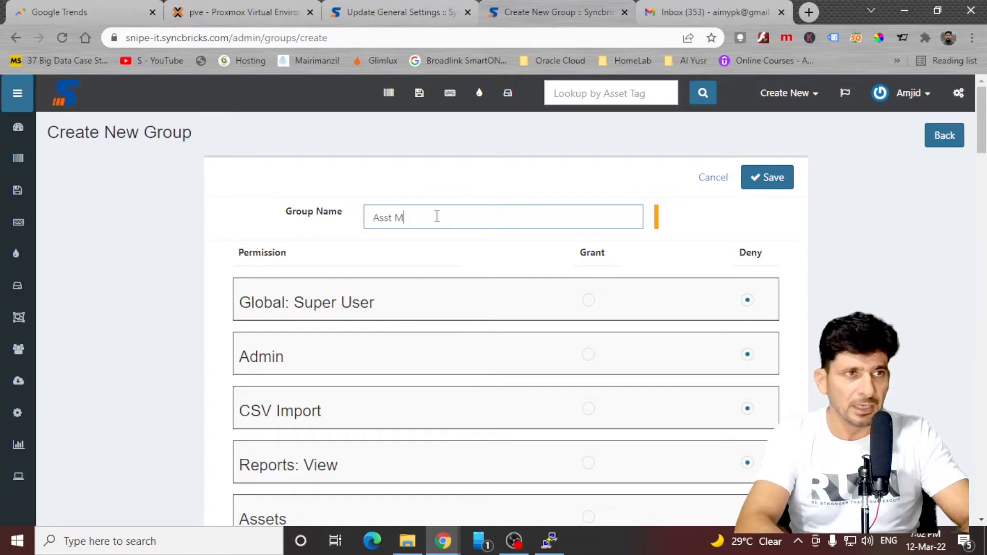
type("Asset Ma")
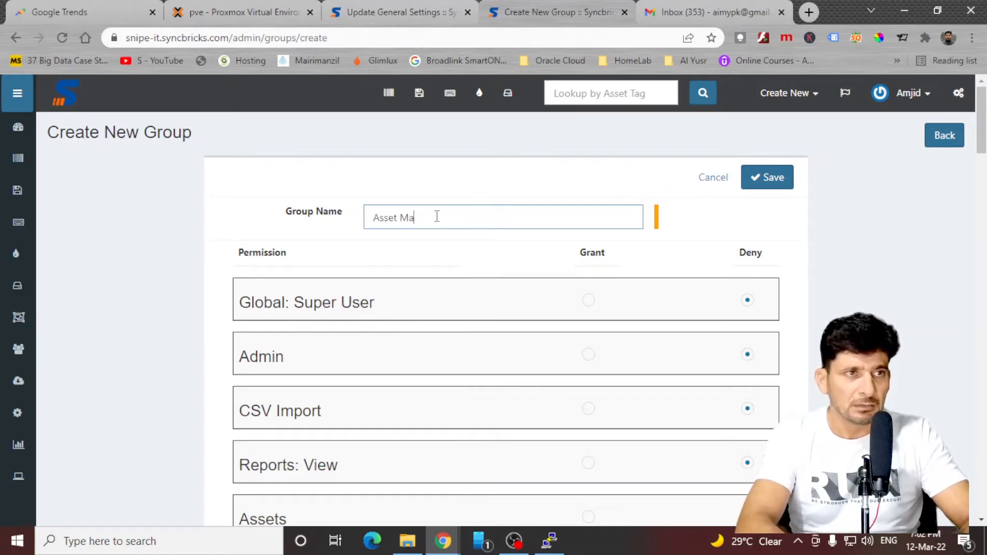
scroll("down", 3)
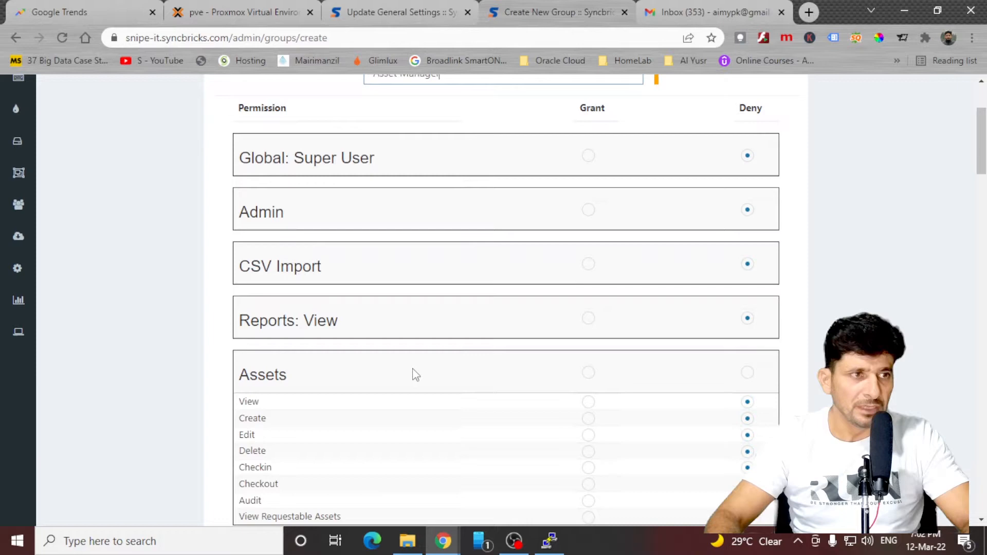
scroll("down", 3)
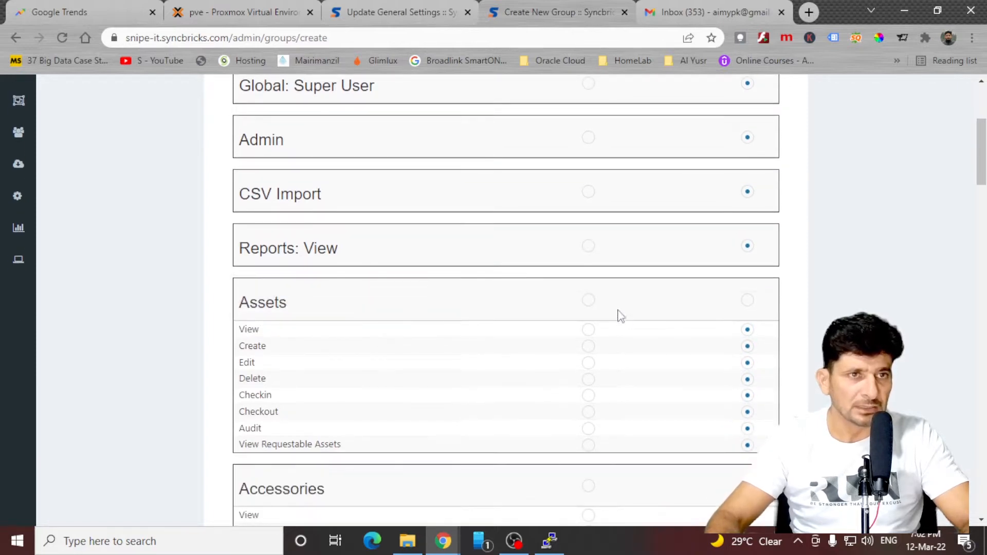
left_click(587, 300)
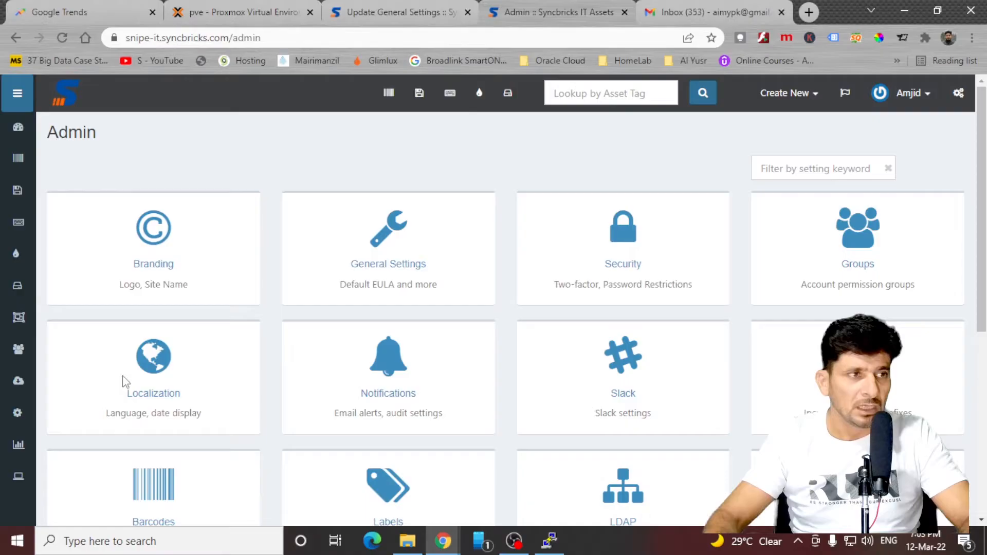
left_click(153, 372)
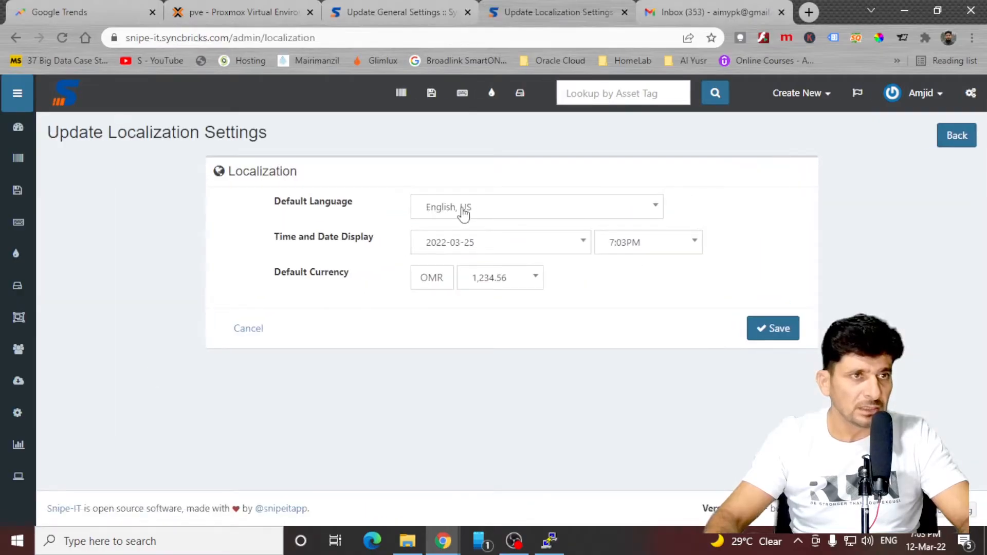
left_click(772, 328)
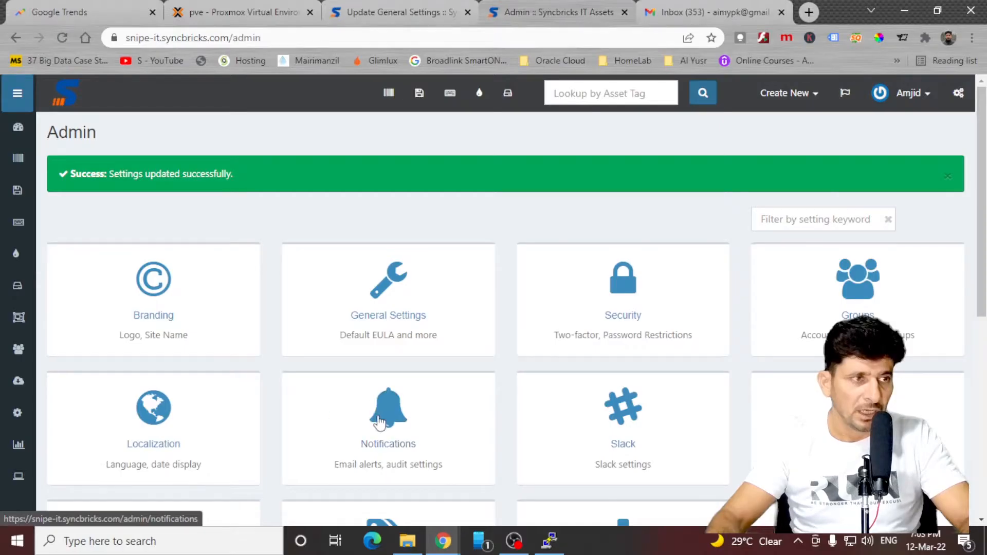
left_click(387, 428)
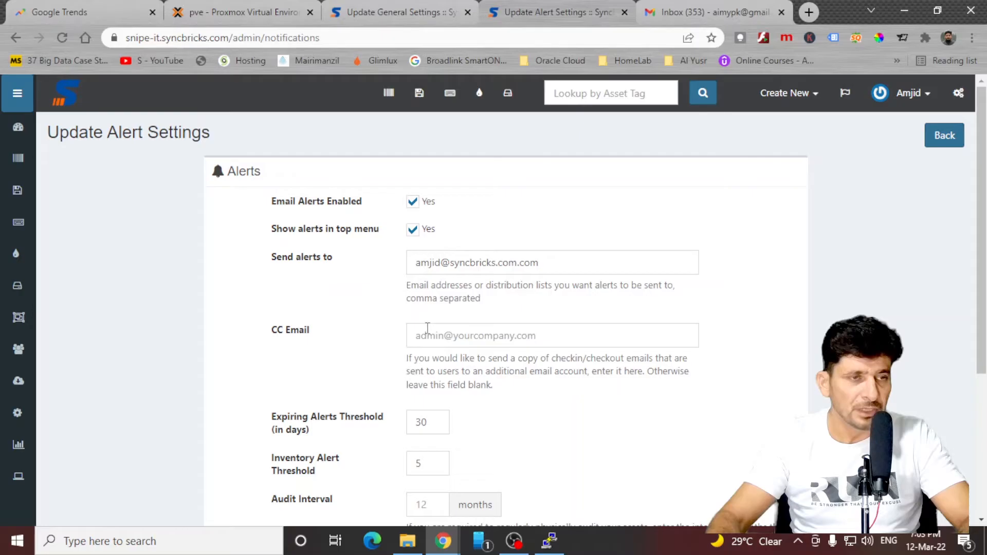
left_click(553, 335)
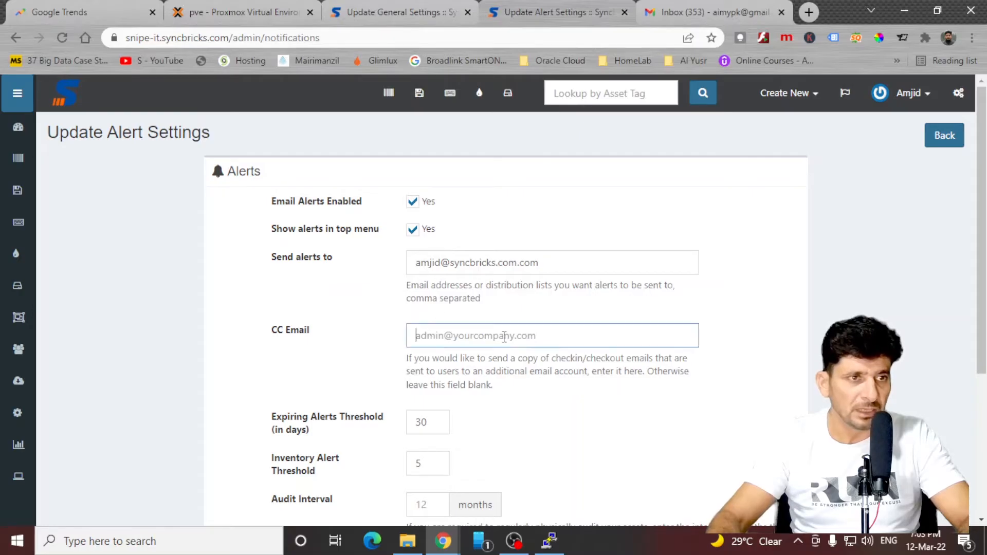
scroll("down", 3)
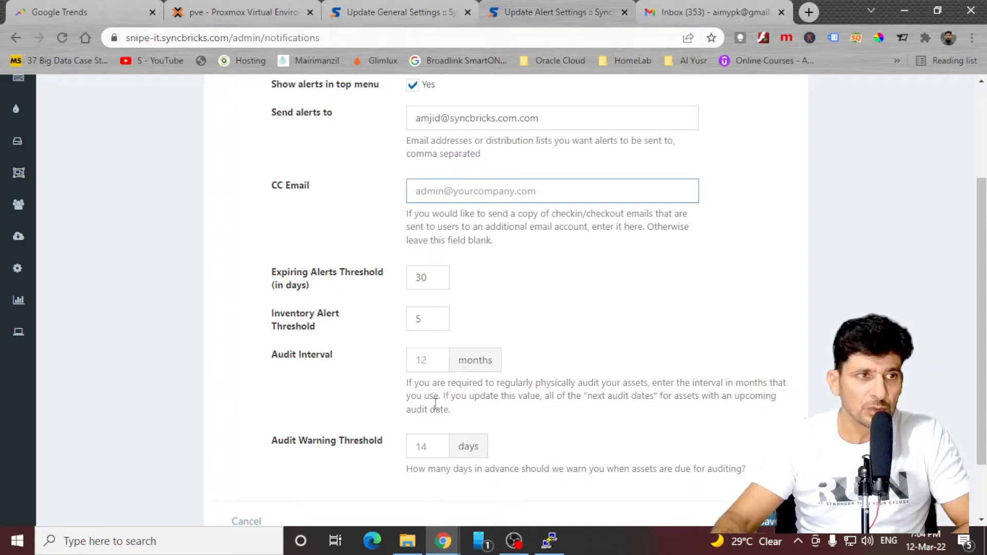
mouse_move(469, 374)
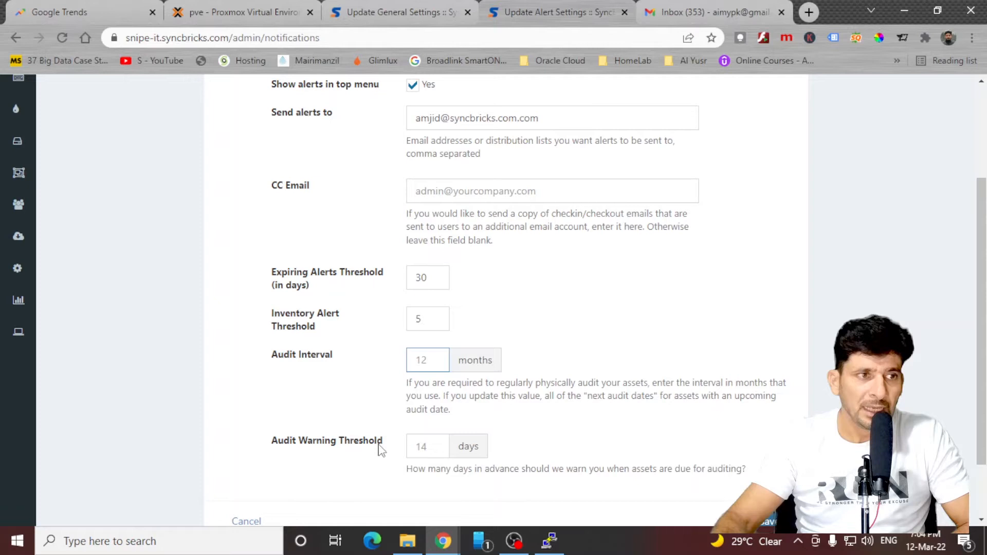
left_click(427, 360)
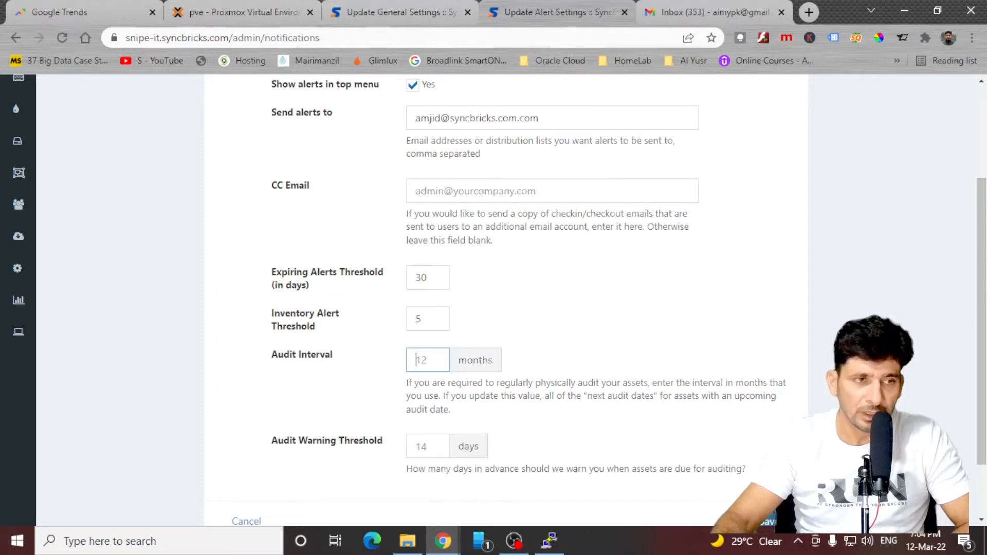
scroll("up", 3)
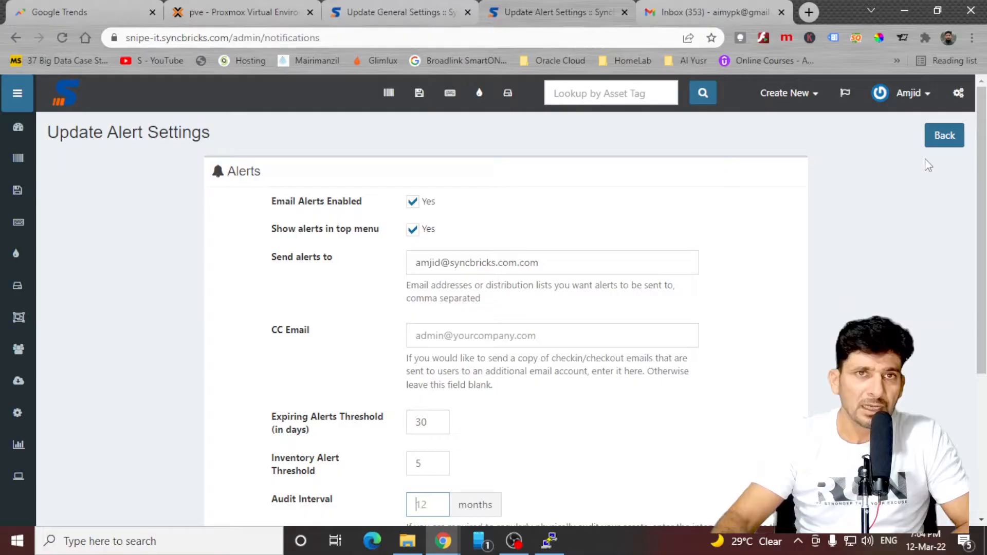
Return to the admin overview, review Asset Tags settings, then move to Barcodes
left_click(945, 135)
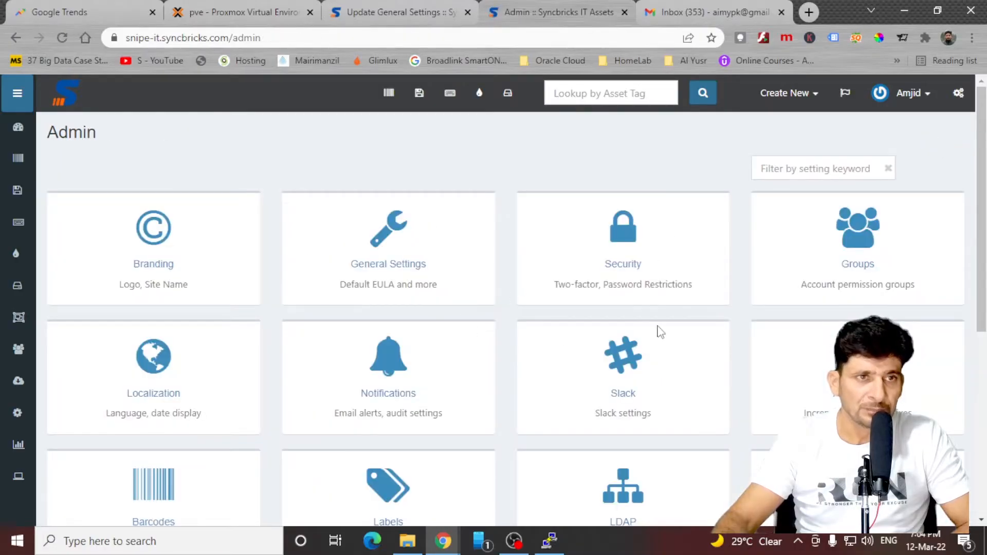
mouse_move(623, 372)
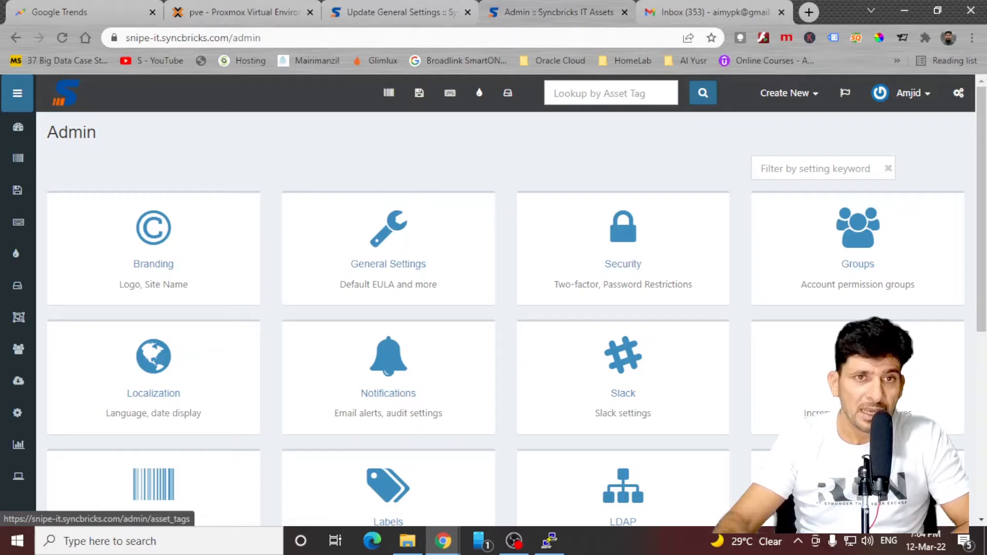
left_click(154, 484)
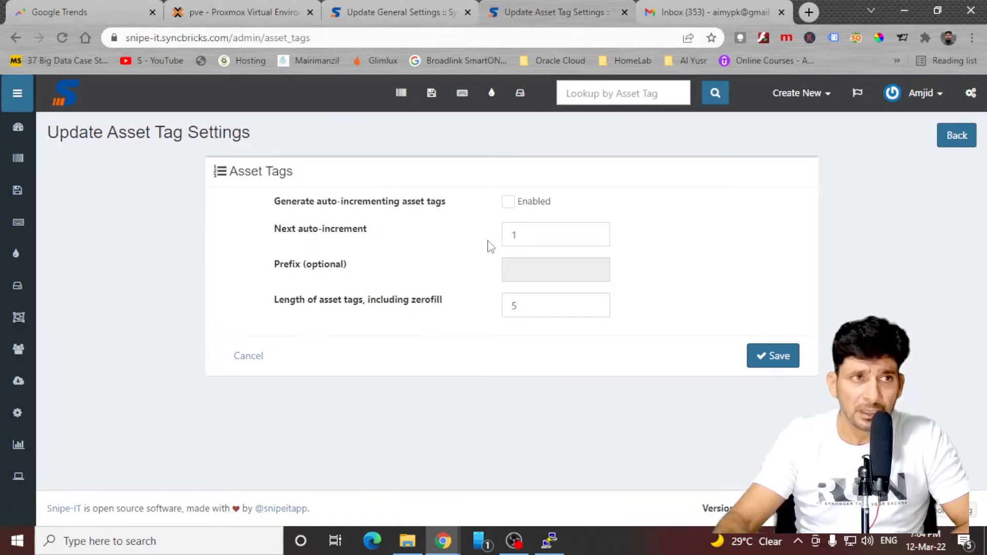
mouse_move(513, 219)
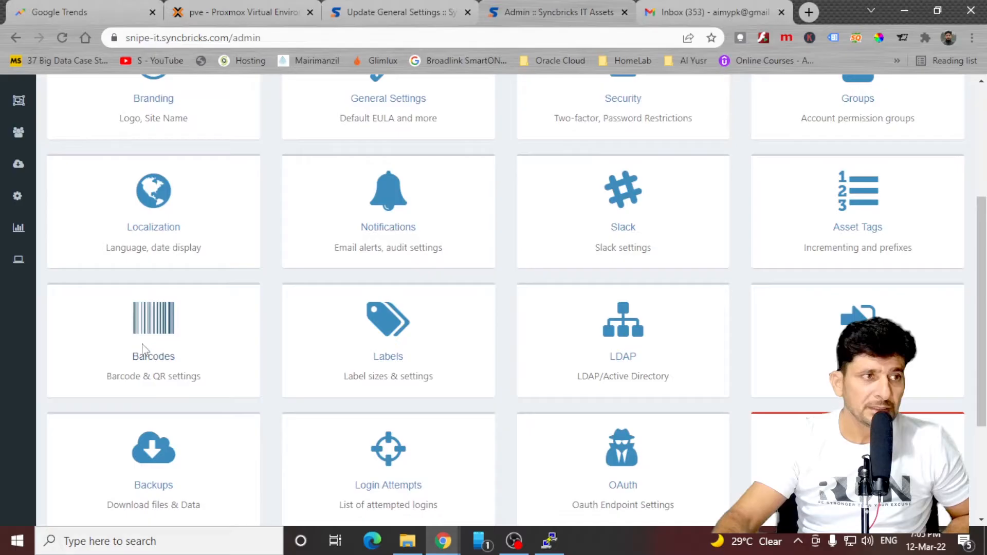
left_click(154, 341)
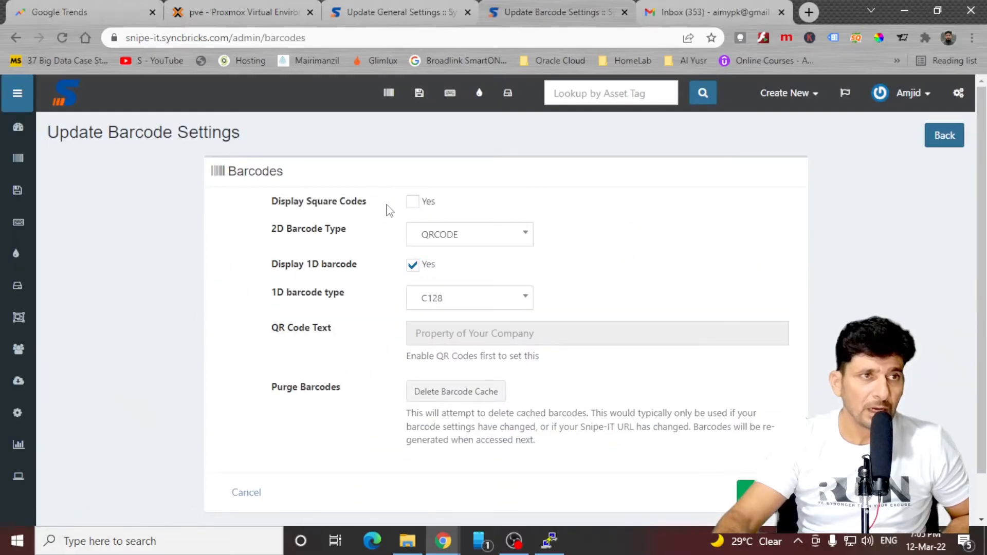
Toggle Display Square Codes on and back off, then save the barcode settings
left_click(412, 202)
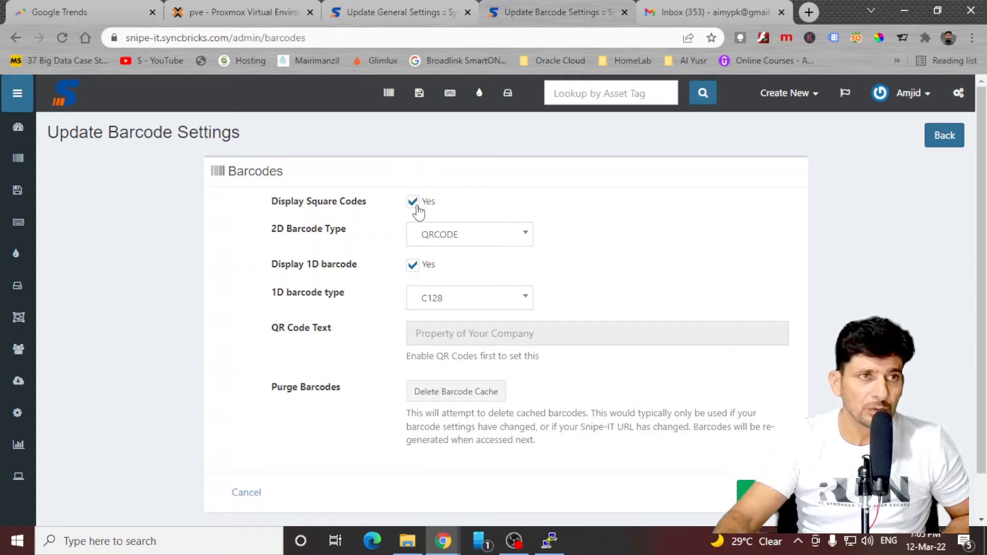
left_click(413, 200)
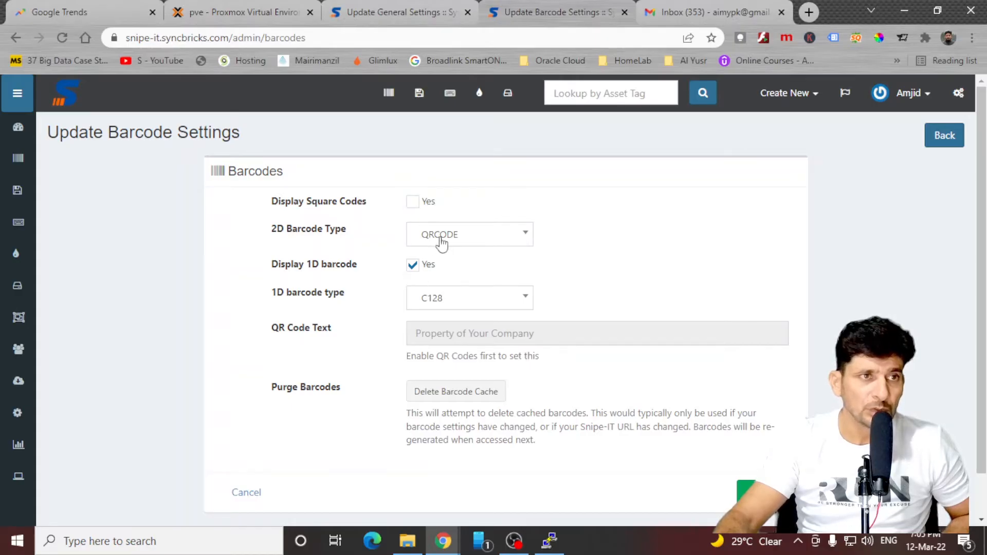
left_click(469, 234)
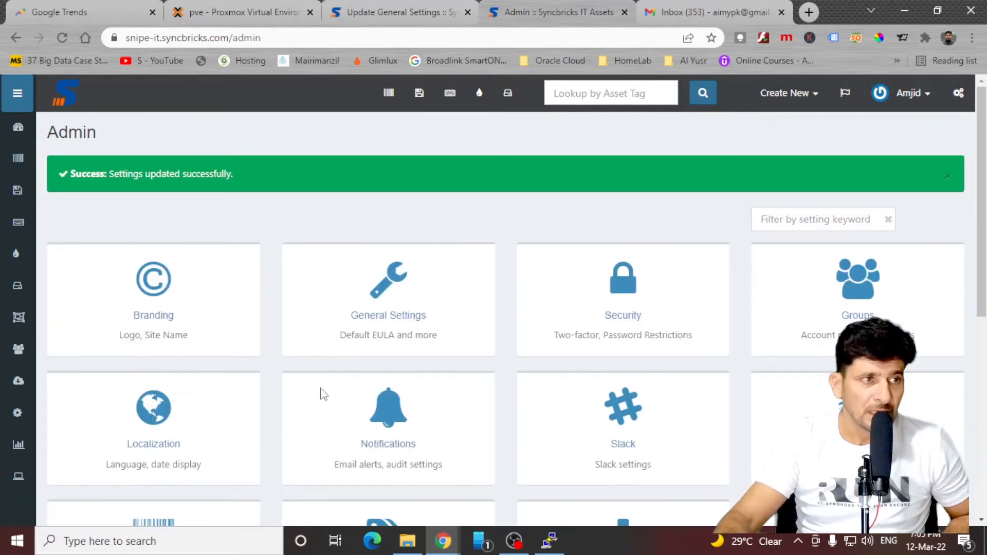
Review the Update Label Settings: 30 labels per page, 9 pt font and visible fields
scroll("down", 3)
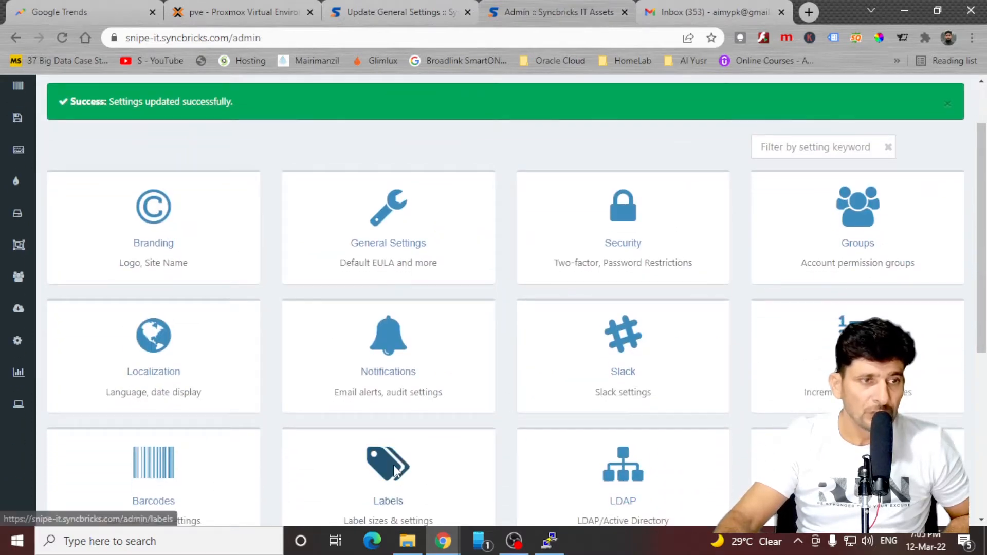
left_click(388, 479)
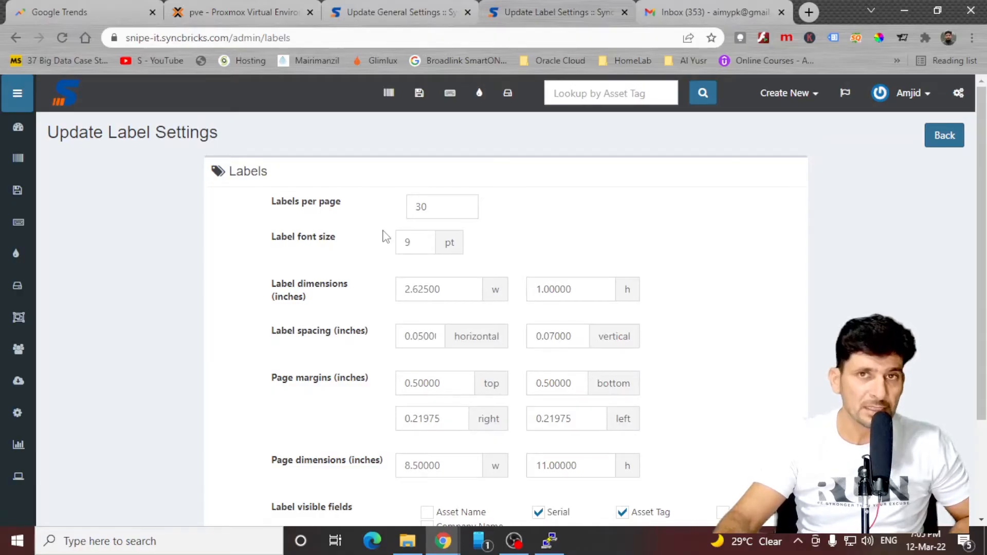
mouse_move(389, 256)
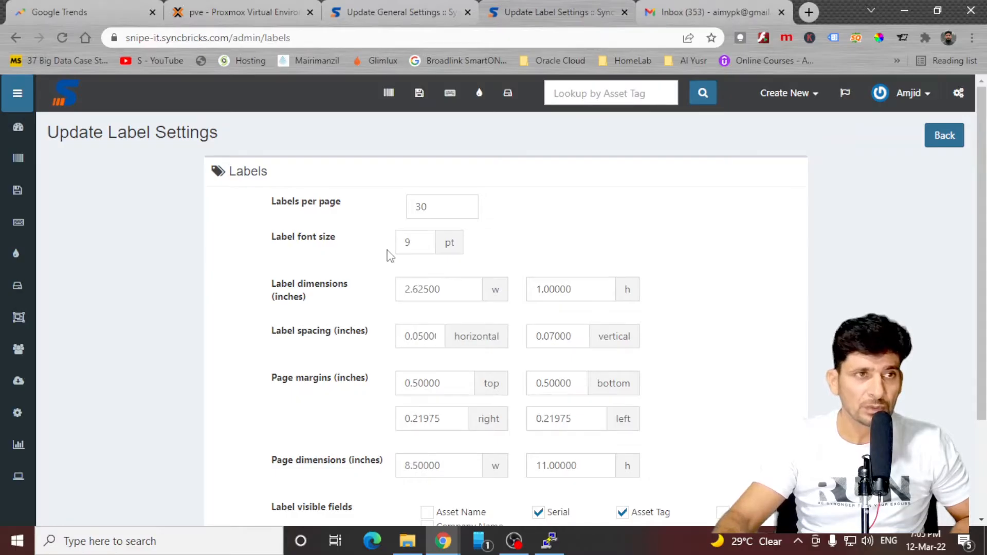
scroll("down", 3)
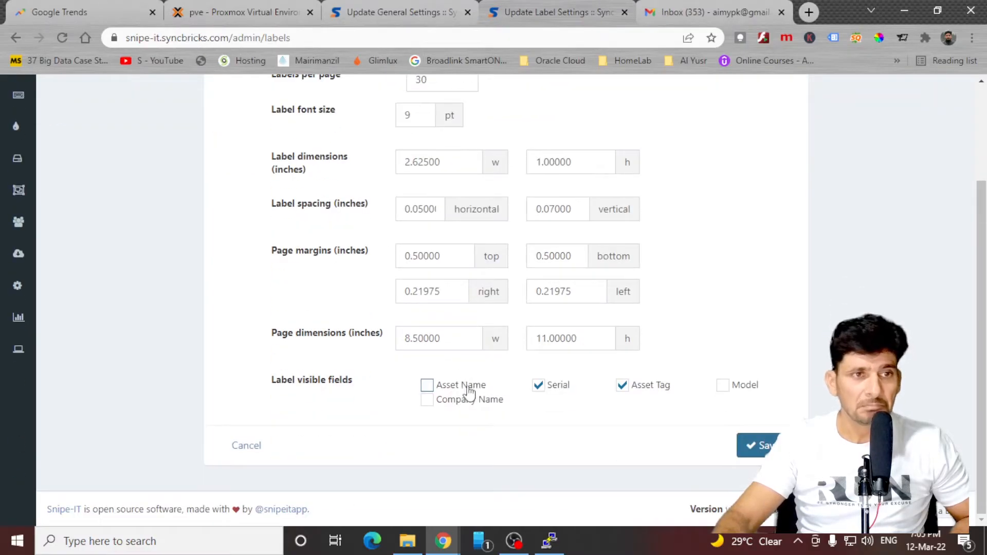
mouse_move(605, 407)
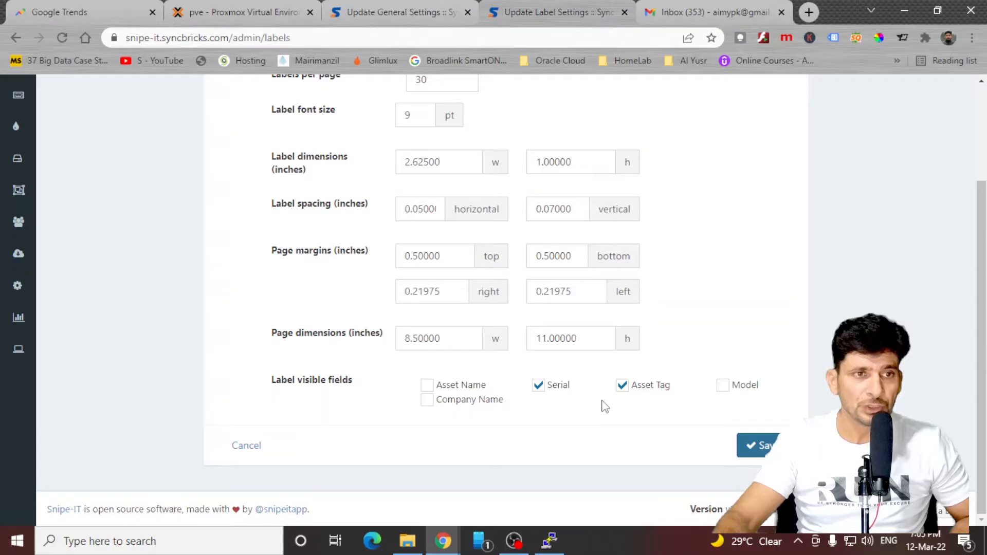
mouse_move(510, 403)
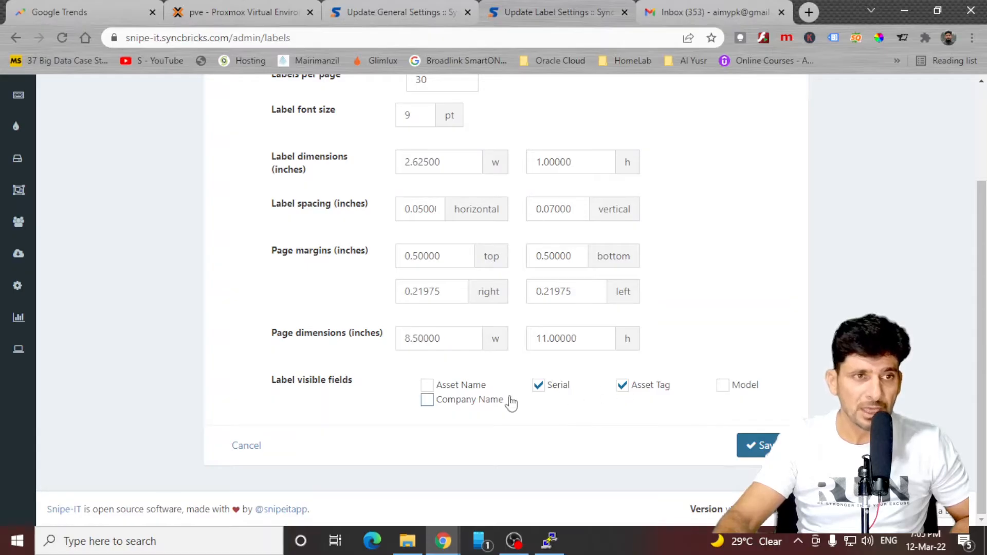
mouse_move(670, 397)
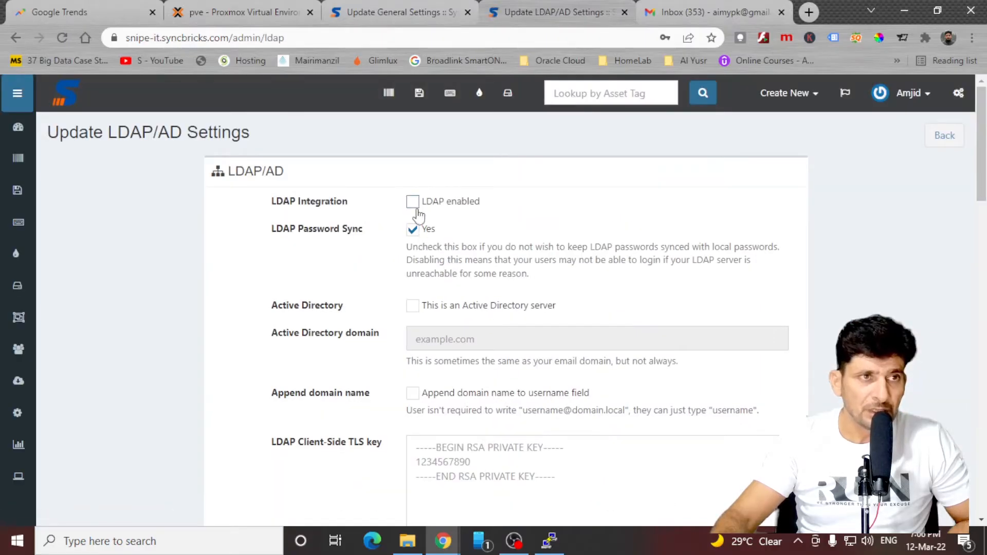
Set the LDAP Server field to ldap://192.168.10.13 from the autofill suggestions
scroll("down", 3)
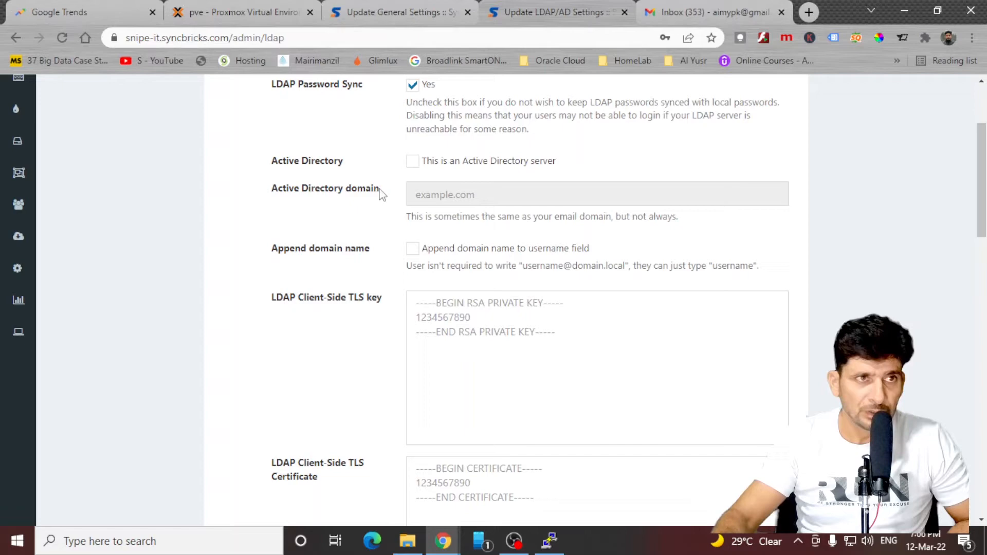
scroll("down", 3)
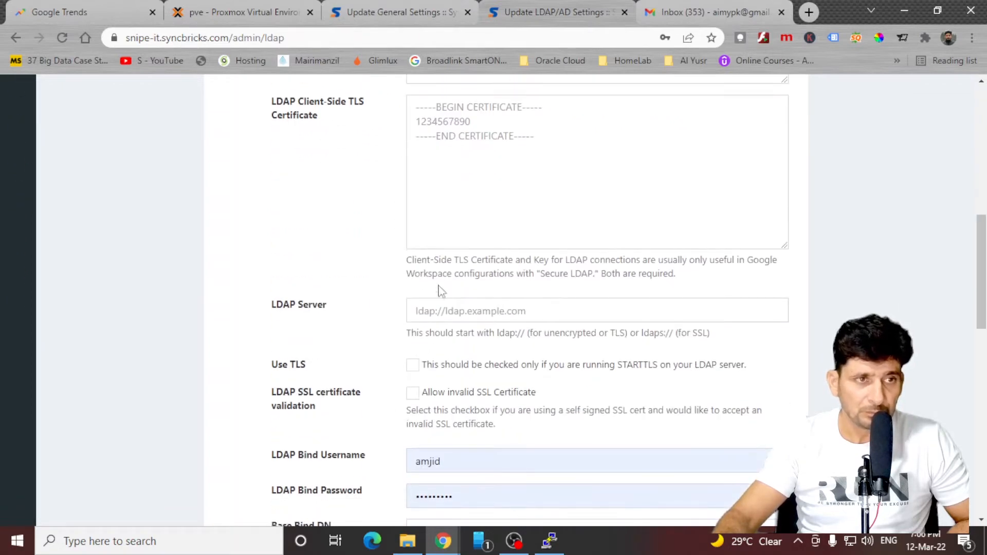
left_click(566, 311)
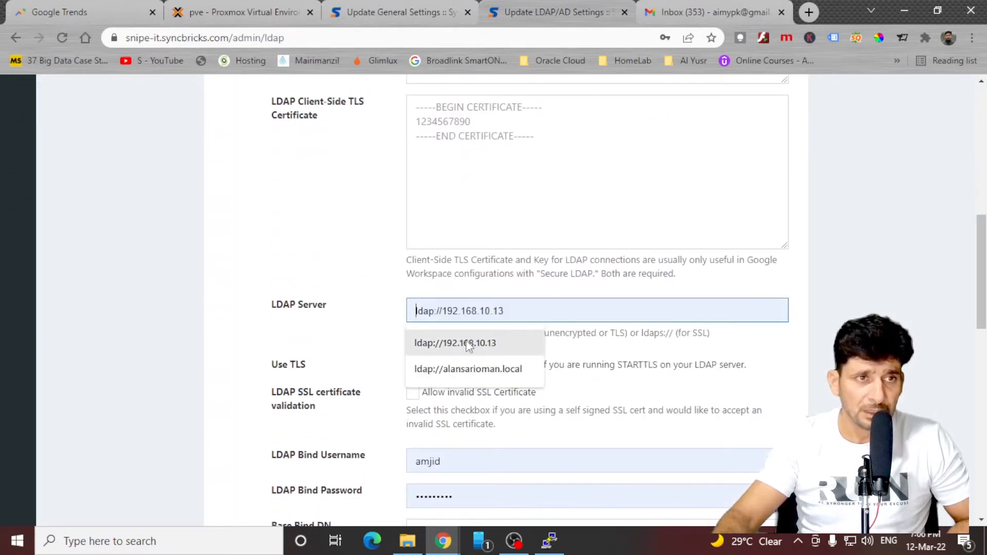
left_click(455, 343)
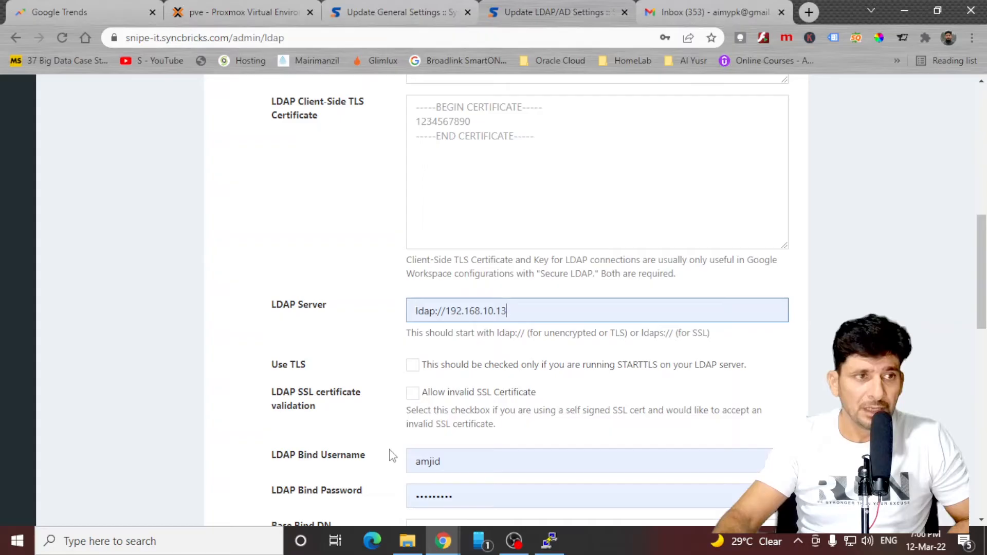
scroll("down", 3)
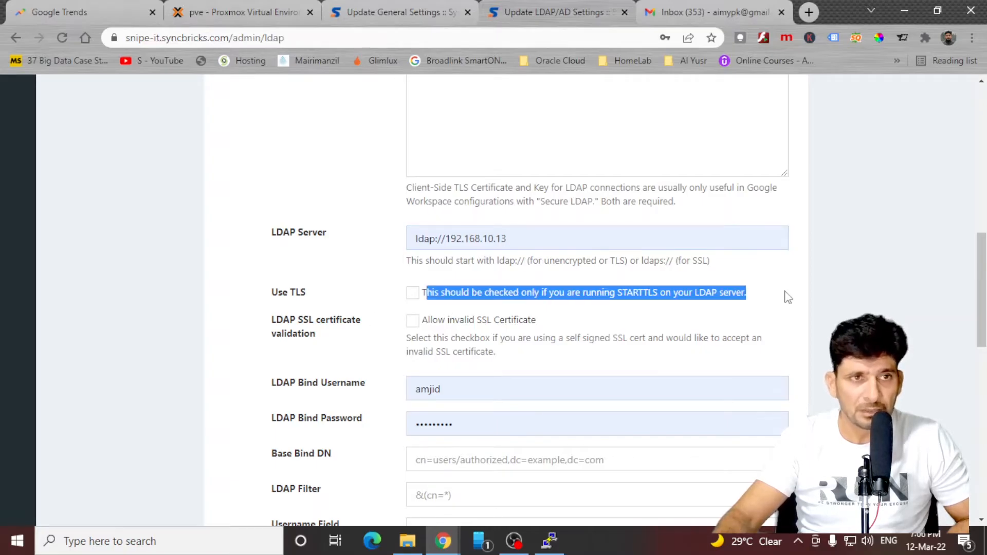
mouse_move(302, 386)
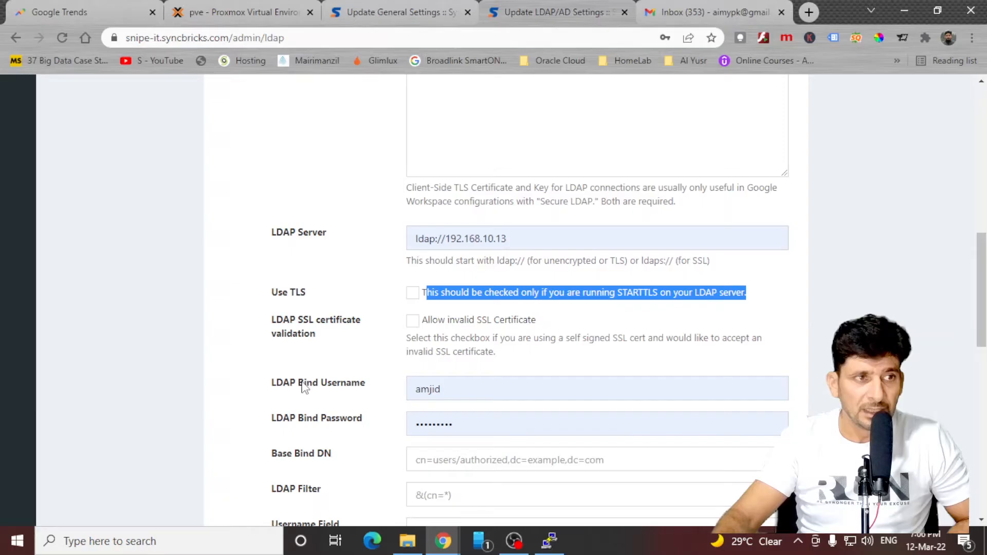
mouse_move(390, 395)
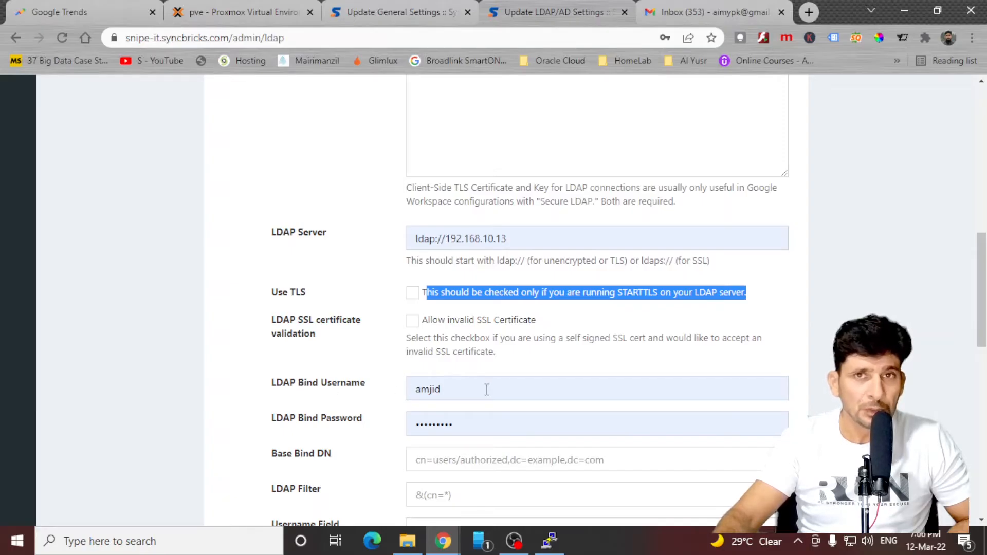
mouse_move(448, 397)
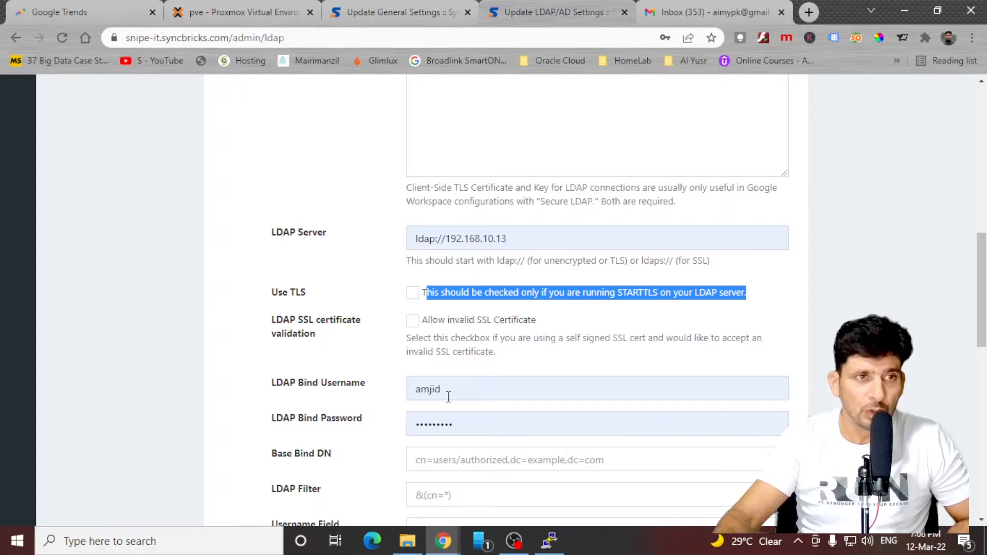
mouse_move(471, 414)
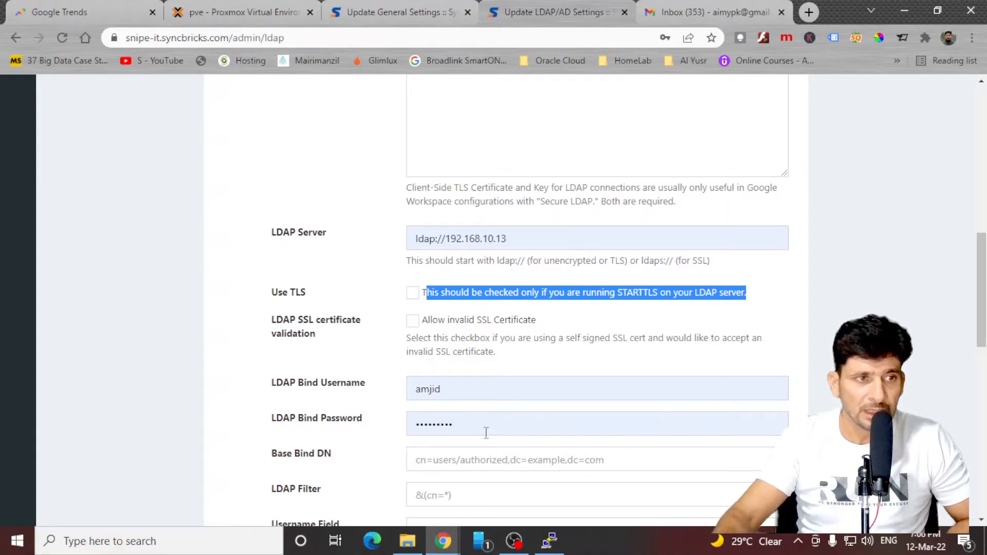
Enter the Base Bind DN as UG=staff, DC=syncbricks, DC=com
scroll("down", 3)
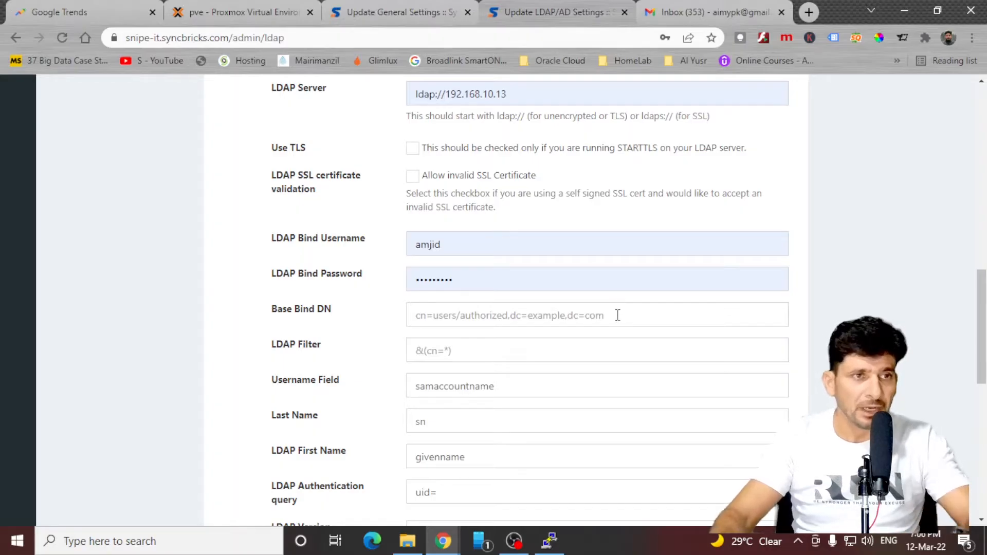
type("dc")
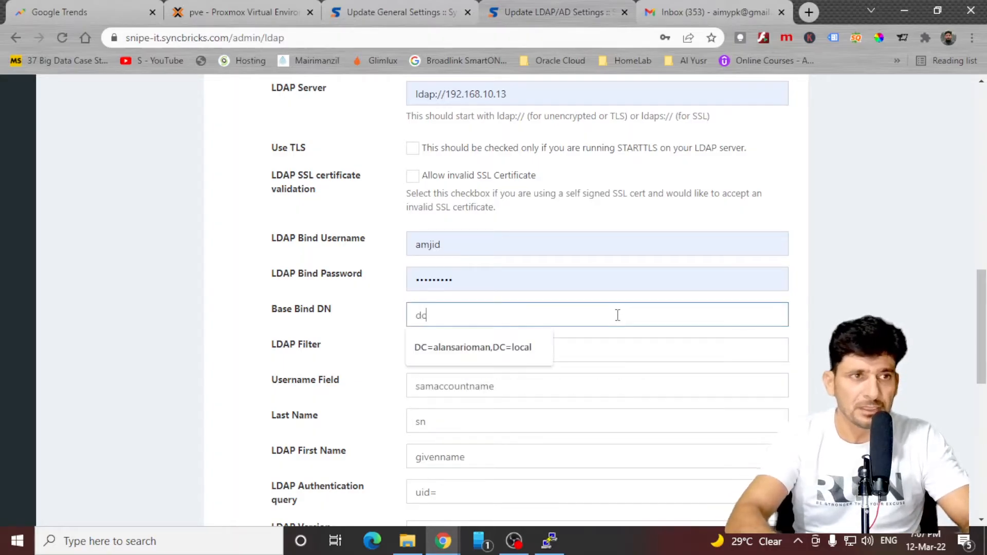
type("=syncb")
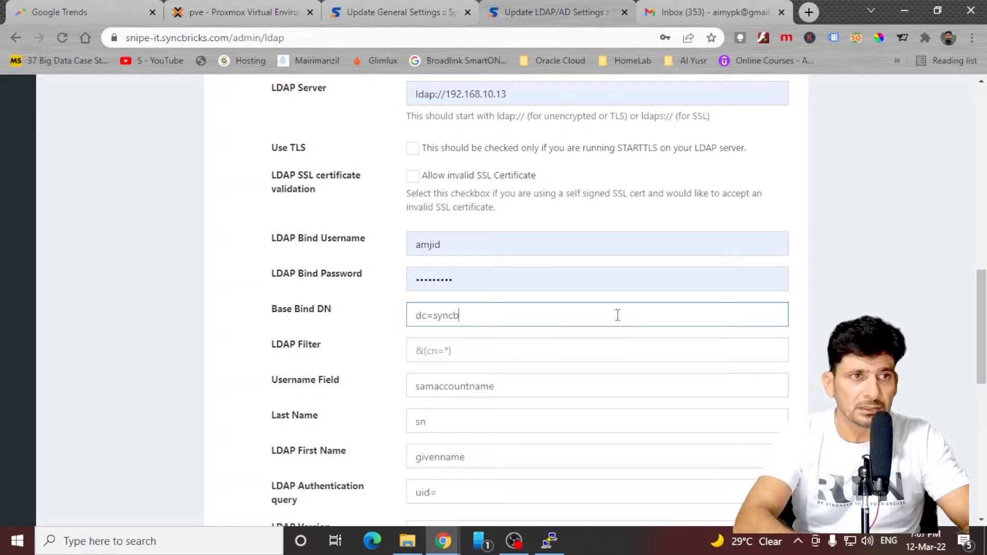
type("DC-")
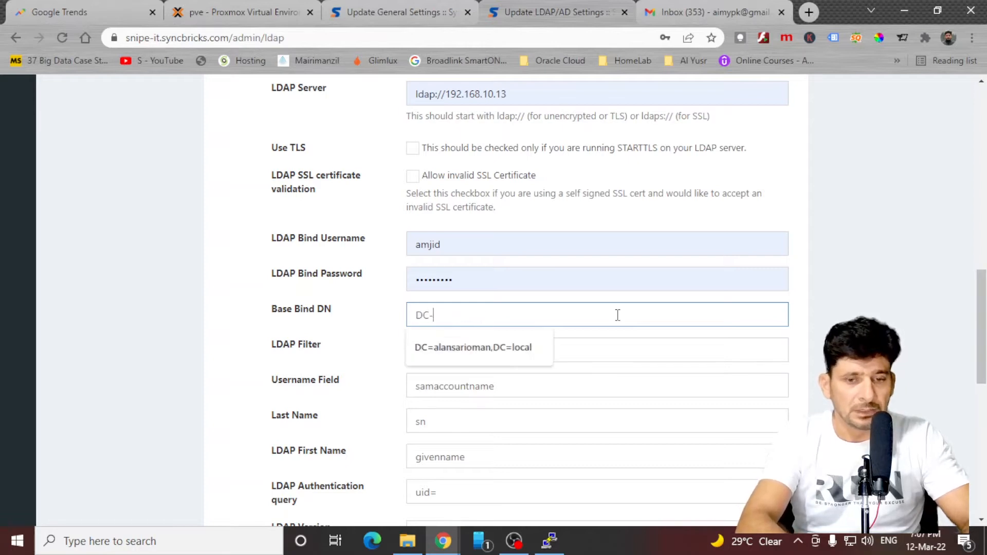
type("syncbricks")
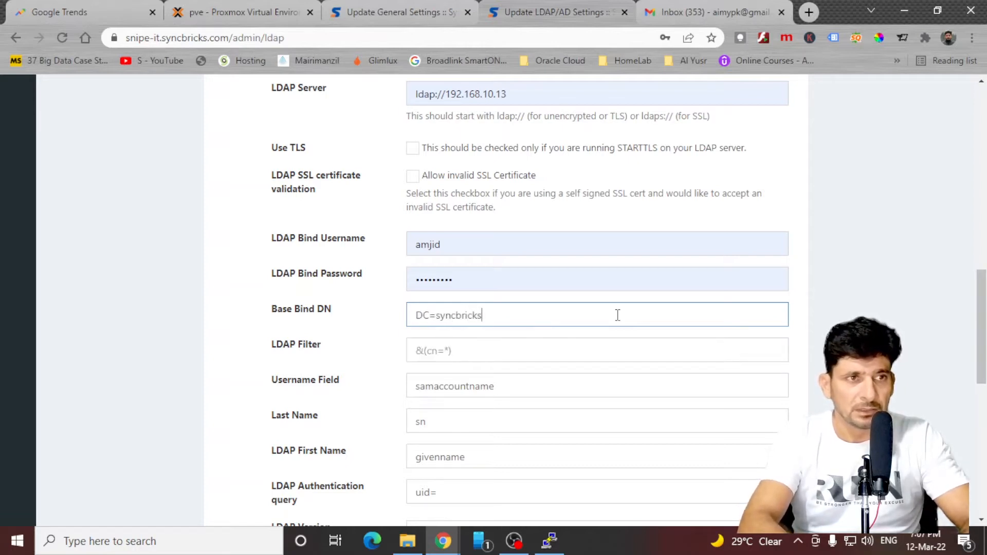
type(", DC=")
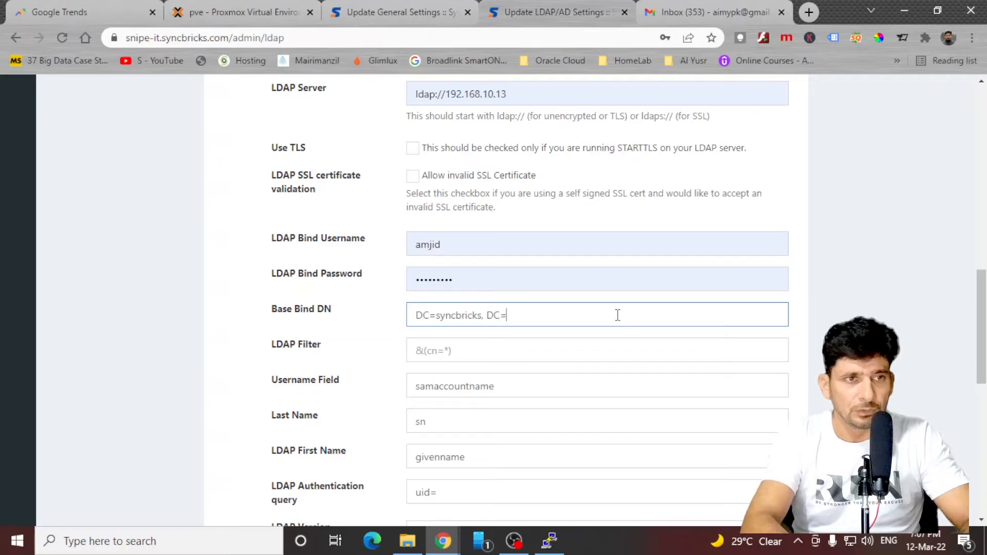
type("com")
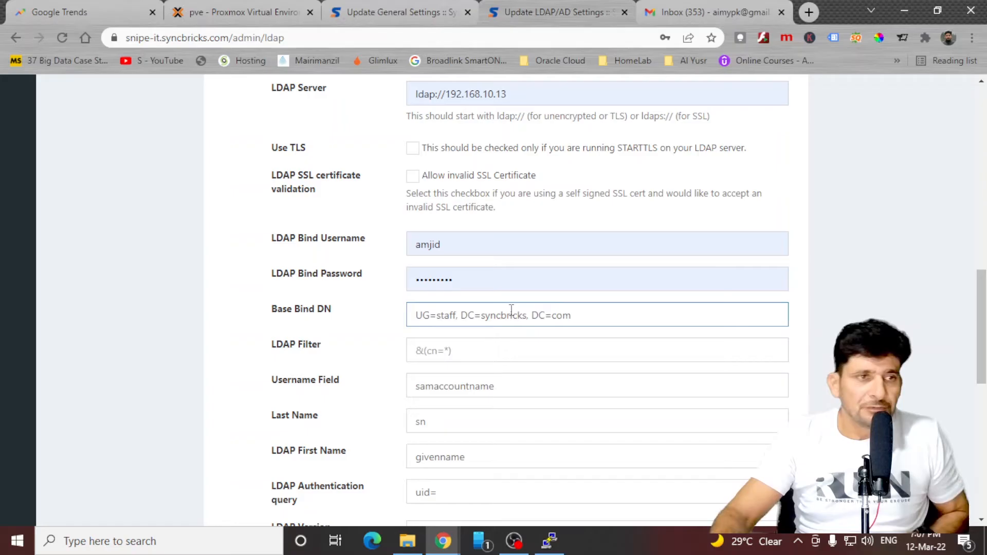
Review the LDAP Filter &(cn=*) and LDAP Version settings down to the form's end
left_click(596, 351)
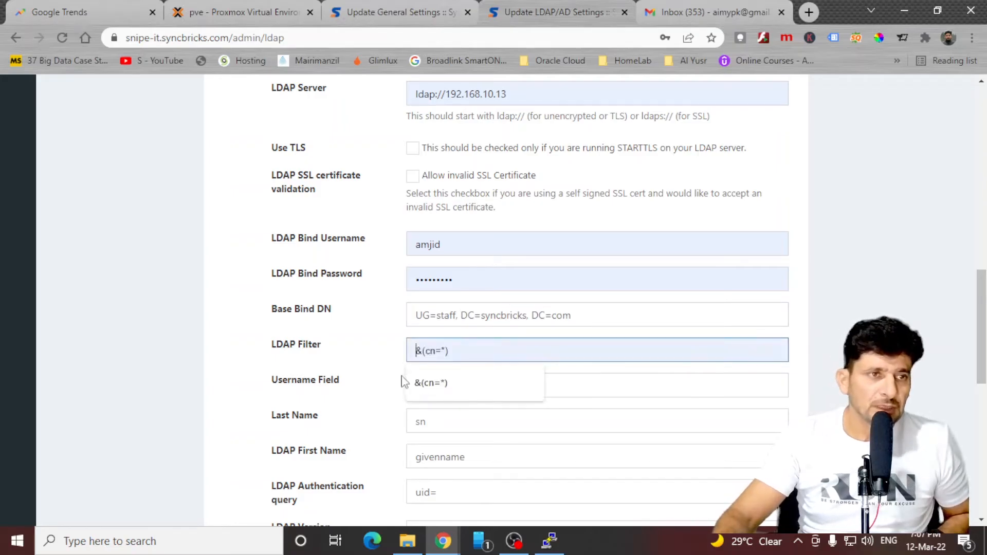
scroll("down", 3)
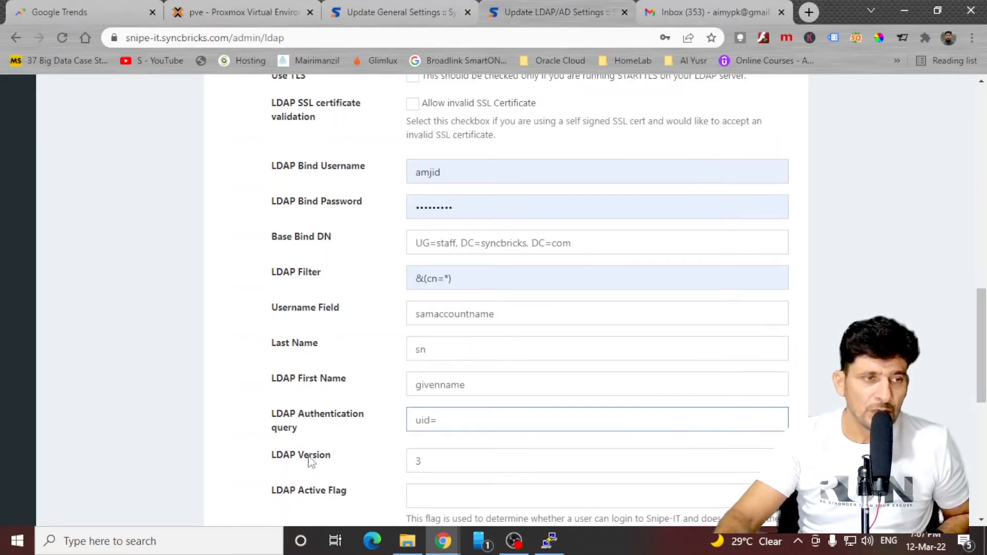
left_click(586, 461)
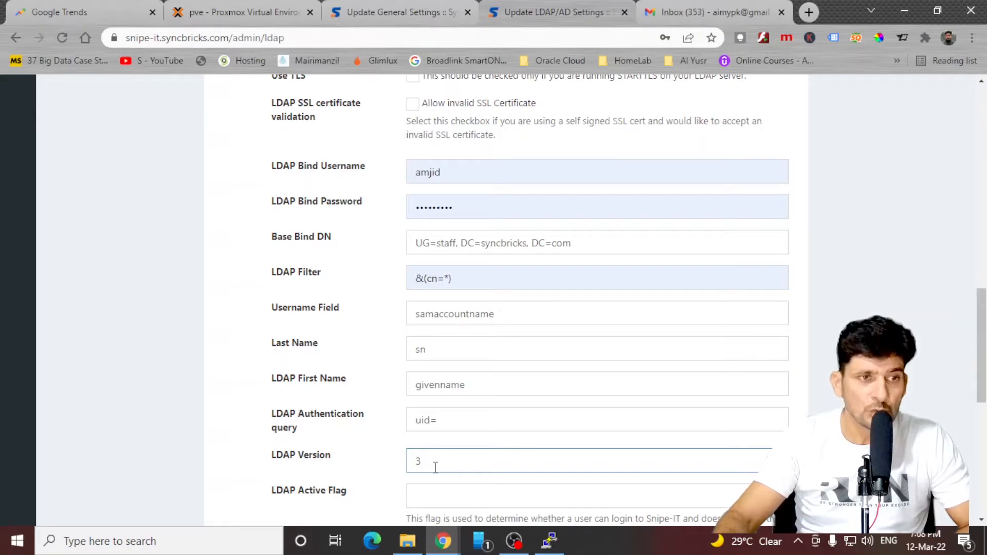
scroll("down", 3)
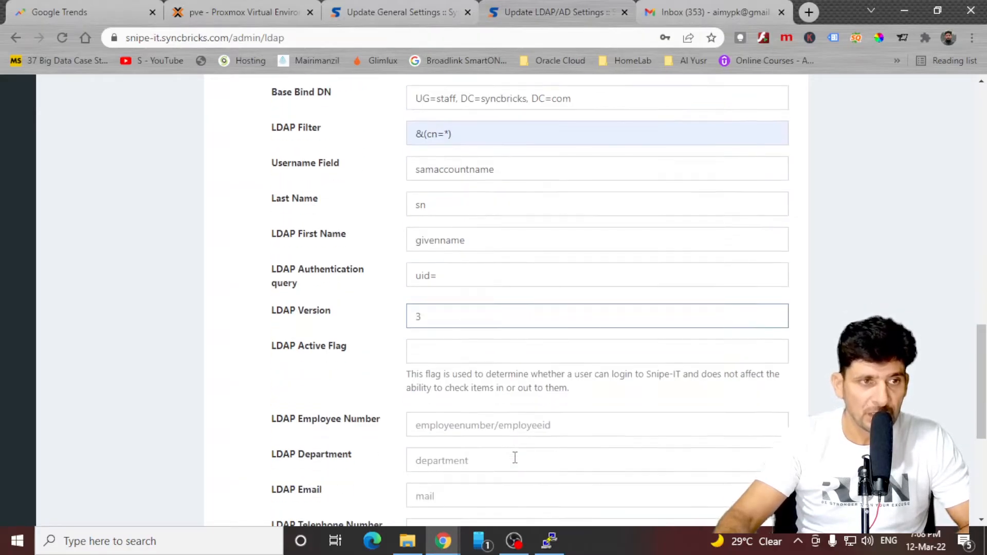
scroll("down", 3)
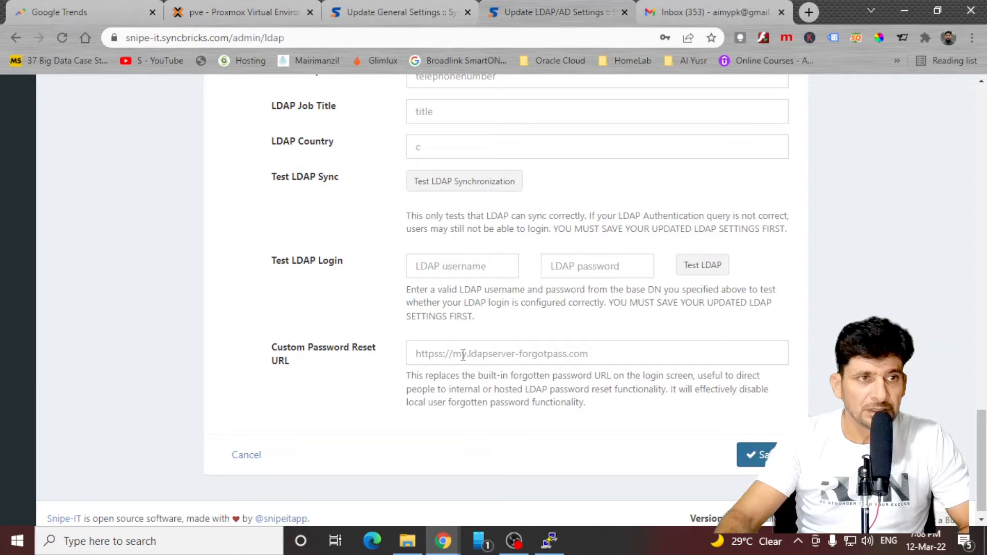
Save the LDAP/AD settings, view the People list and start an LDAP Sync
left_click(758, 455)
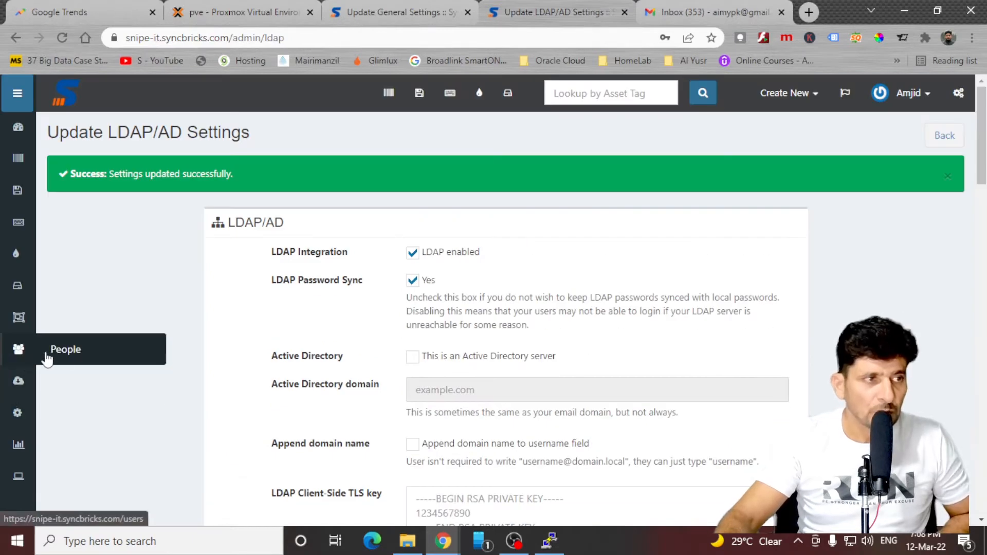
left_click(65, 350)
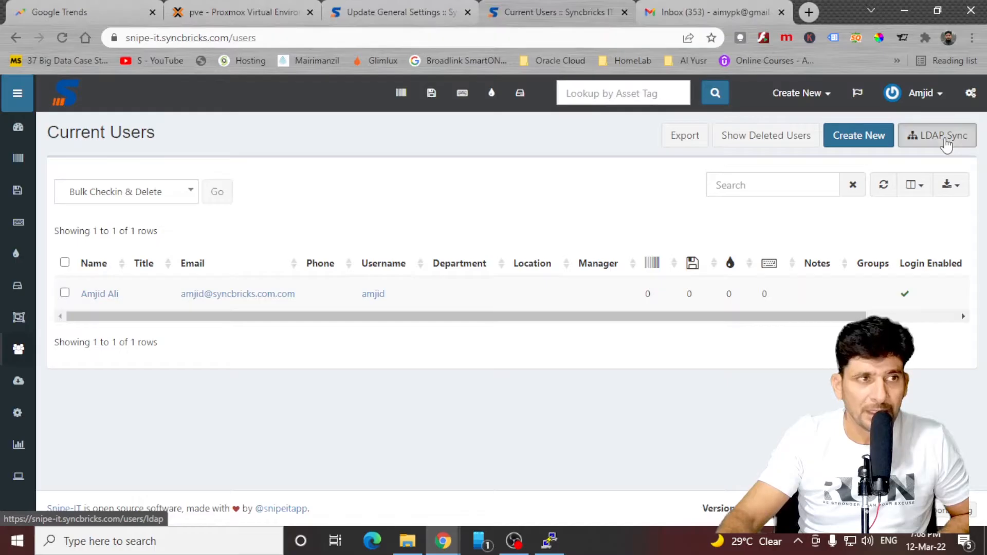
left_click(937, 136)
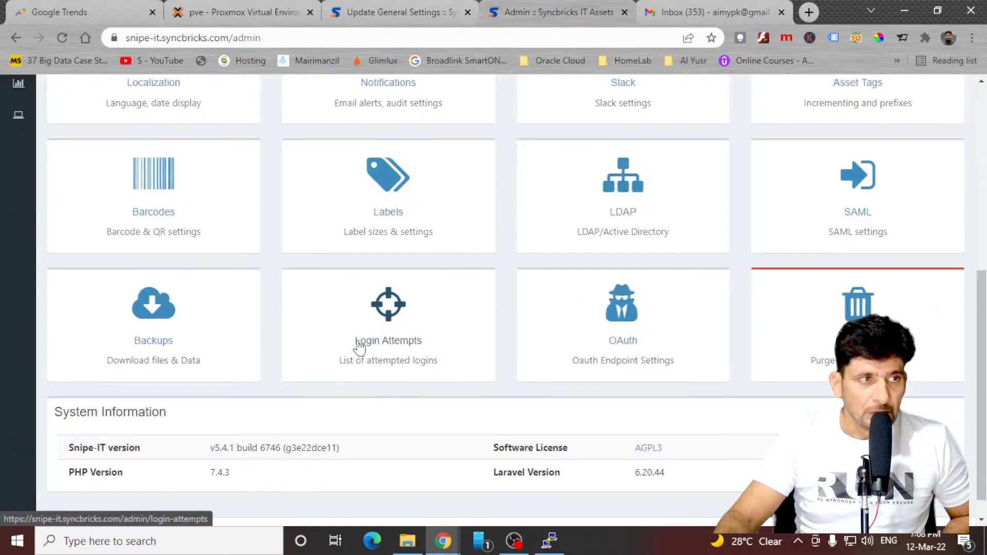
Purge all soft-deleted records by confirming with DELETE, then return to Admin settings
left_click(389, 340)
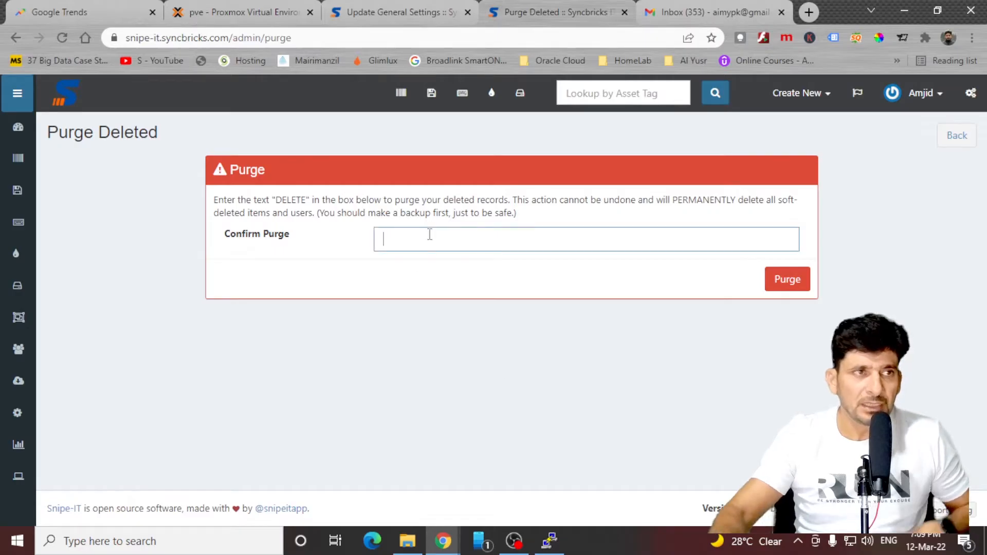
type("DEL")
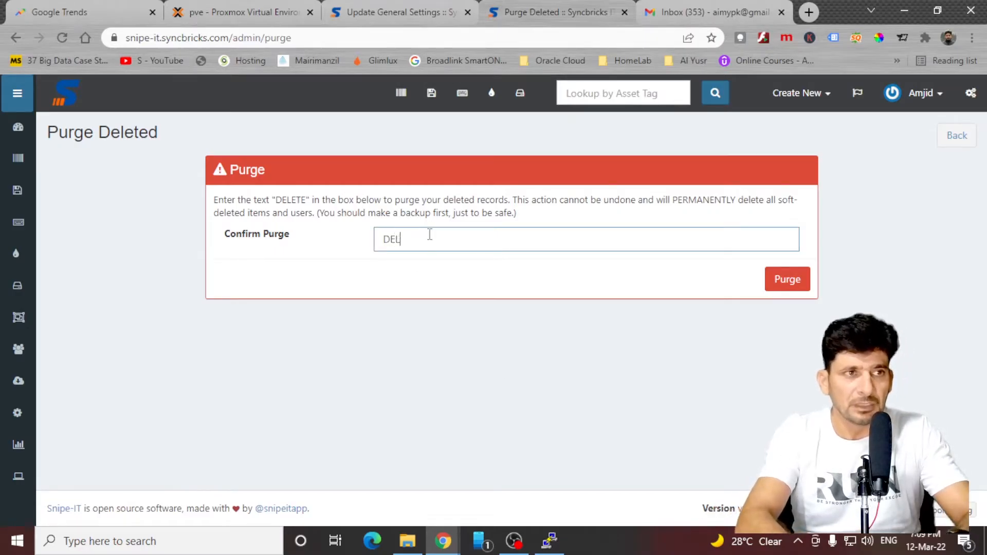
type("ETE")
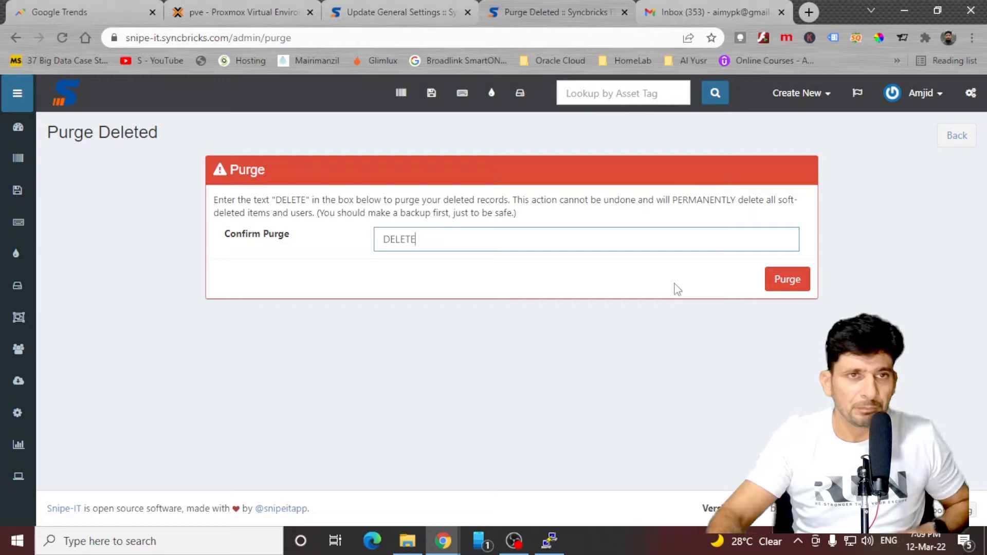
left_click(787, 279)
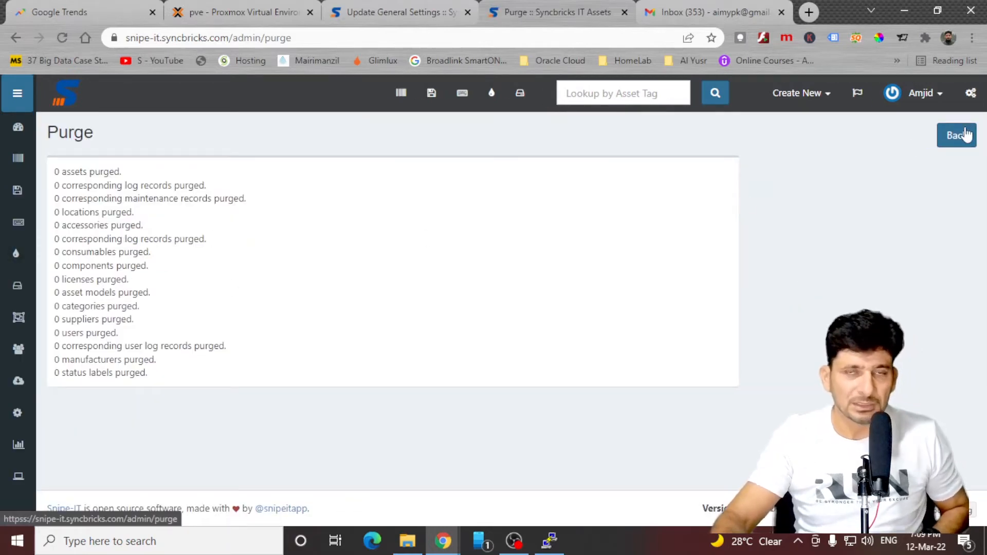
left_click(957, 135)
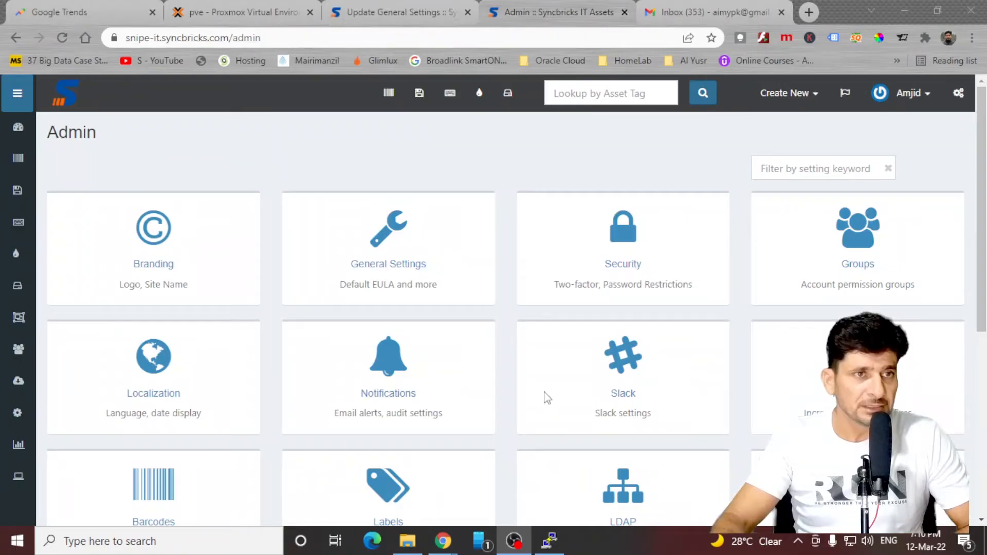
mouse_move(918, 151)
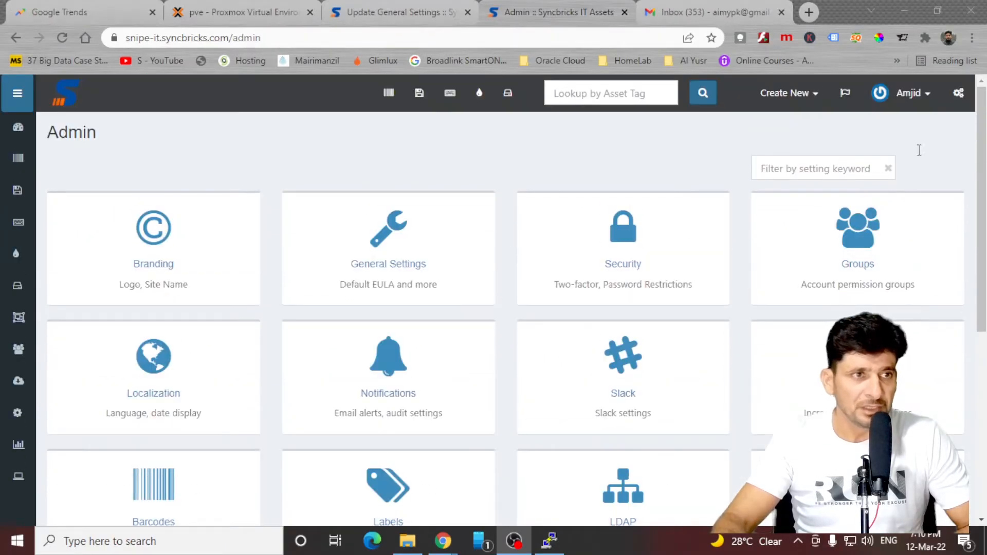
Go to the dashboard via the logo and expand the signed-in user's account menu
left_click(62, 95)
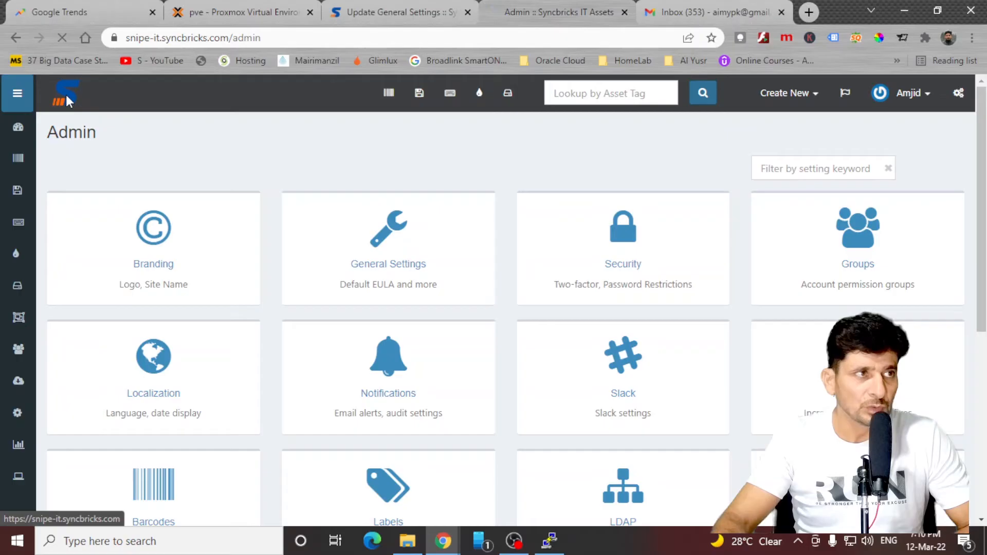
left_click(61, 94)
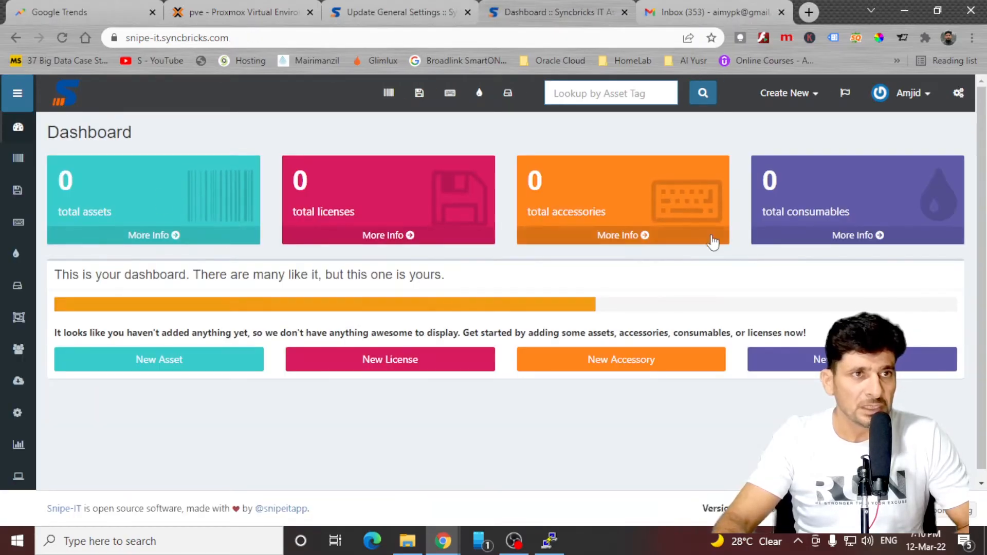
left_click(907, 93)
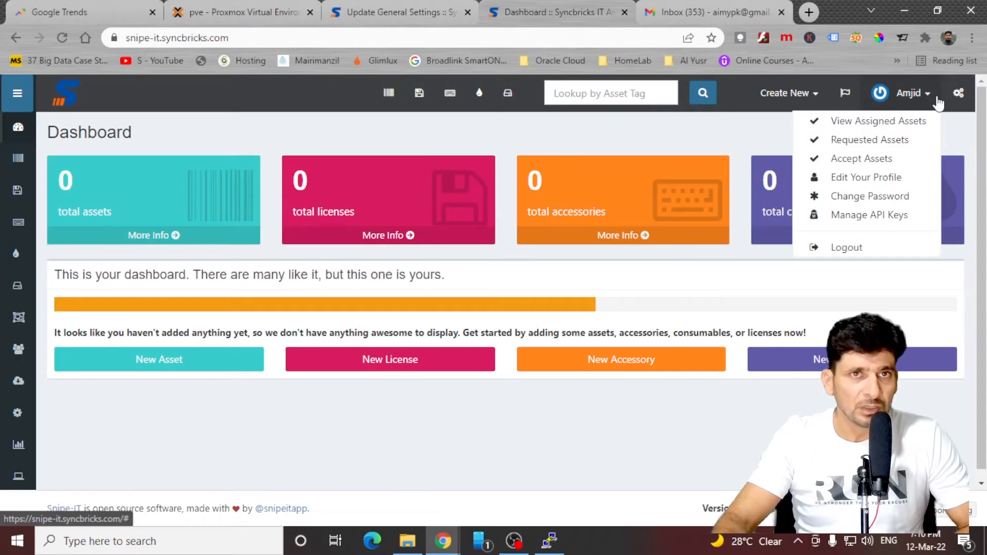
mouse_move(901, 107)
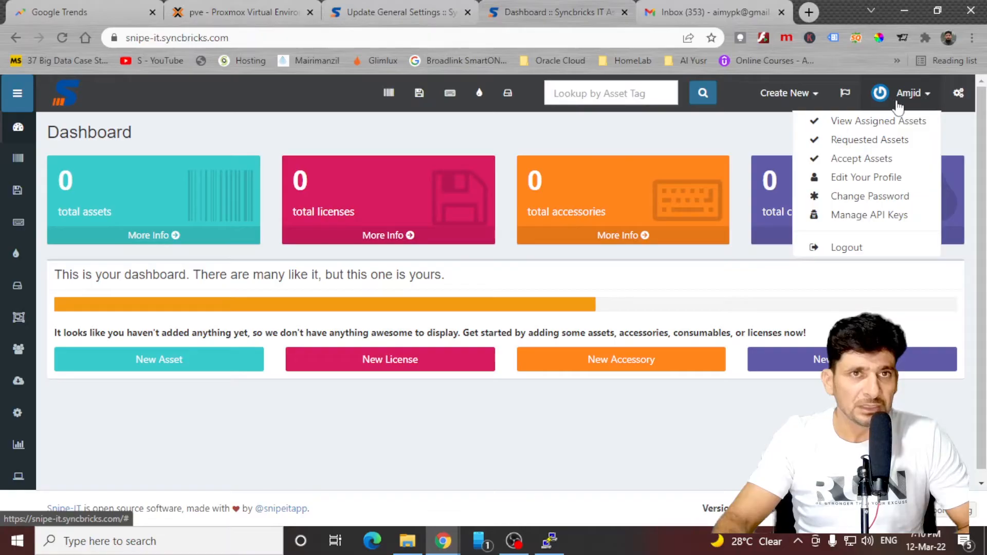
mouse_move(878, 121)
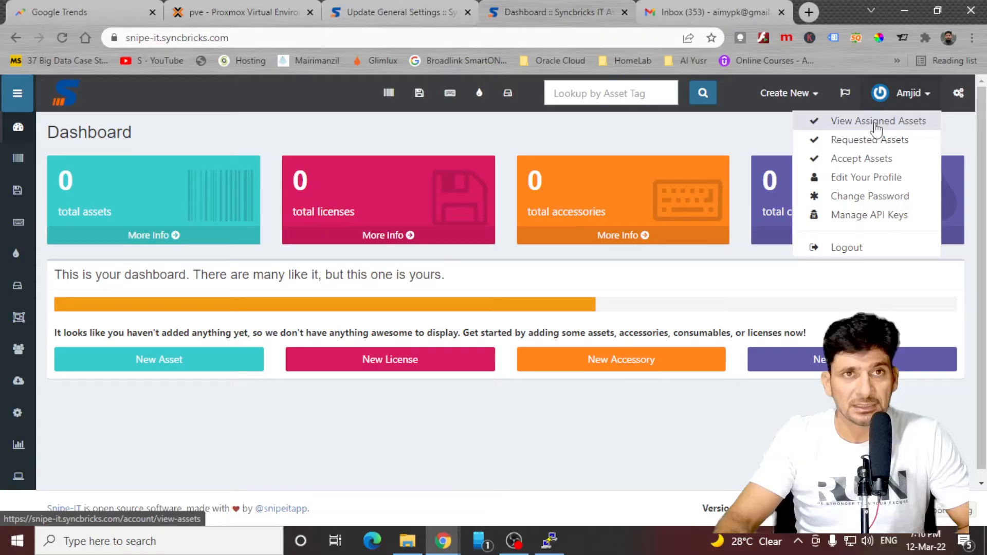
mouse_move(869, 129)
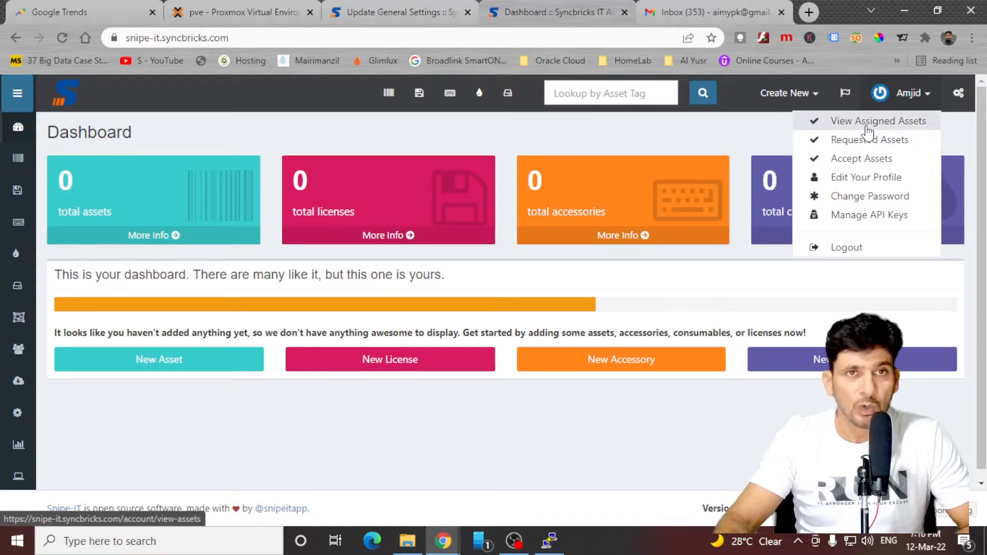
left_click(880, 121)
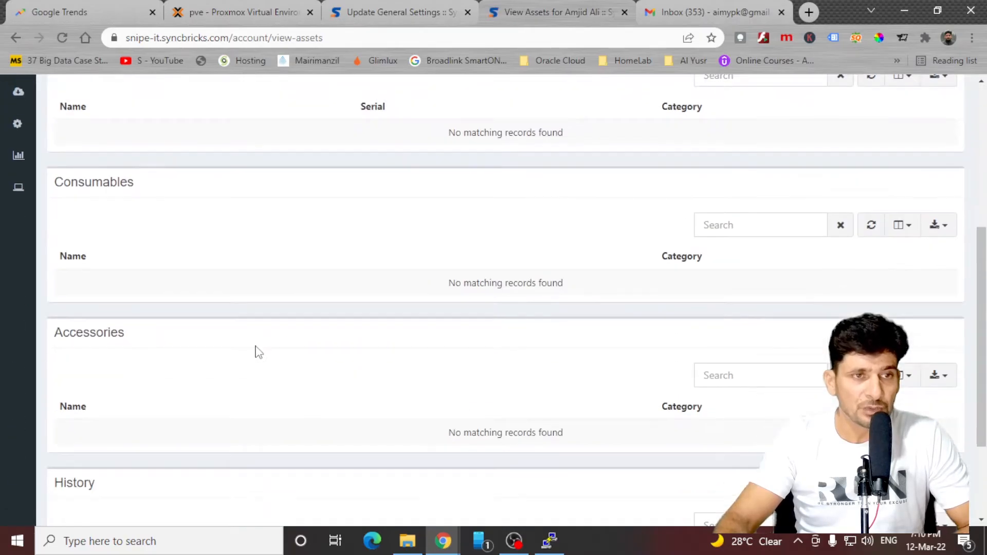
scroll("up", 3)
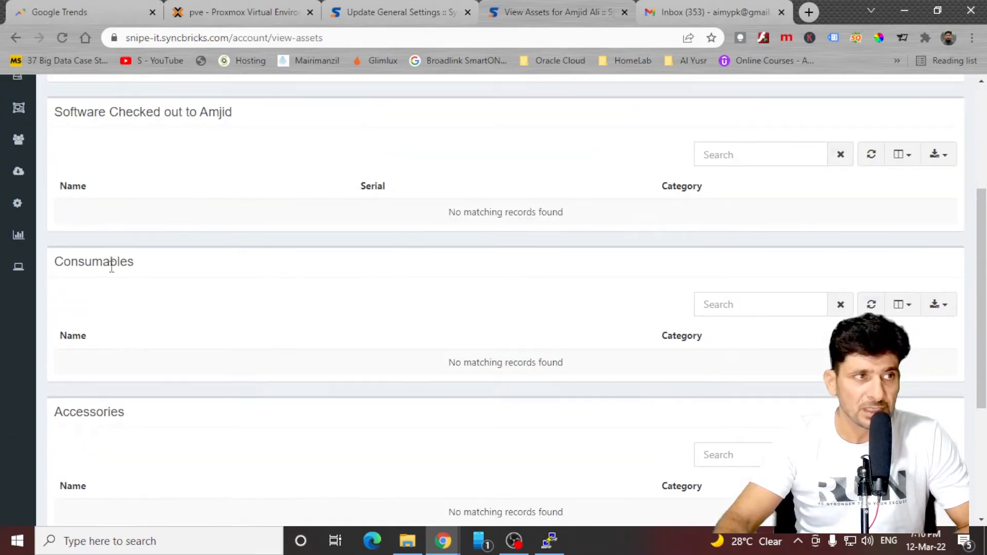
scroll("up", 3)
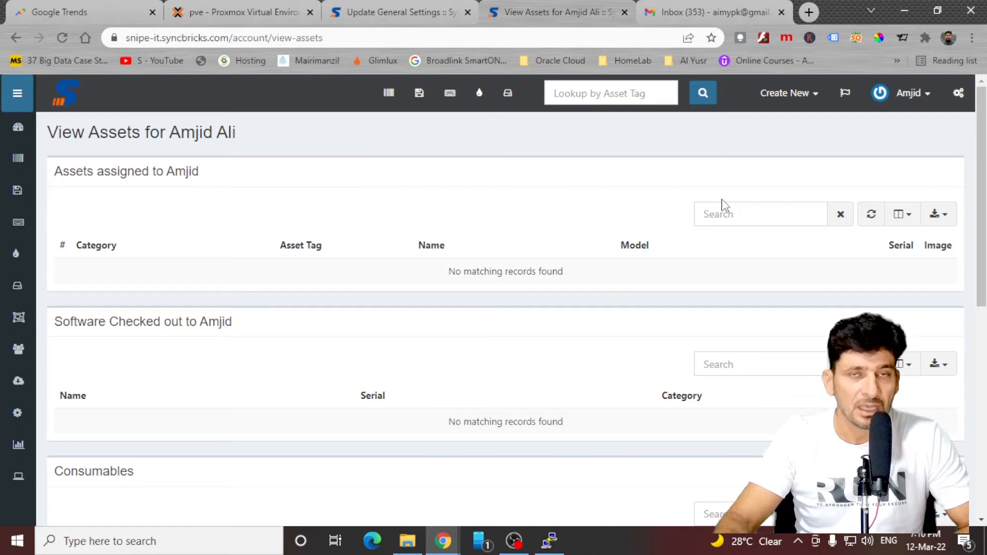
mouse_move(908, 92)
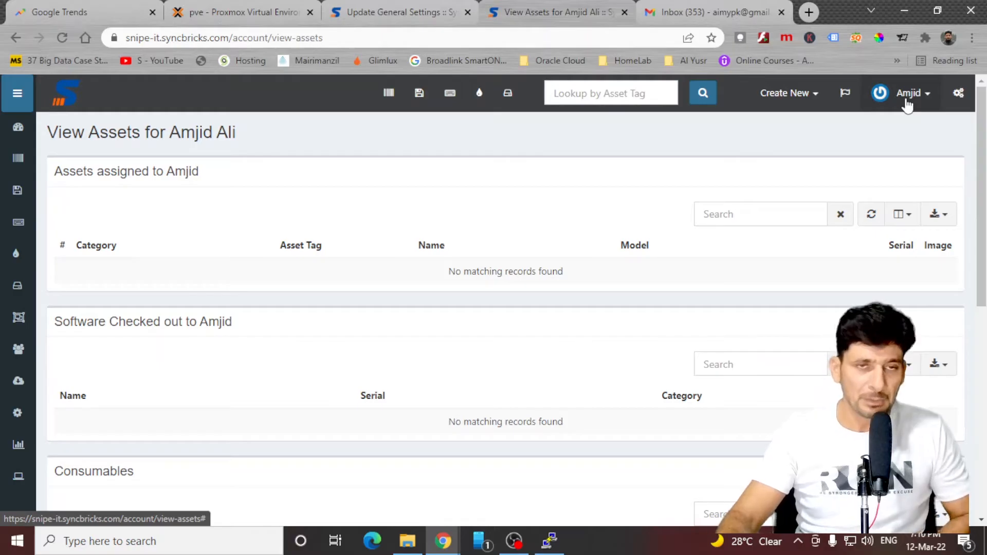
mouse_move(229, 200)
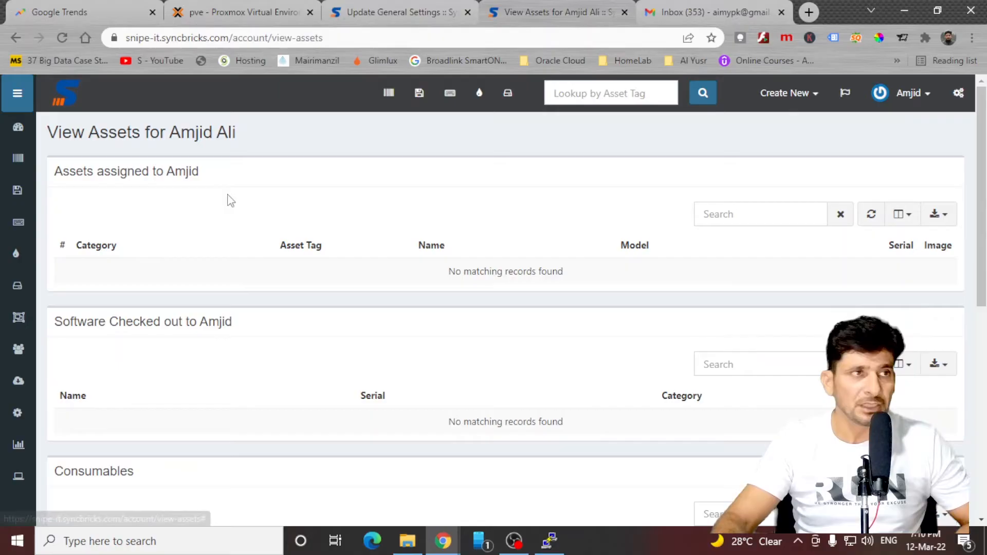
Check the empty Accessories list, the Create New menu and the Assets list, then reach the importing docs
left_click(17, 222)
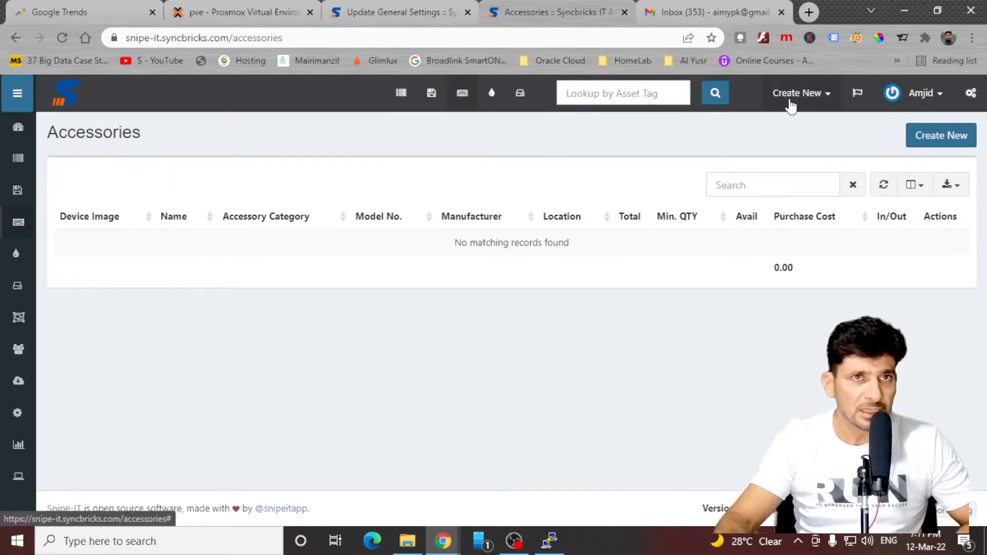
left_click(800, 92)
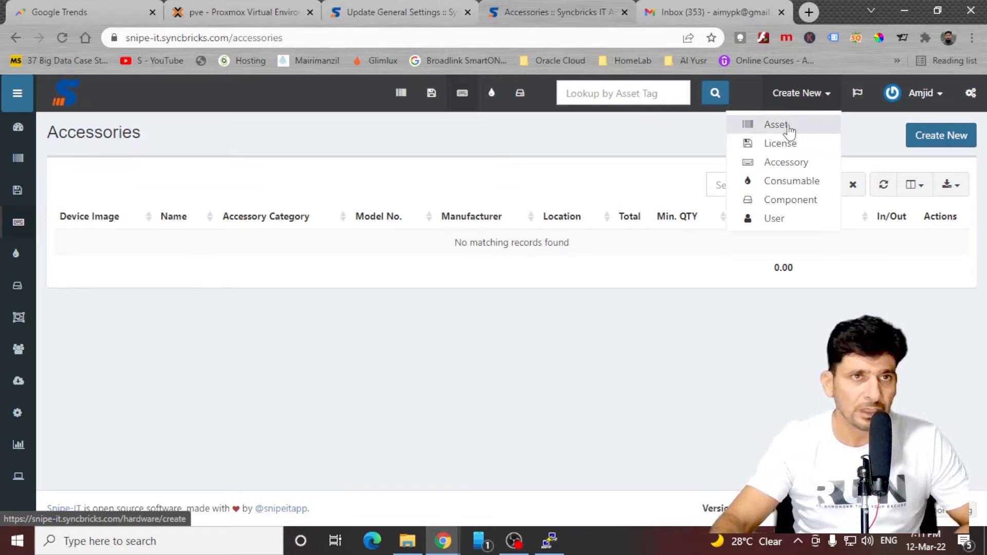
left_click(778, 124)
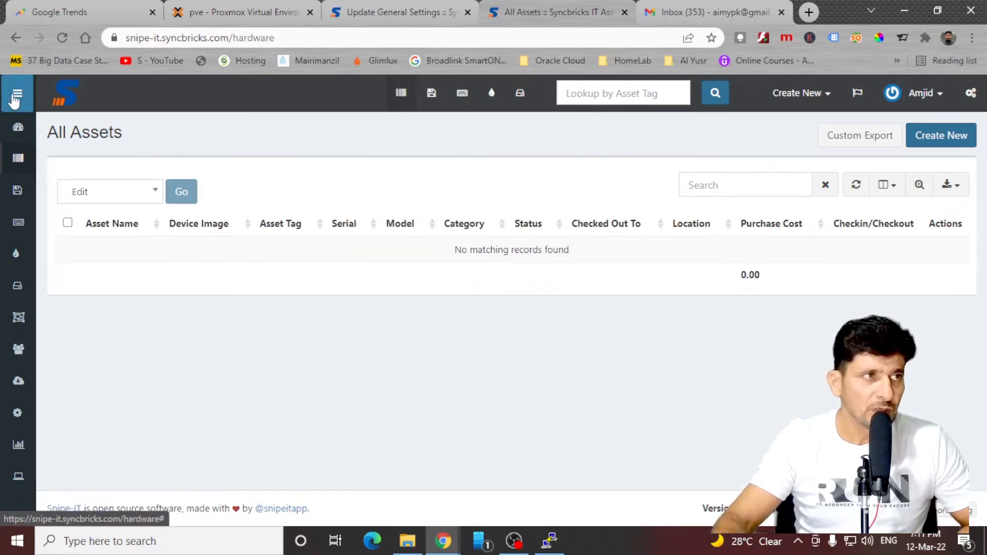
left_click(17, 158)
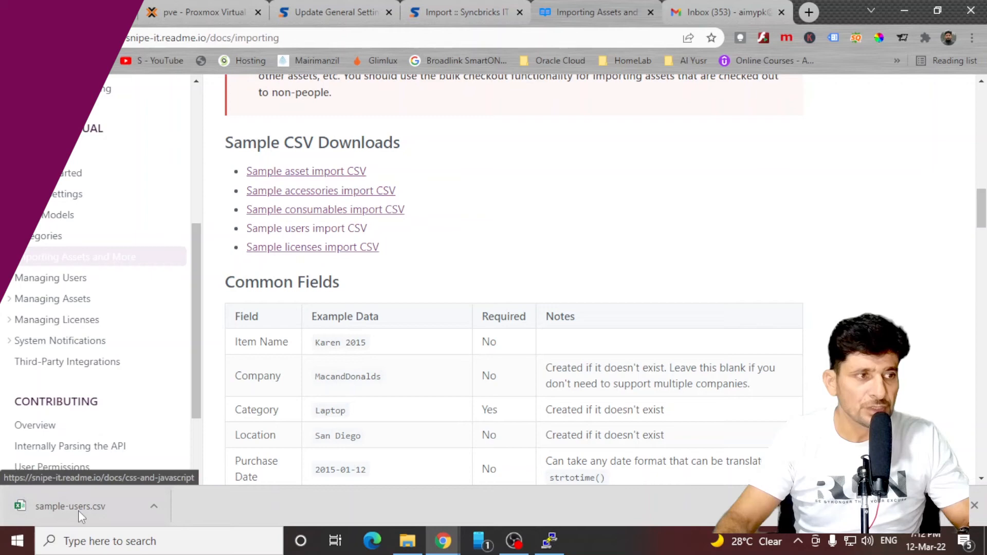
Download the sample accessories CSV and another sample import CSV from the importing guide
left_click(321, 191)
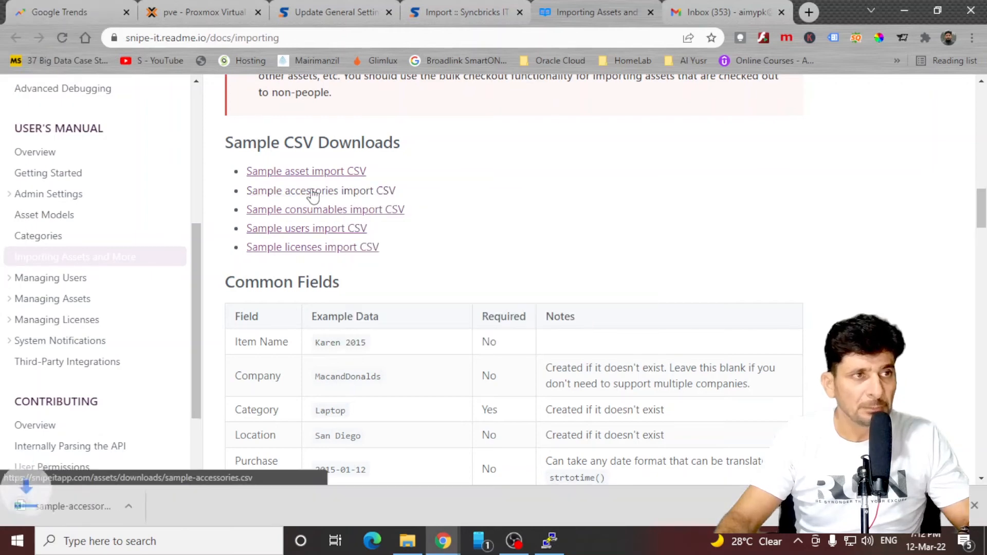
left_click(326, 209)
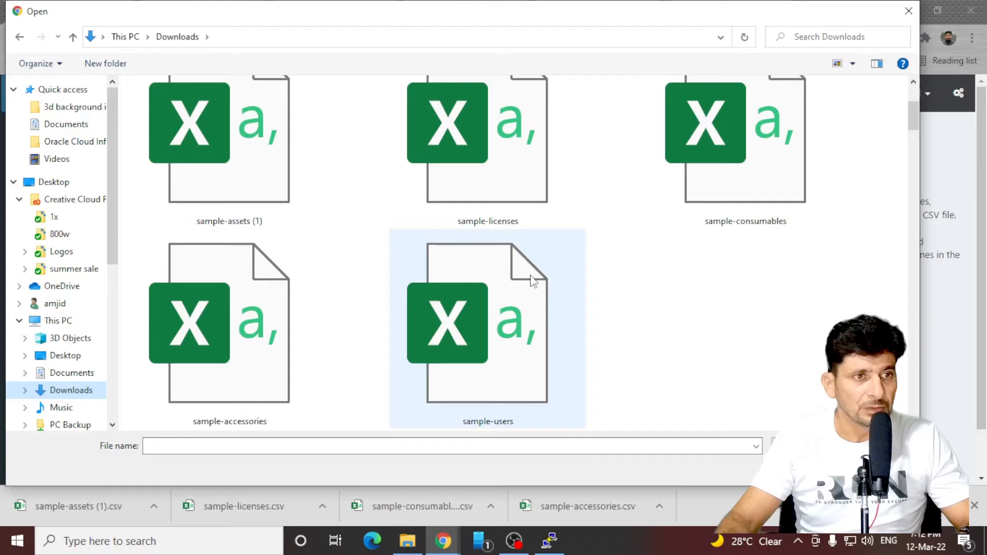
Upload sample-users.csv, import it as Users, then delete the uploaded file from the list
double_click(488, 321)
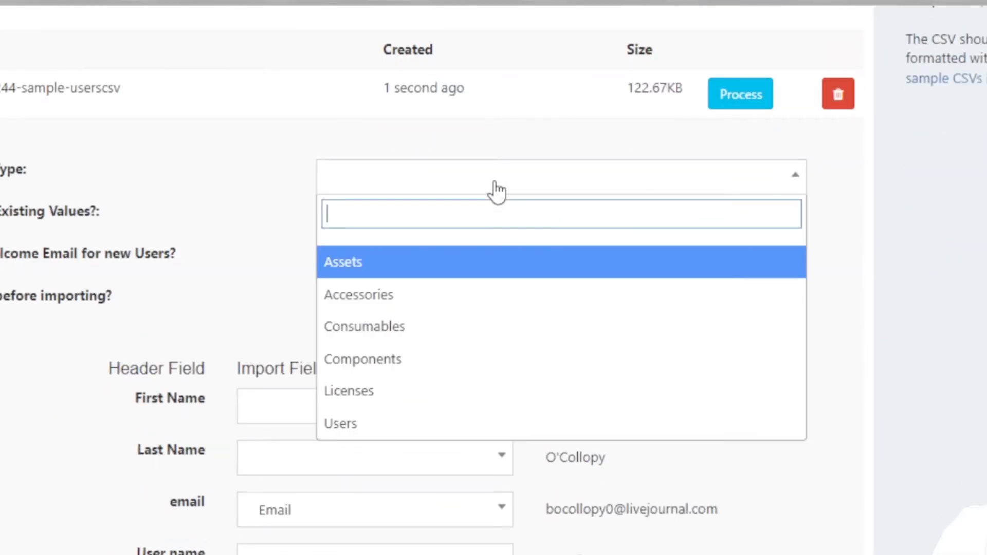
mouse_move(377, 423)
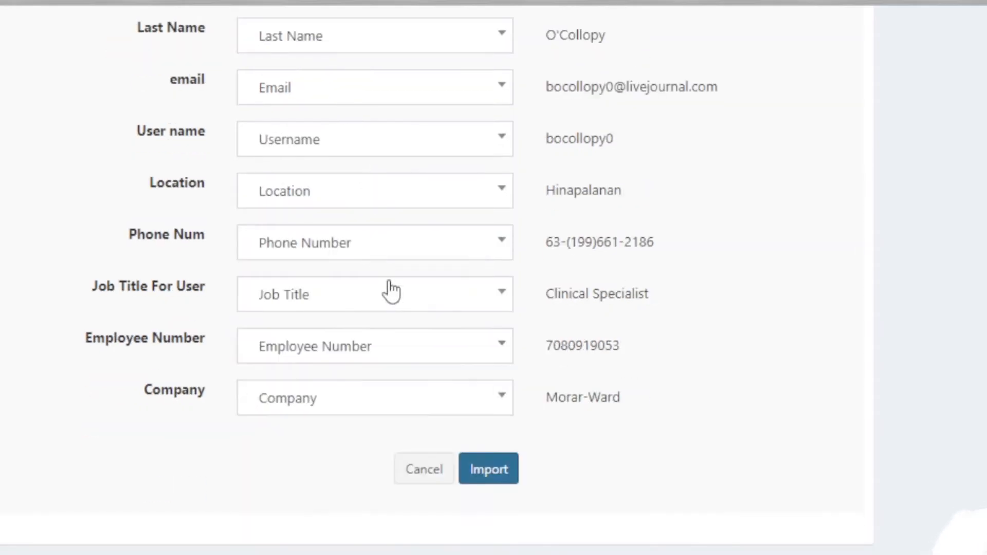
left_click(489, 469)
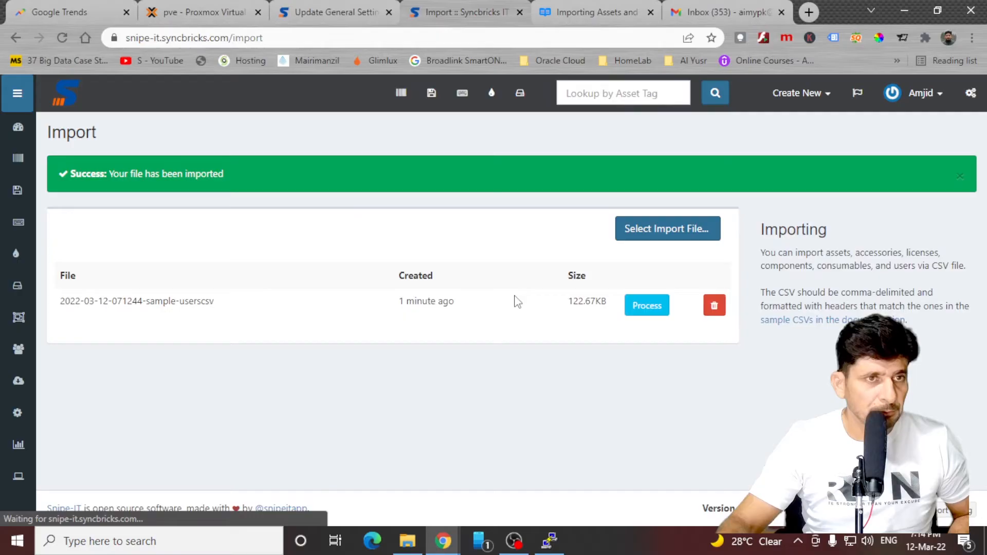
left_click(715, 306)
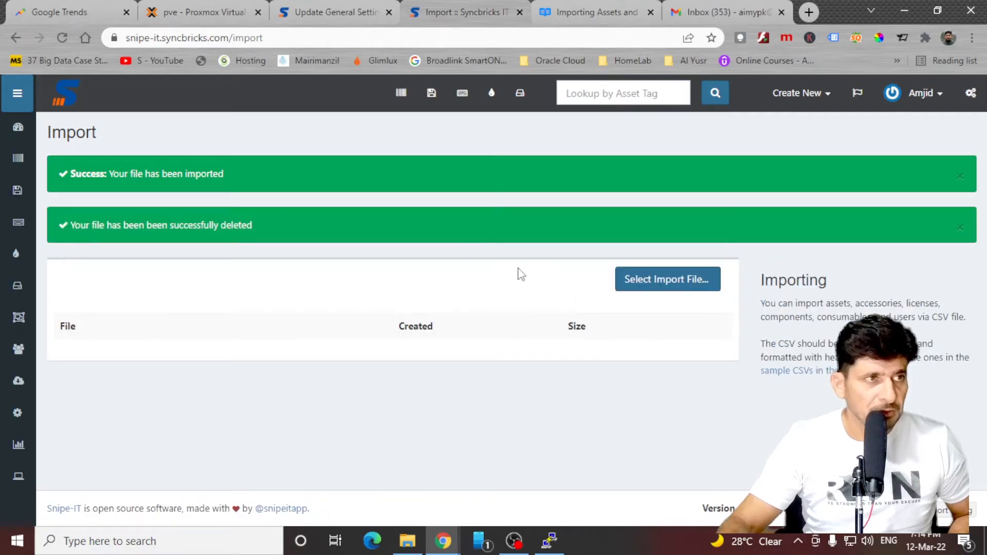
Upload sample-assets.csv and import it with Import Type set to Assets
left_click(667, 279)
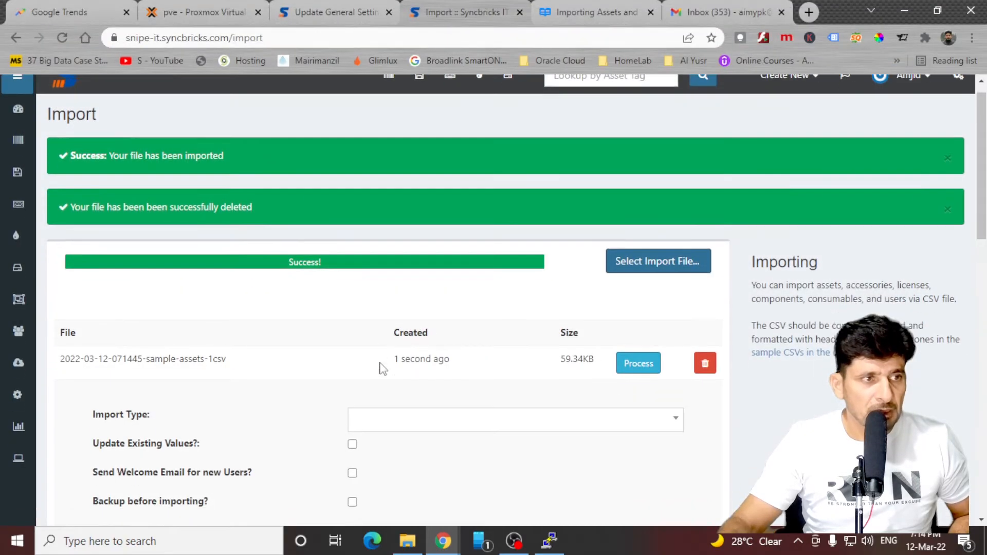
left_click(638, 363)
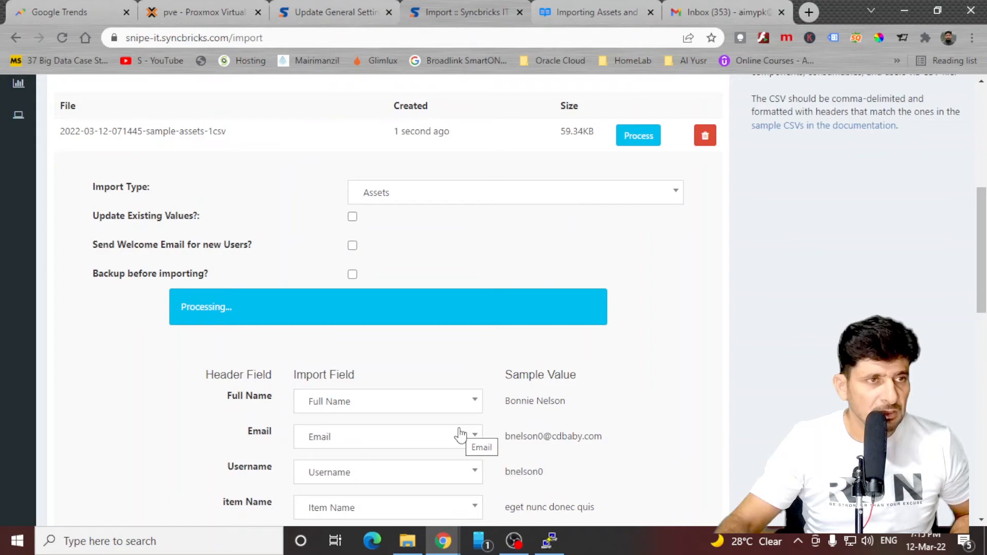
left_click(638, 135)
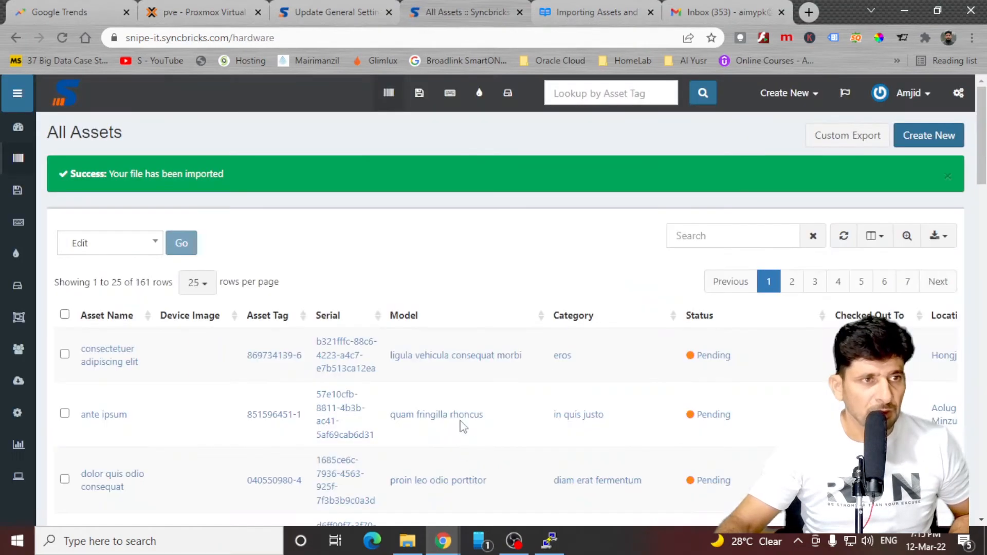
scroll("down", 3)
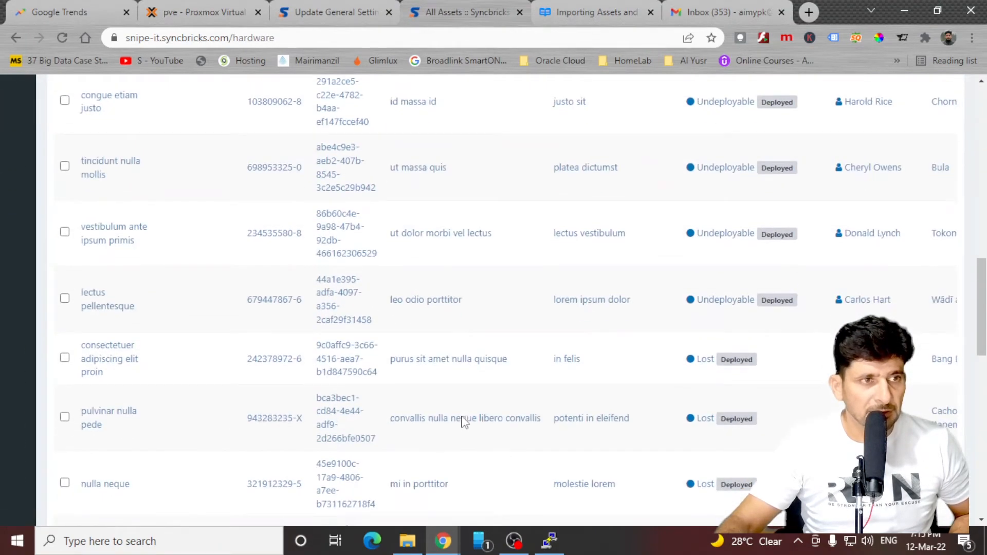
Review the asset list now holding 161 assets and narrow it with a search for 431
left_click(18, 159)
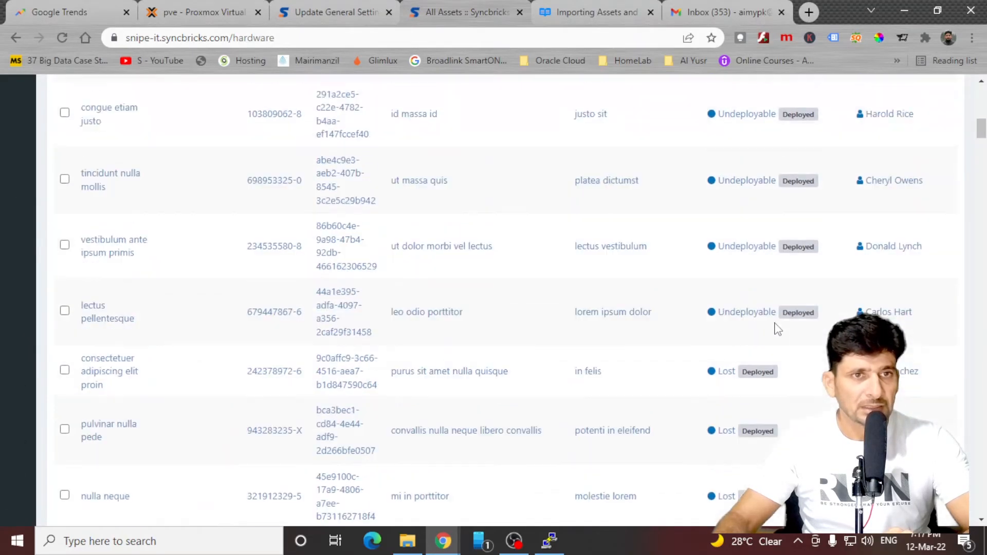
scroll("down", 3)
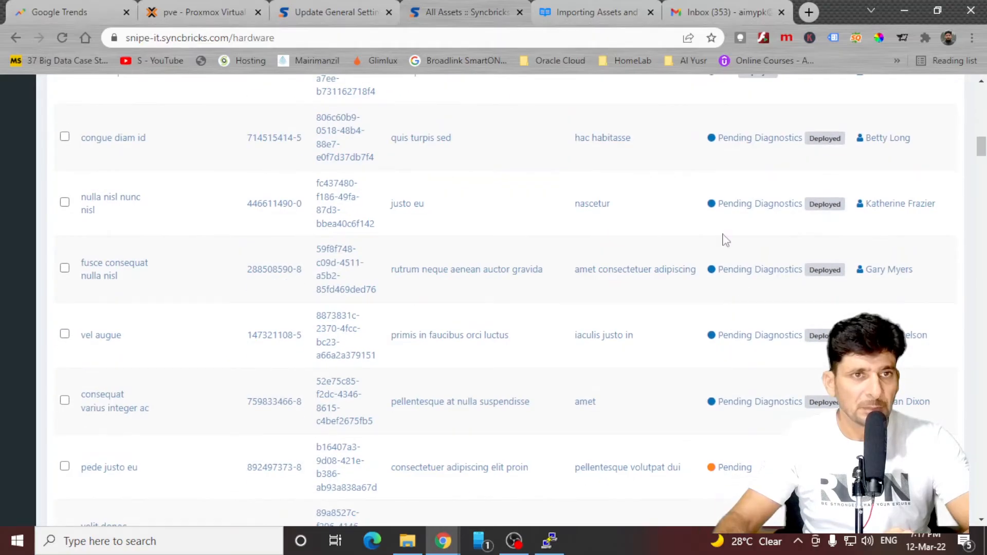
scroll("up", 3)
type("431")
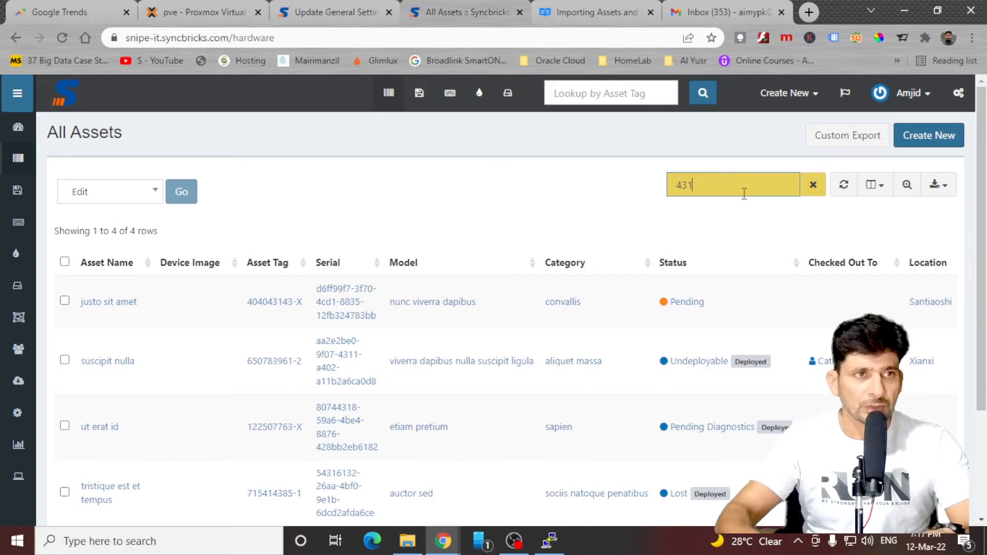
scroll("down", 3)
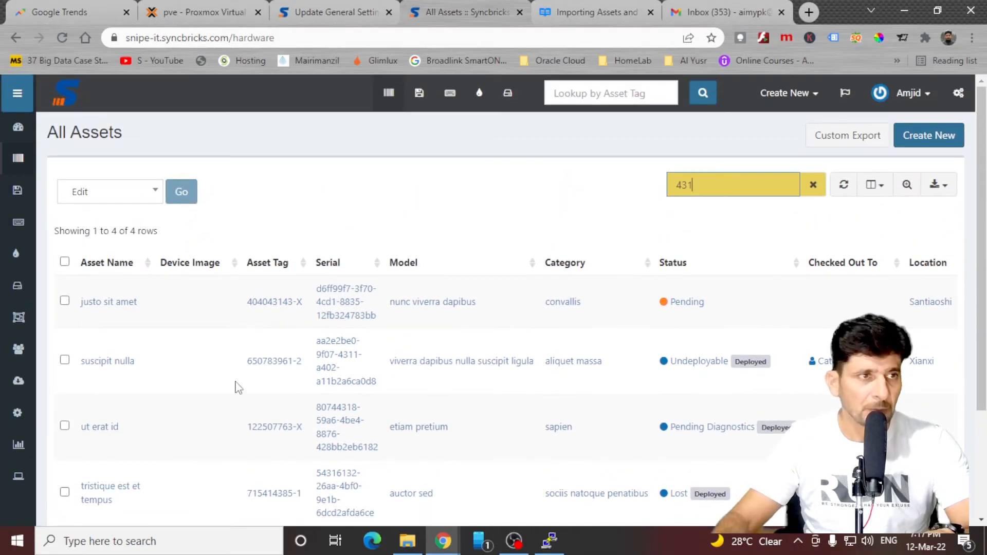
mouse_move(274, 301)
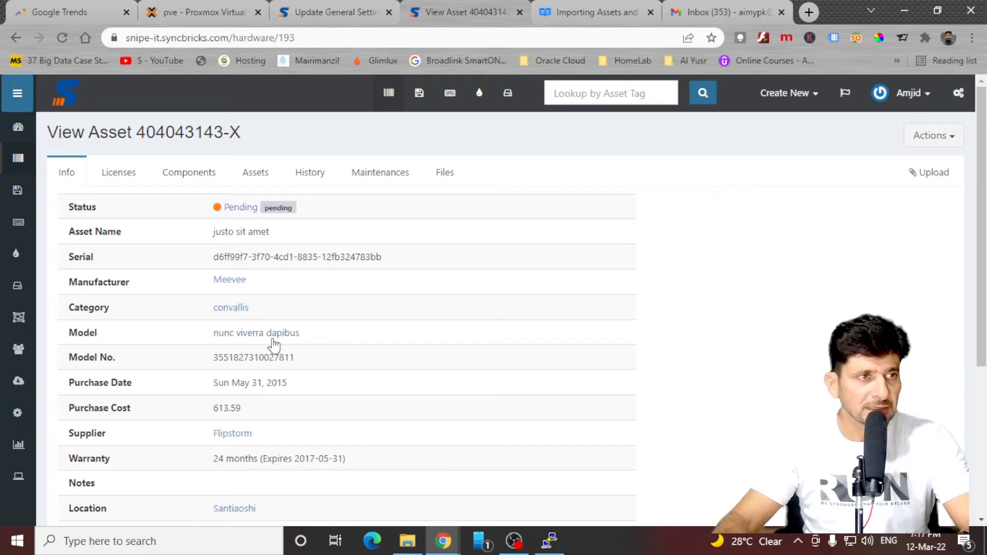
mouse_move(282, 291)
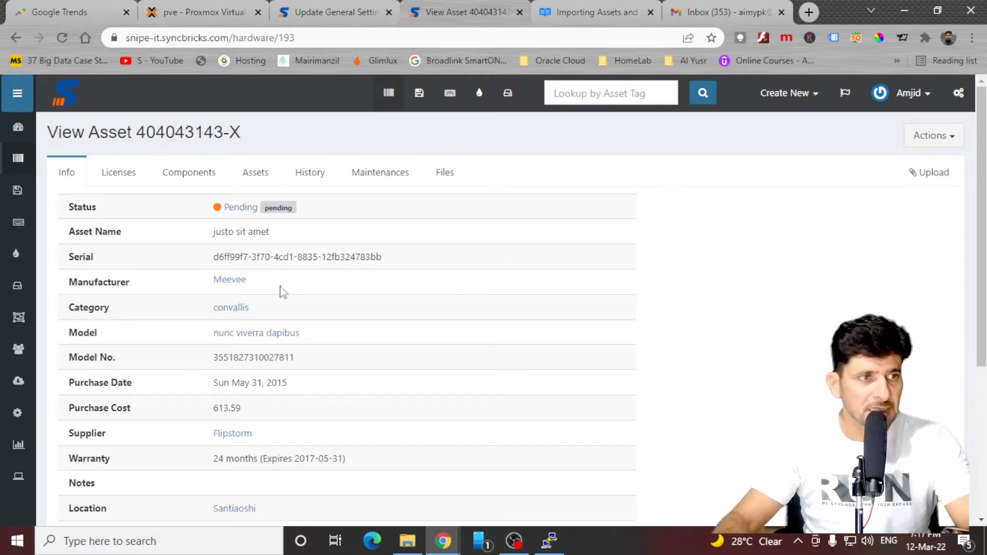
mouse_move(18, 318)
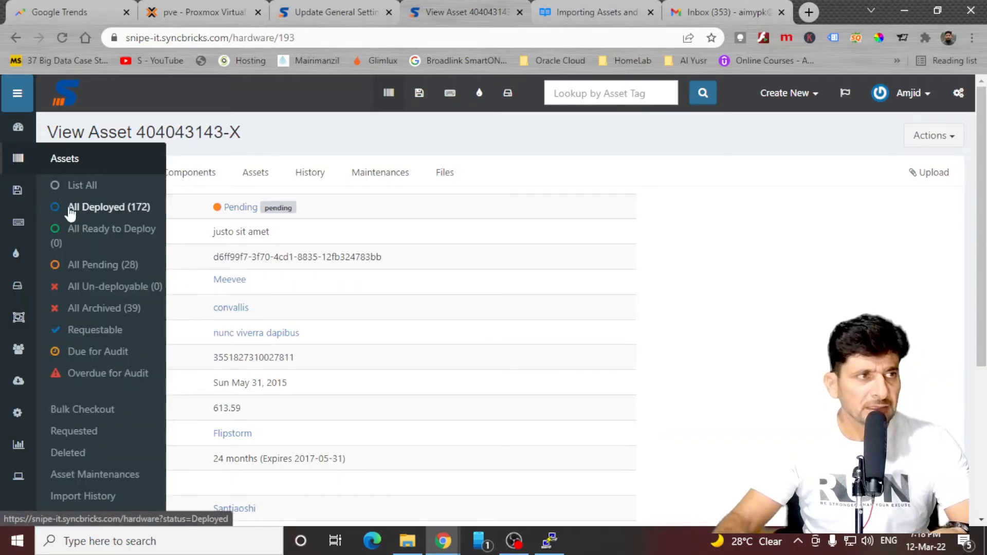
mouse_move(89, 270)
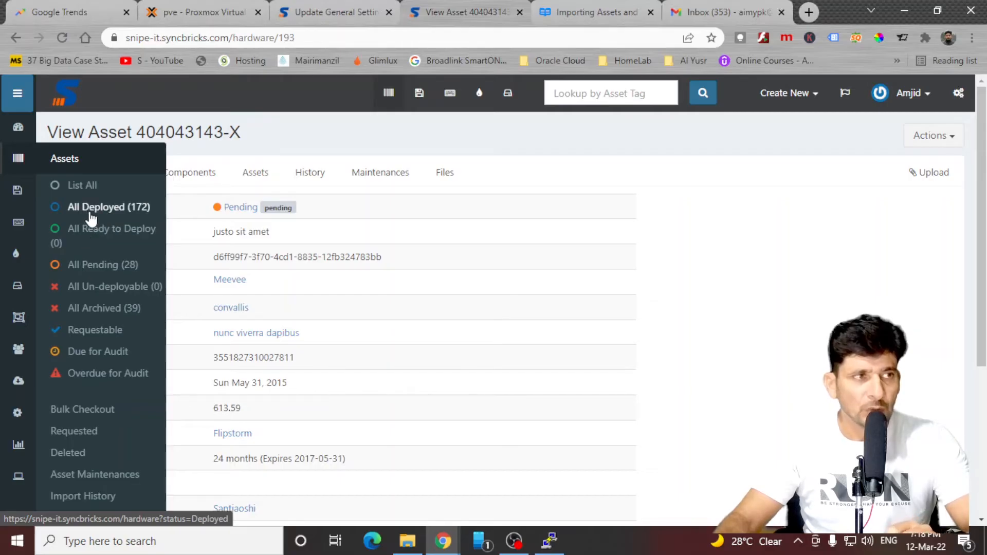
mouse_move(91, 236)
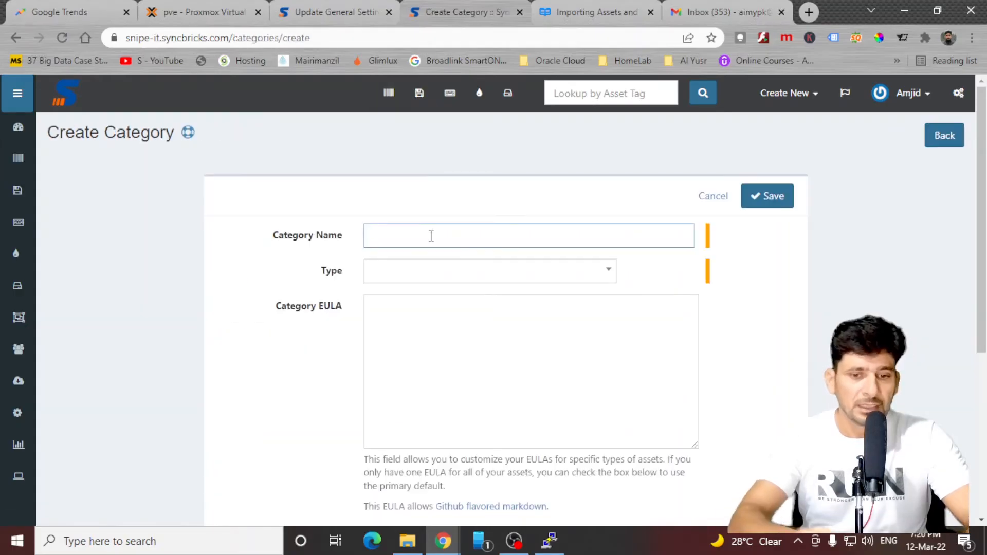
Save a new Asset-type category named Laptop with its own EULA text
type("Laptop")
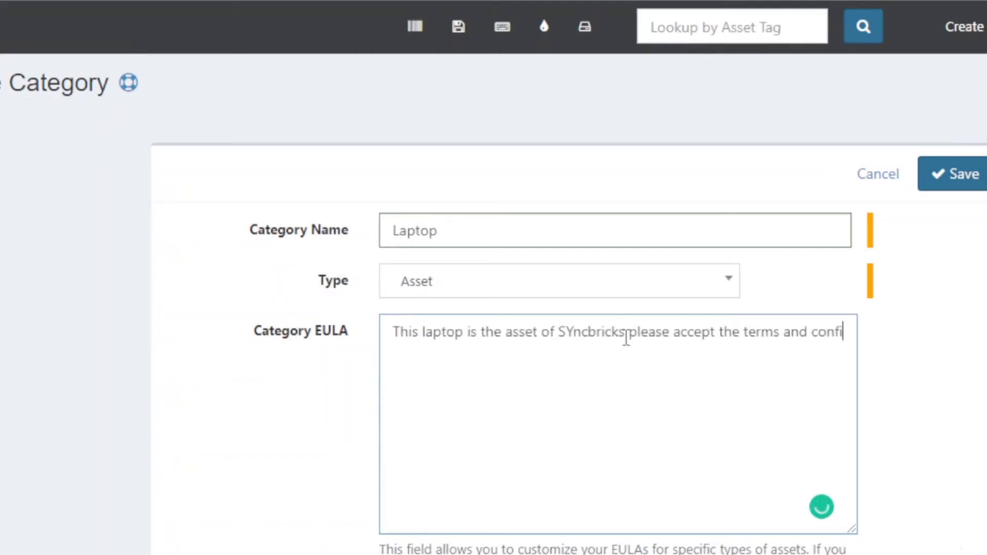
left_click(952, 174)
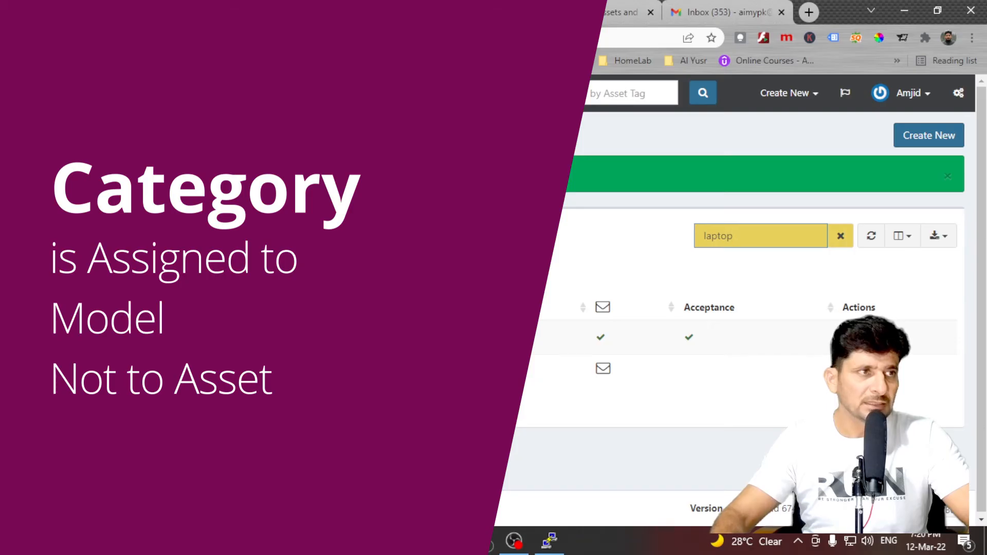
Browse the new asset, licenses and components lists, then start a new component
left_click(463, 12)
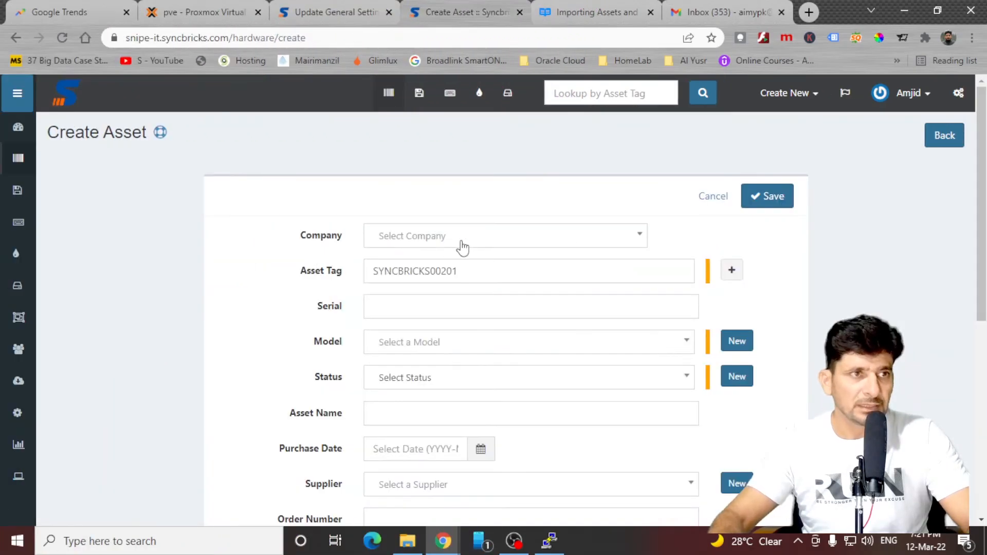
left_click(479, 93)
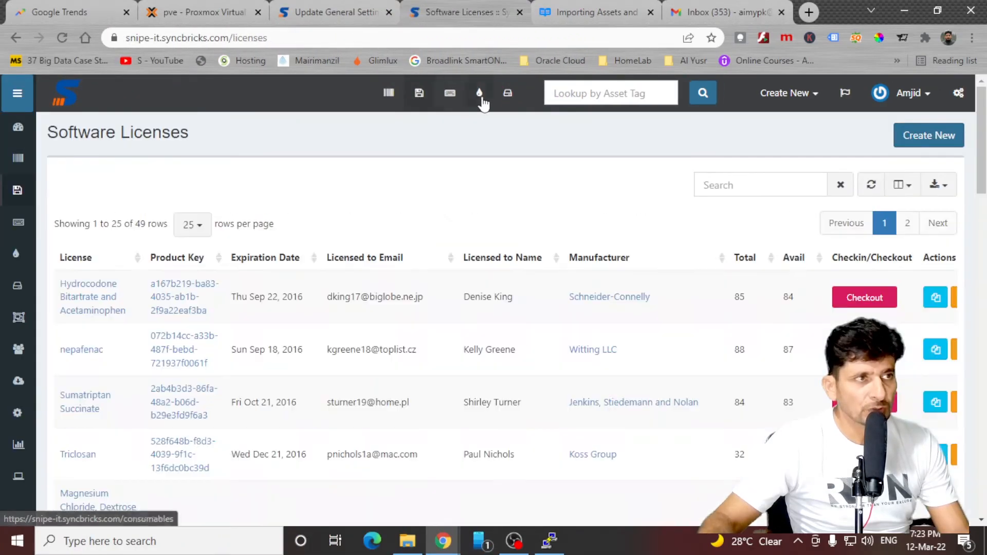
left_click(518, 93)
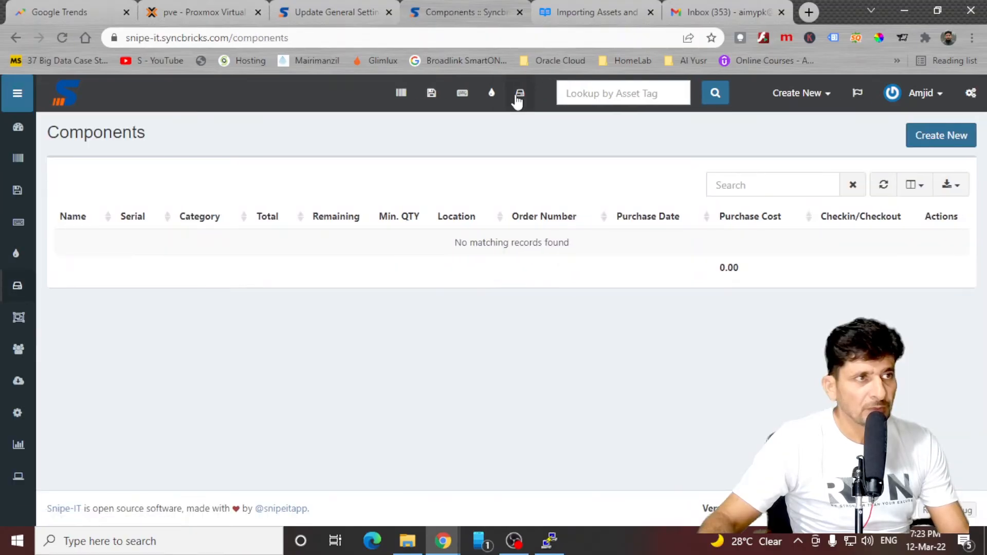
left_click(941, 135)
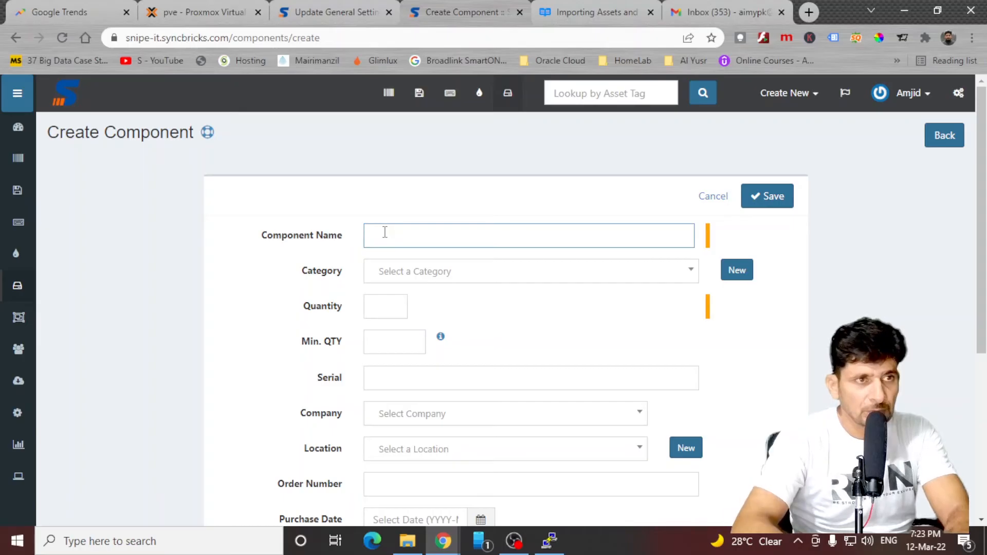
Create a Graphics Card category inline and set the GPU component's stock quantity
left_click(736, 270)
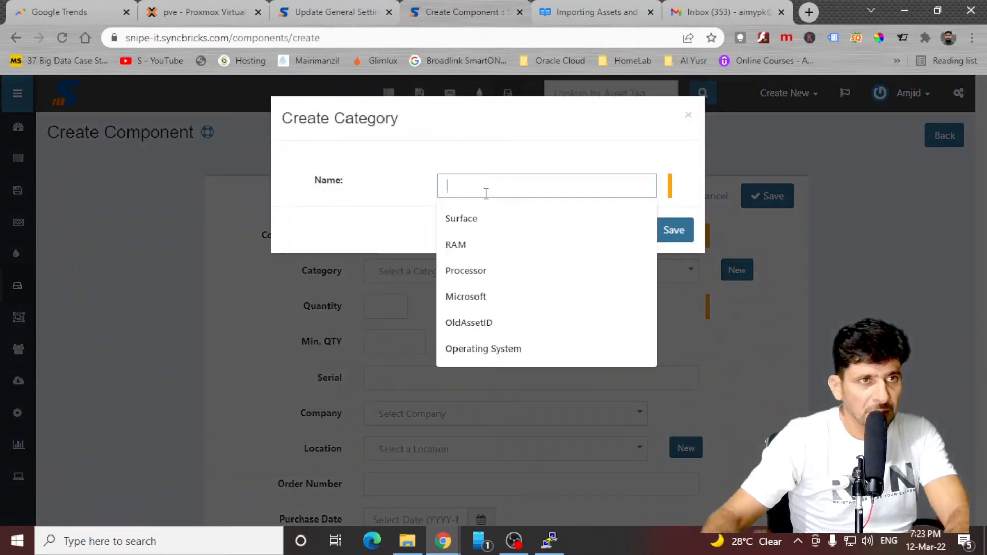
type("Graphci")
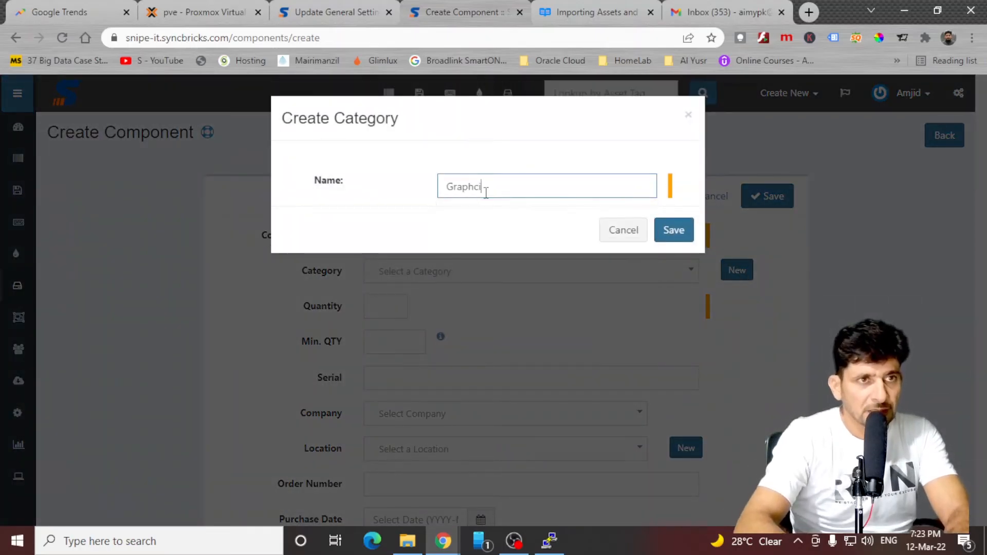
left_click(673, 230)
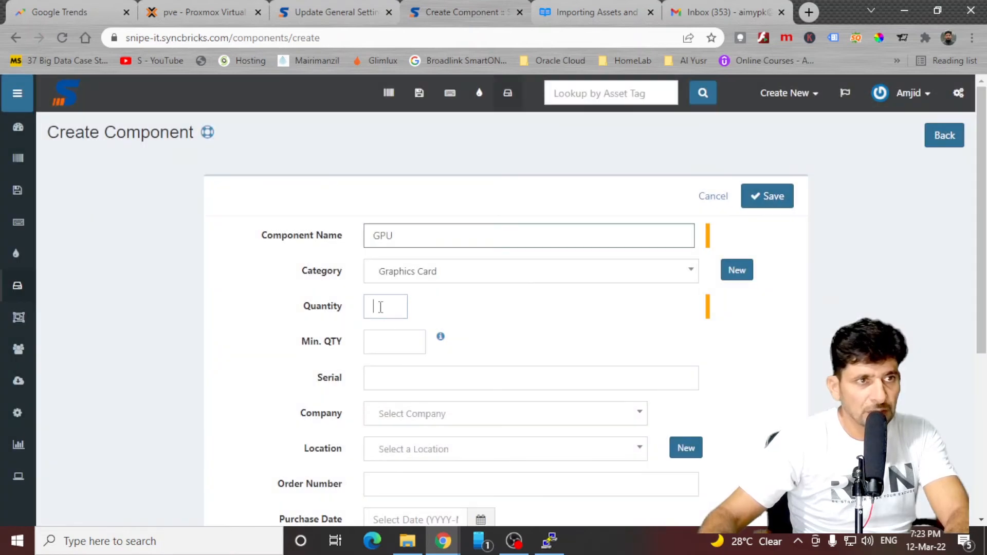
left_click(505, 413)
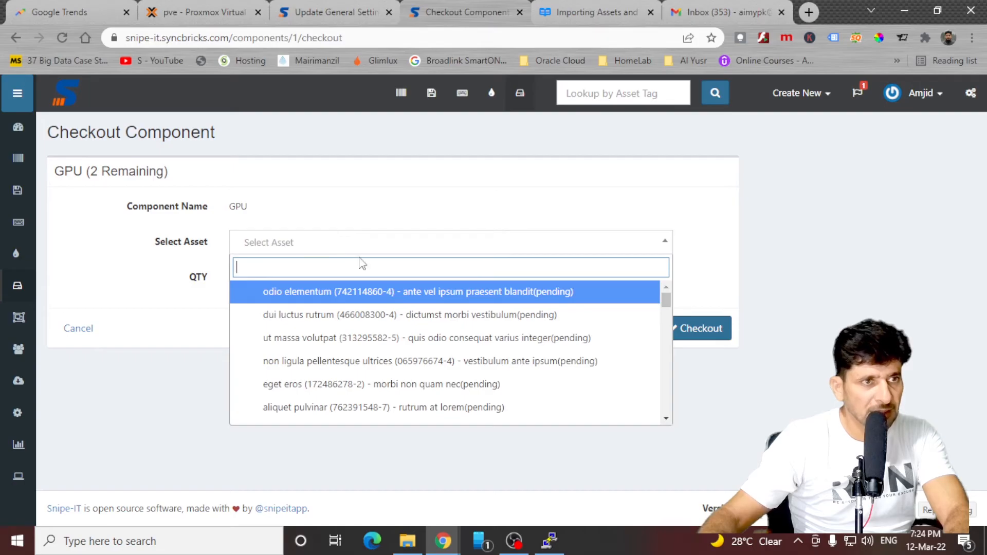
Check one GPU out to desktop asset 12221, then reopen and cancel the checkout form
type("desk")
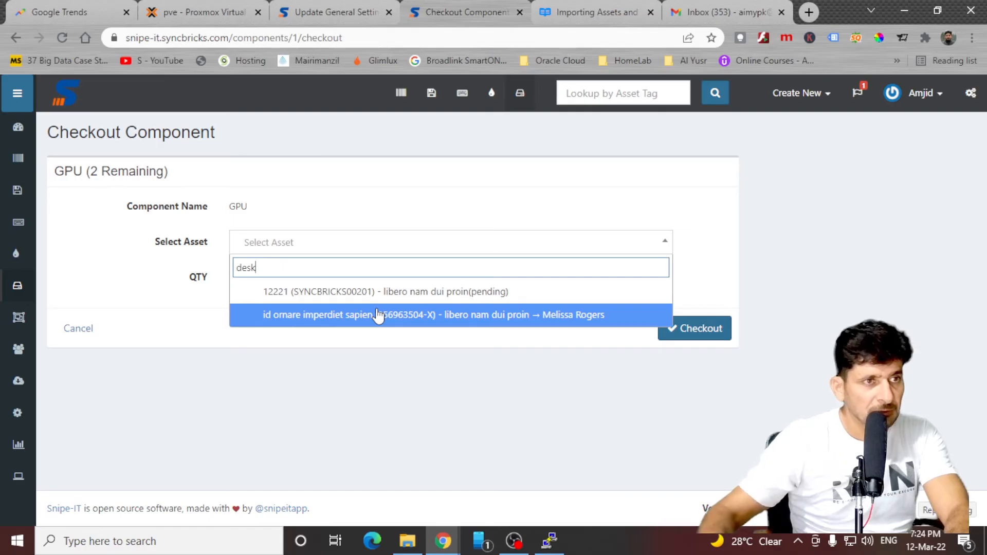
left_click(383, 291)
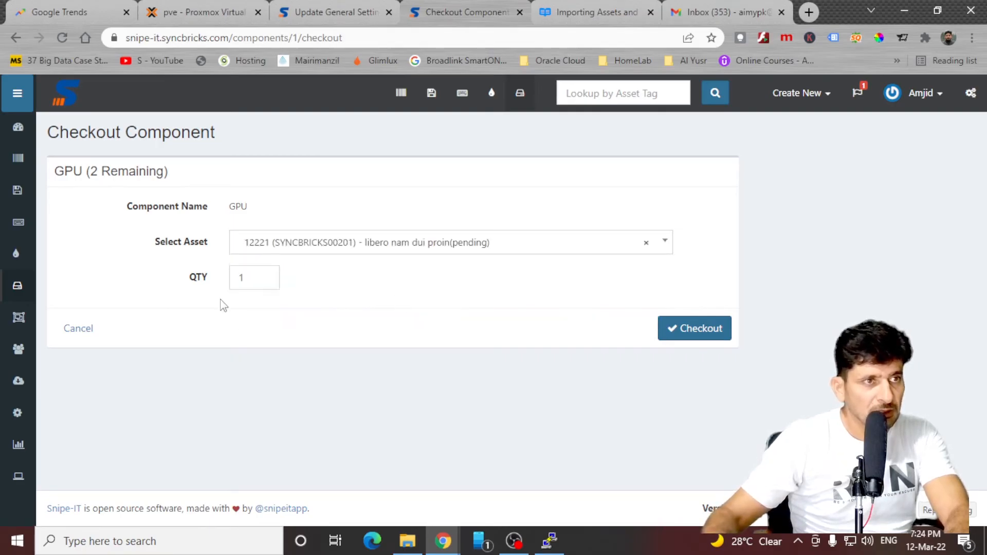
left_click(694, 328)
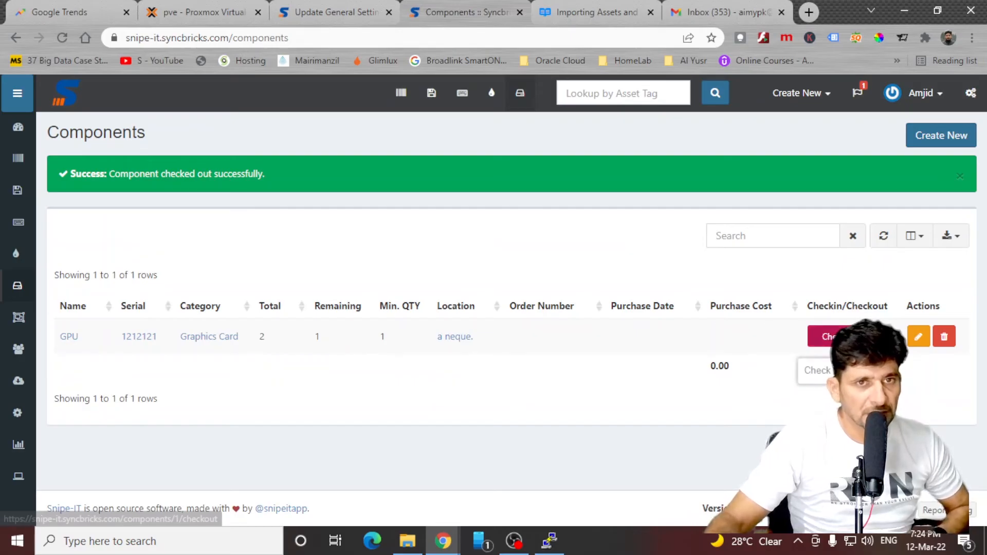
left_click(829, 337)
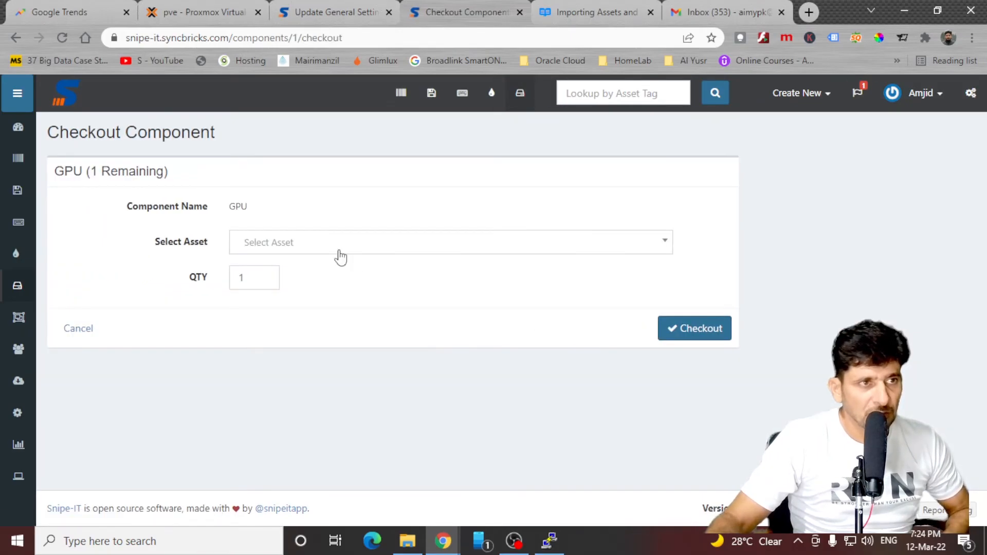
mouse_move(89, 284)
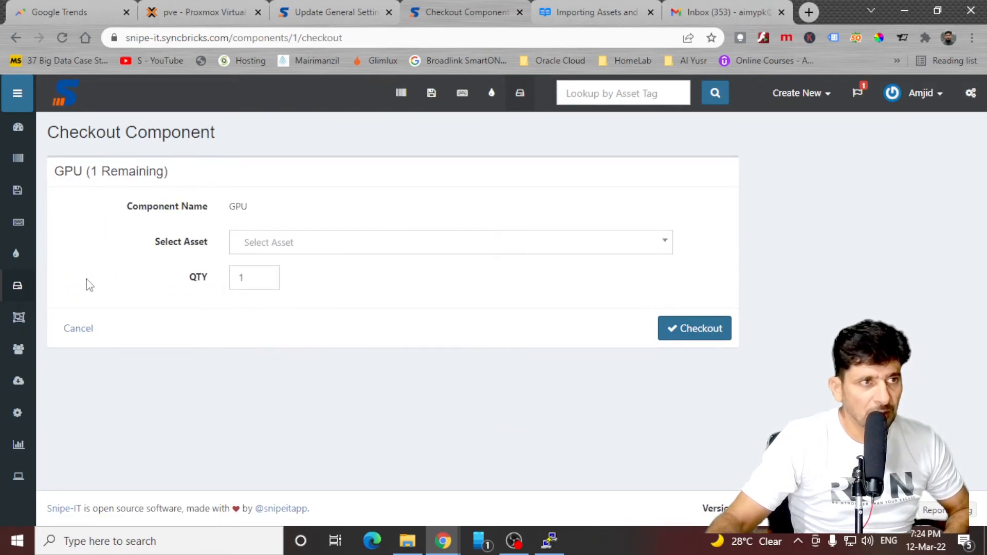
left_click(79, 328)
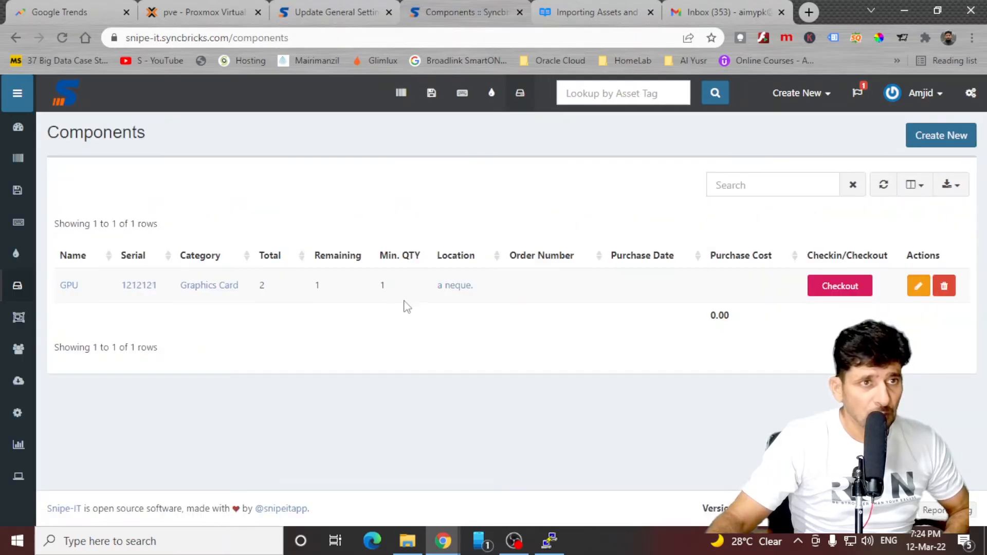
mouse_move(862, 313)
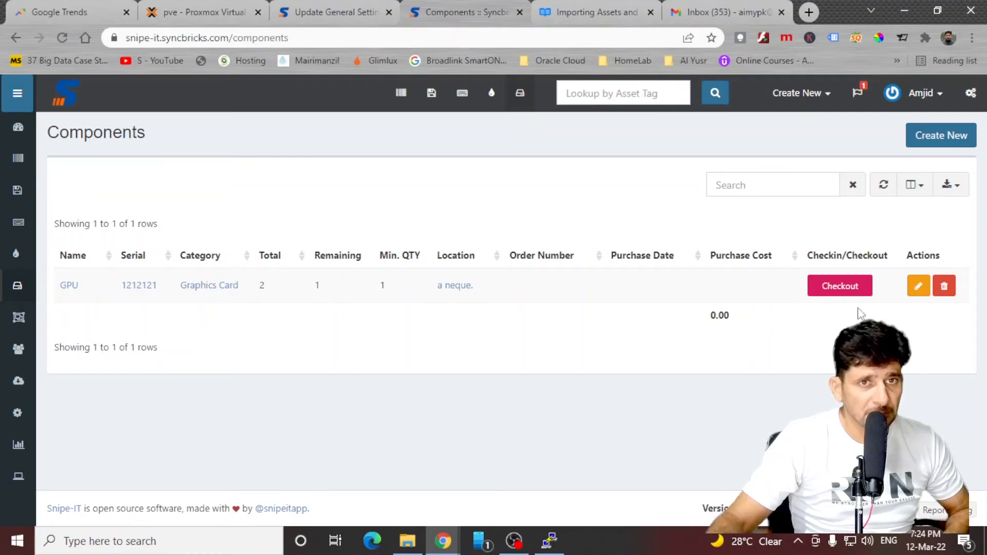
Check the GPU component back in from asset 12221 with the note "got back from user"
left_click(69, 285)
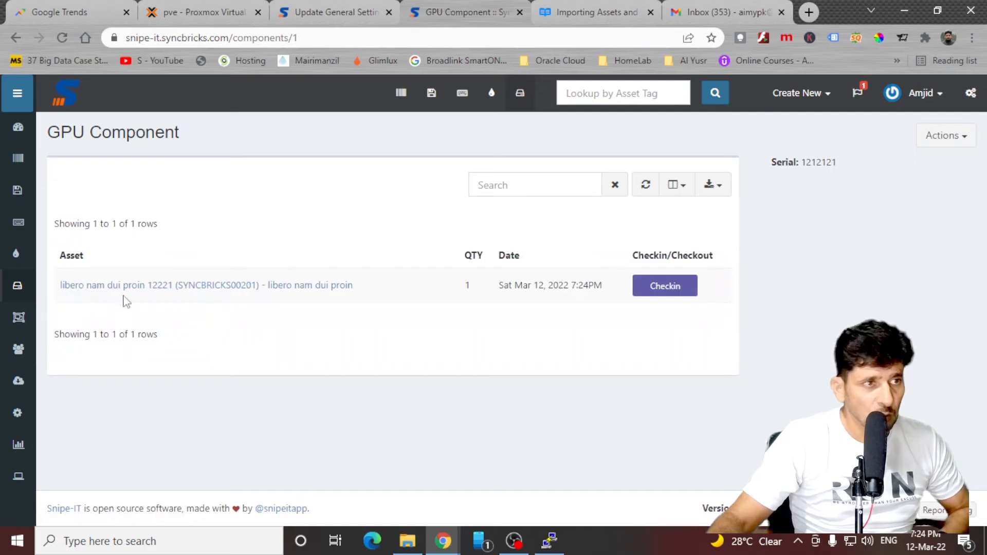
mouse_move(280, 296)
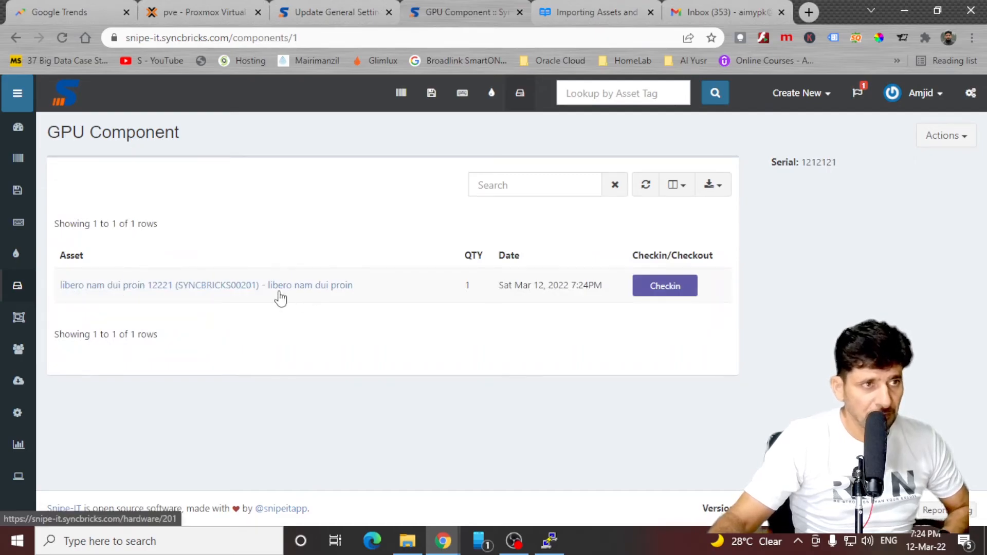
mouse_move(546, 324)
type("got")
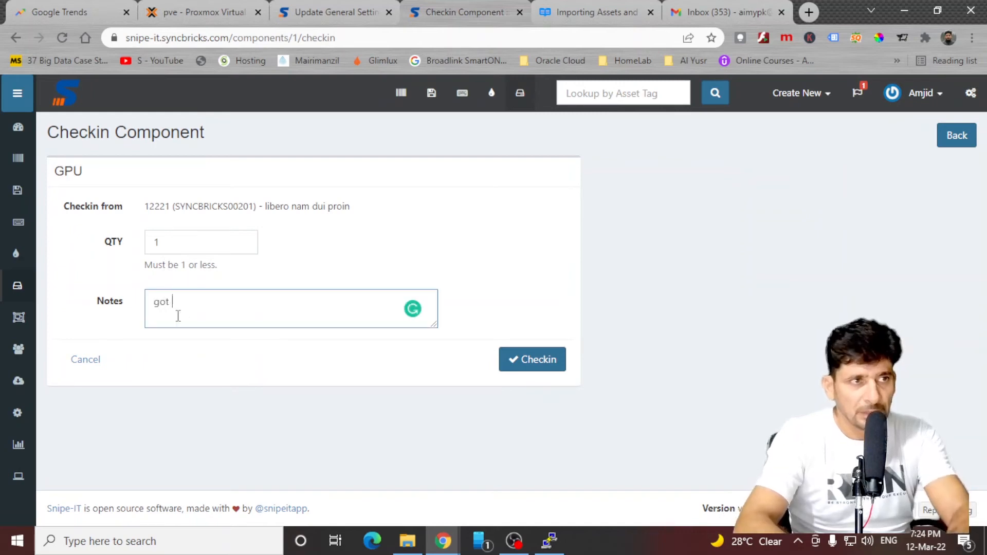
type("back from user")
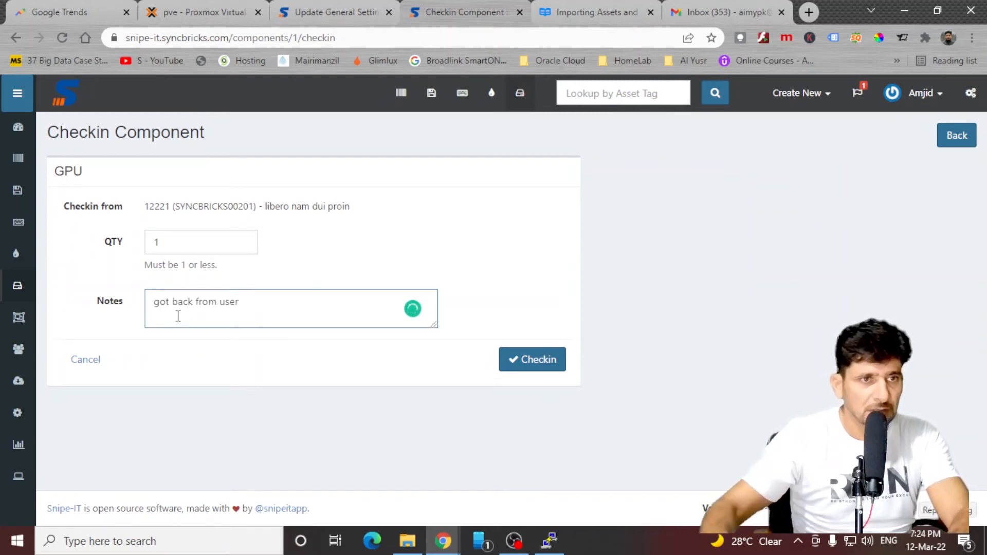
left_click(532, 359)
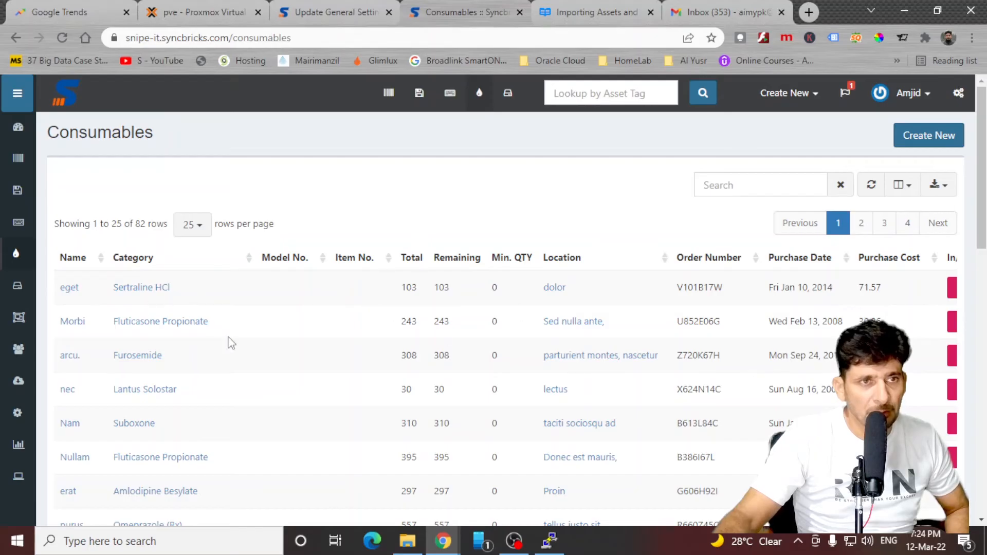
mouse_move(475, 418)
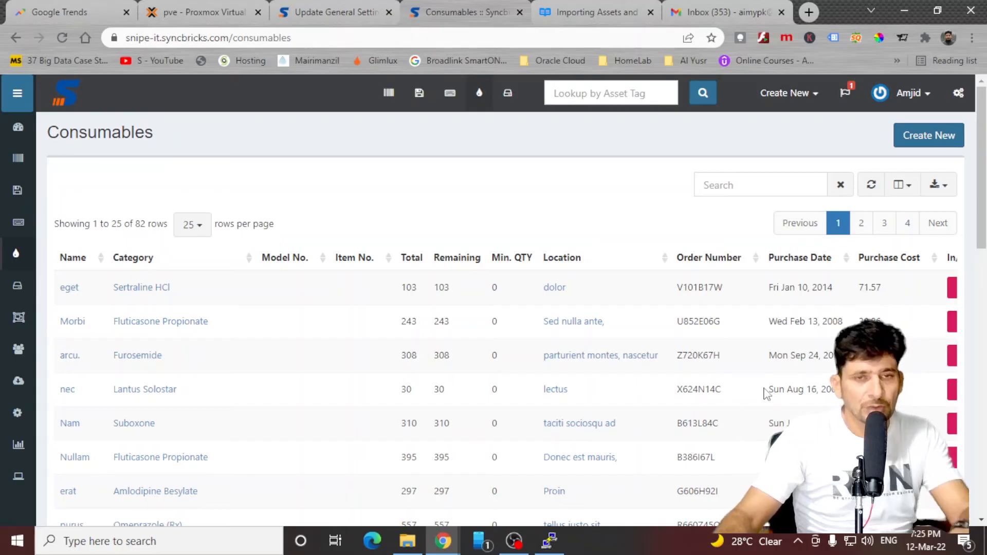
Zoom the Consumables list out so purchase cost and in/out columns show for all 82 items
key("ctrl+minus")
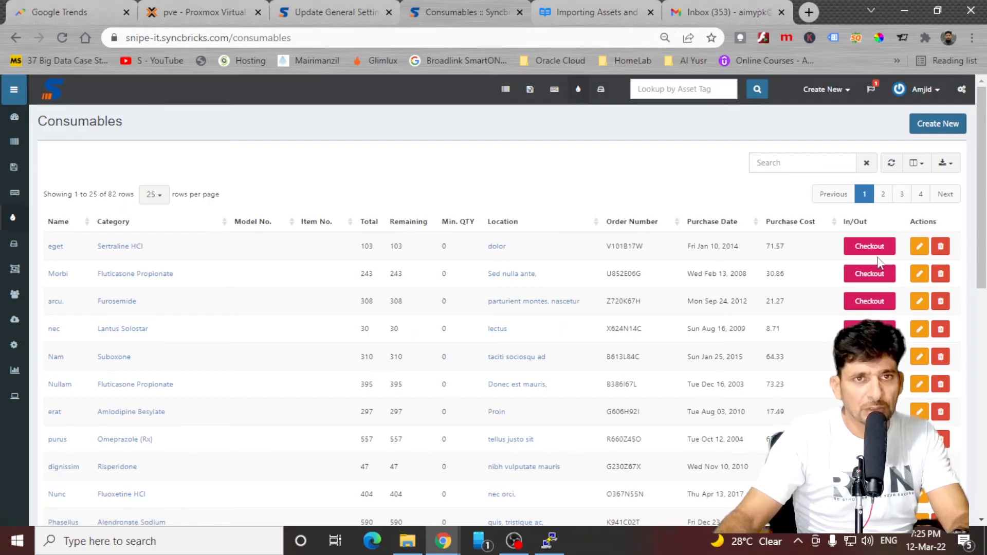
left_click(869, 246)
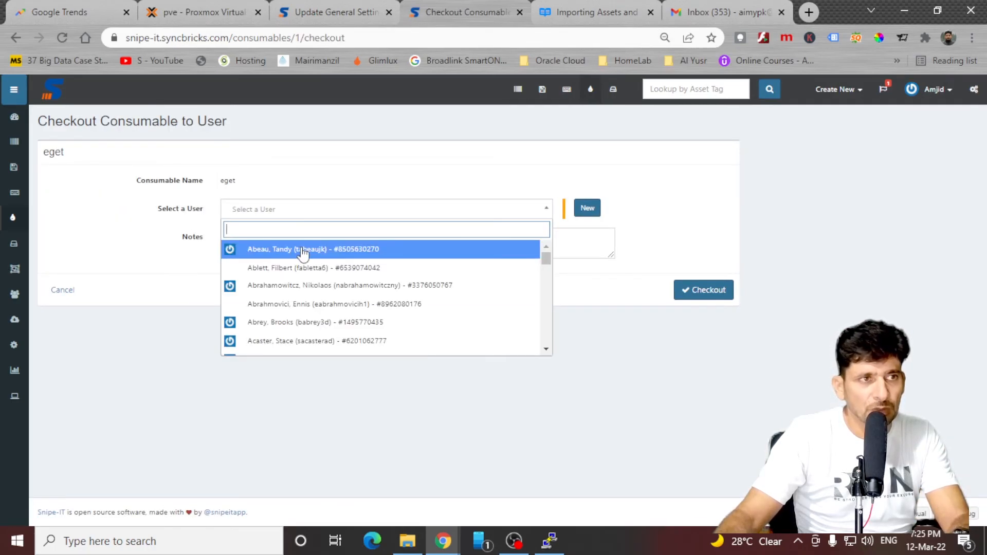
type("amjid")
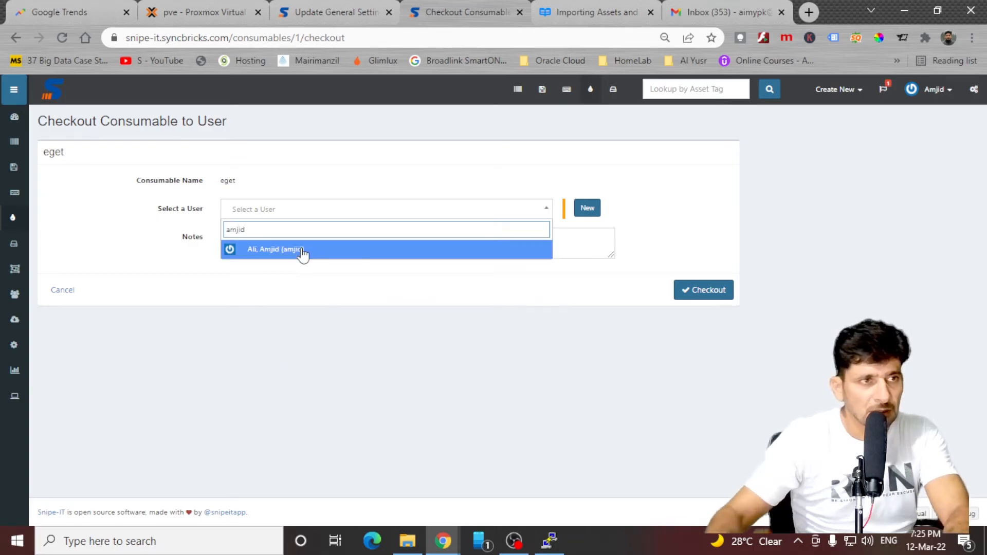
left_click(273, 249)
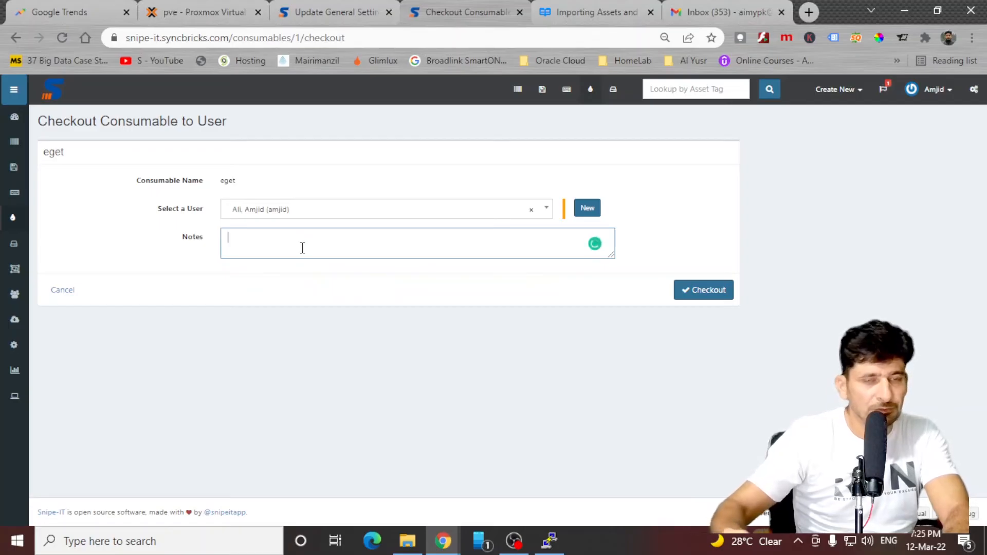
type("12212")
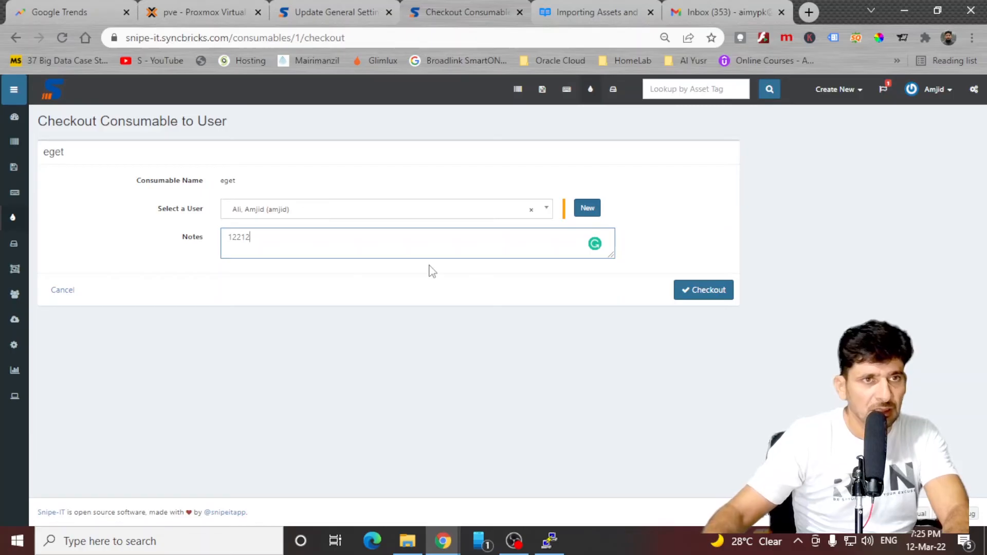
left_click(704, 290)
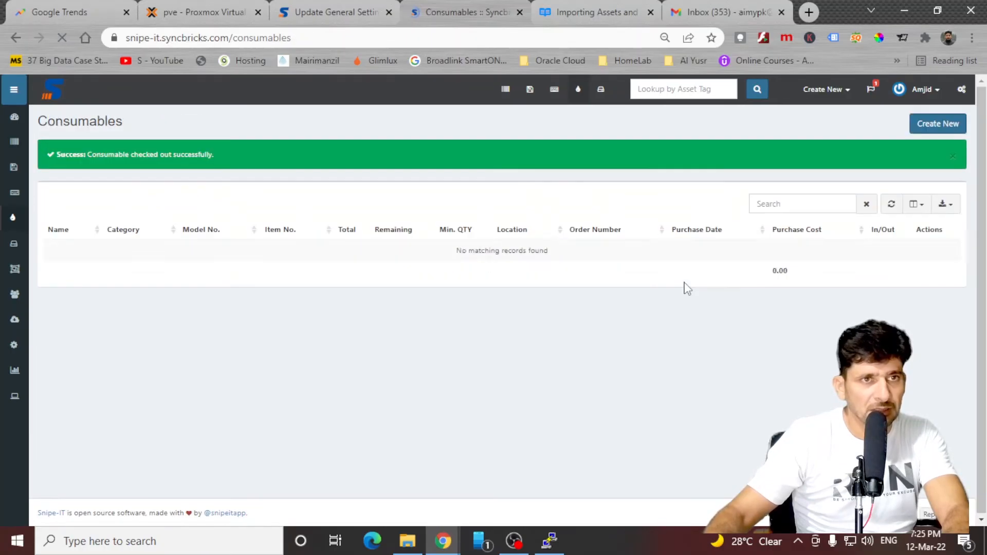
mouse_move(14, 193)
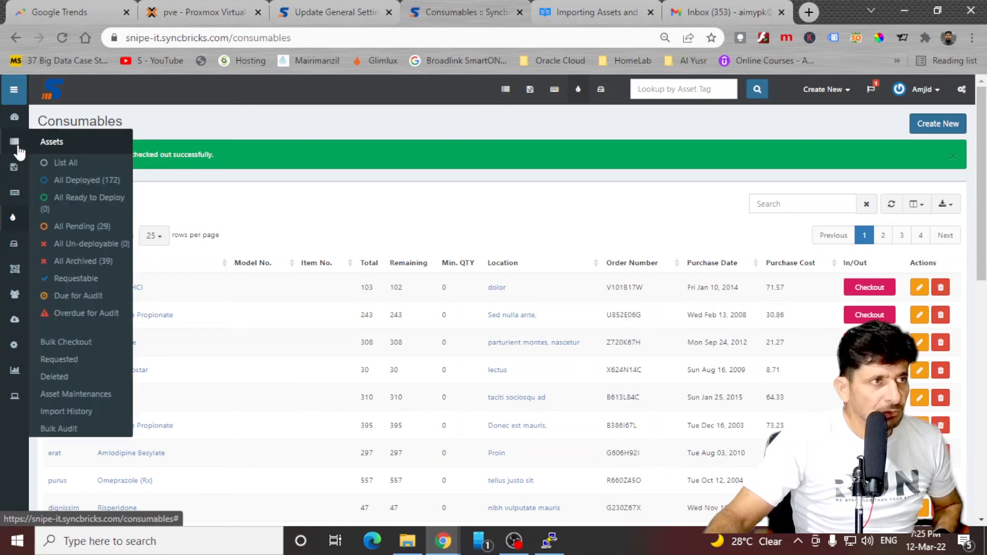
Audit asset 215895129-X via Actions > Audit, keeping the next audit date 2022-04-12
left_click(941, 123)
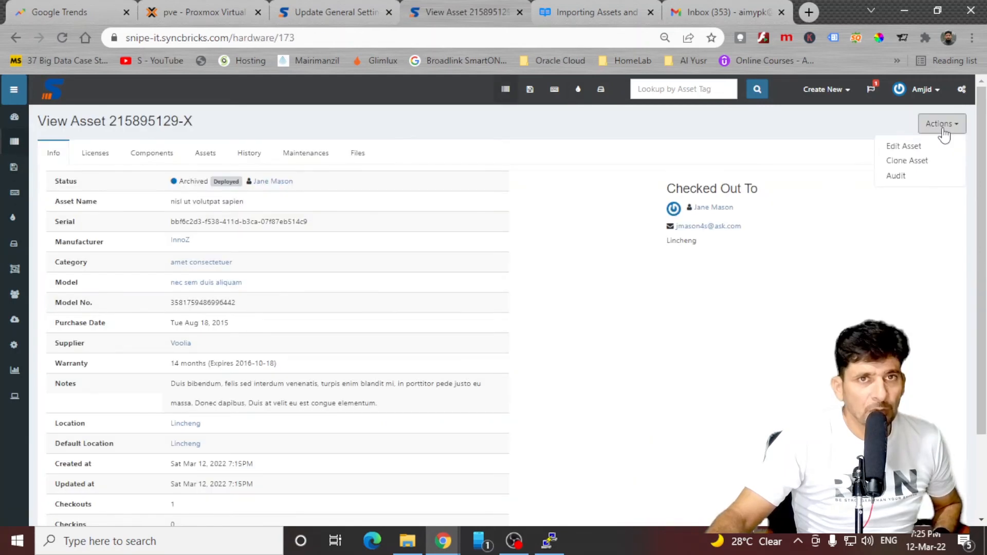
left_click(896, 176)
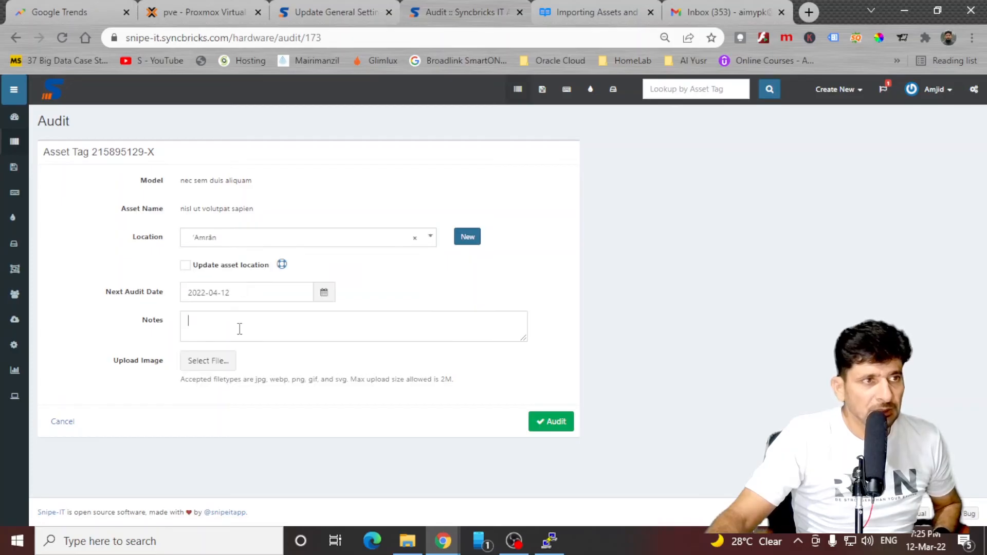
left_click(550, 422)
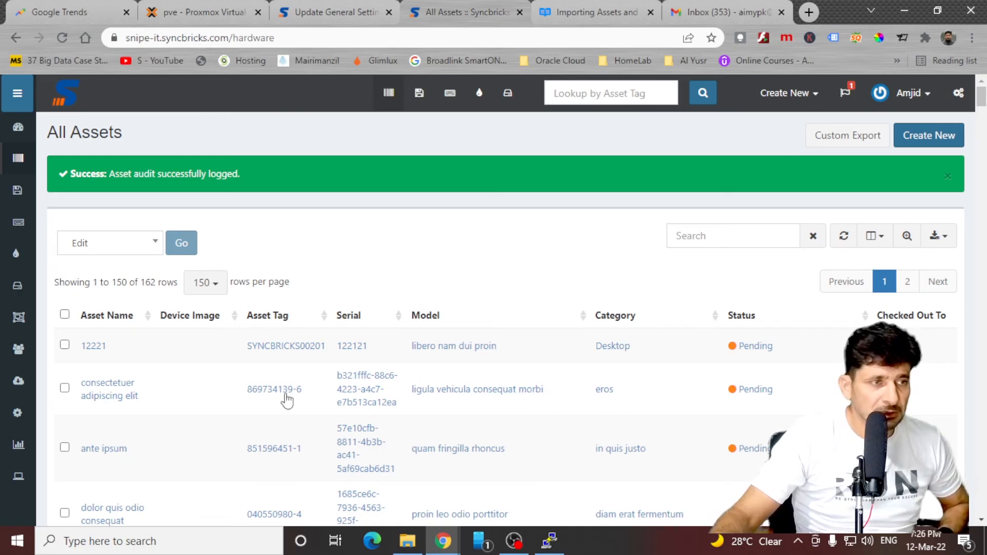
mouse_move(18, 349)
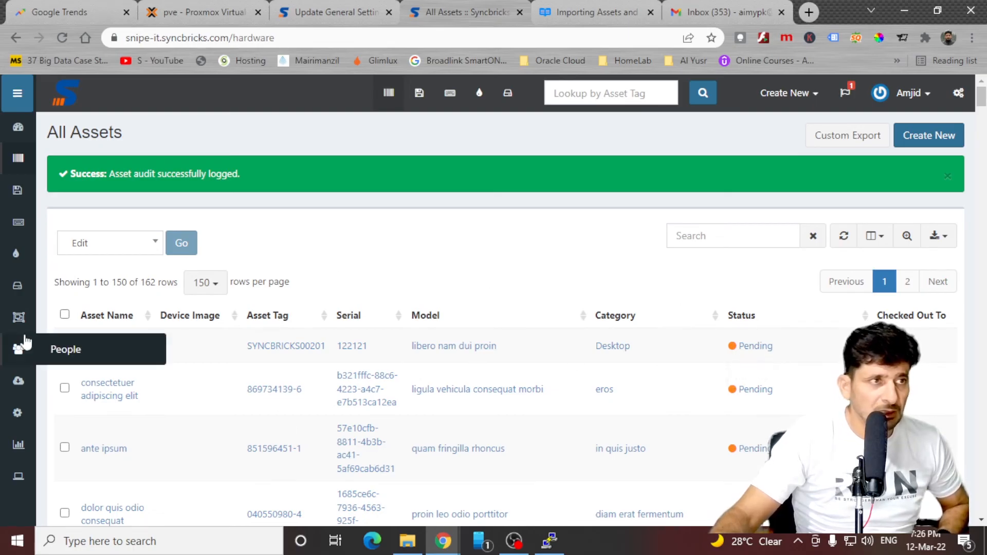
Return to the dashboard, where Recent Activity lists the audit and the eget checkout
left_click(63, 94)
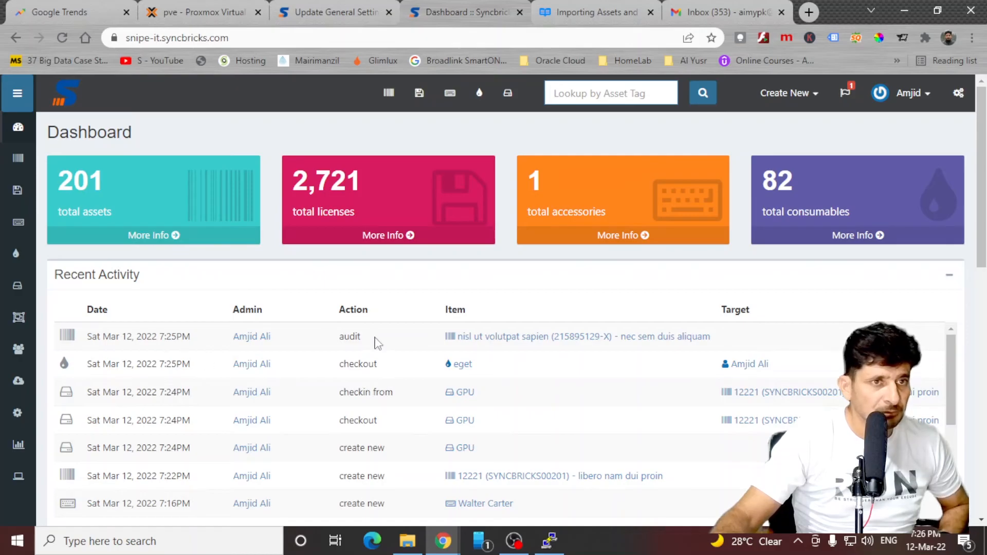
mouse_move(17, 349)
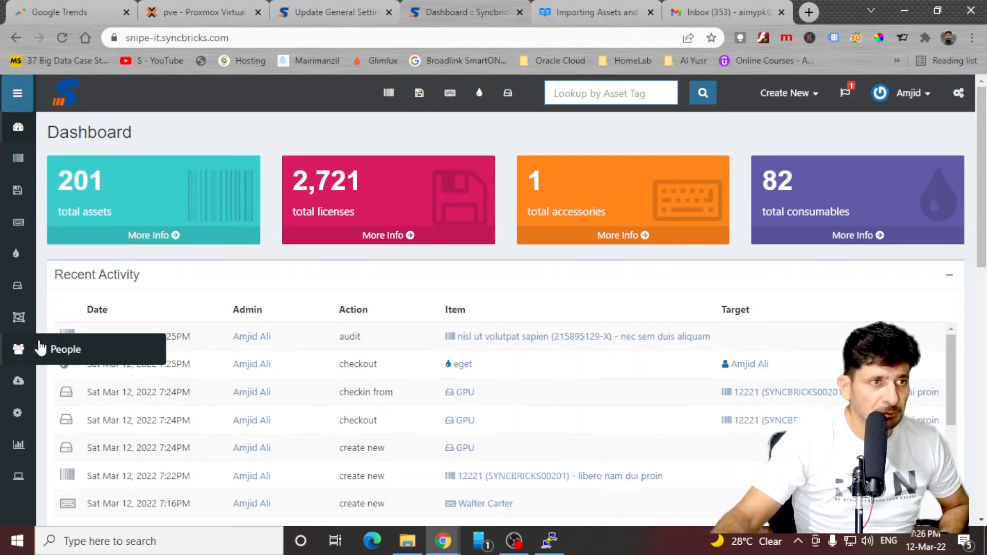
mouse_move(495, 340)
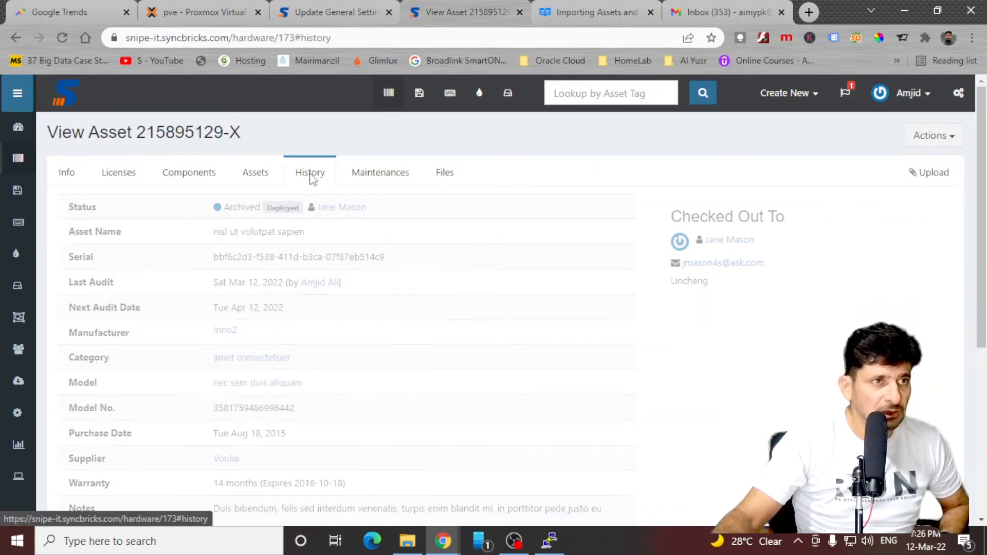
View asset 215895129-X's History, now listing four entries including the new audit
left_click(309, 172)
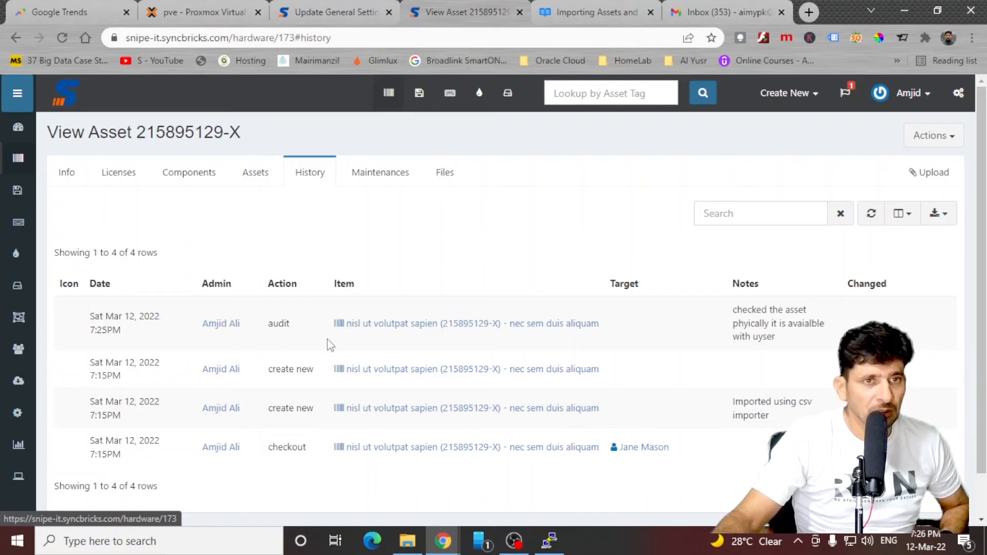
mouse_move(460, 421)
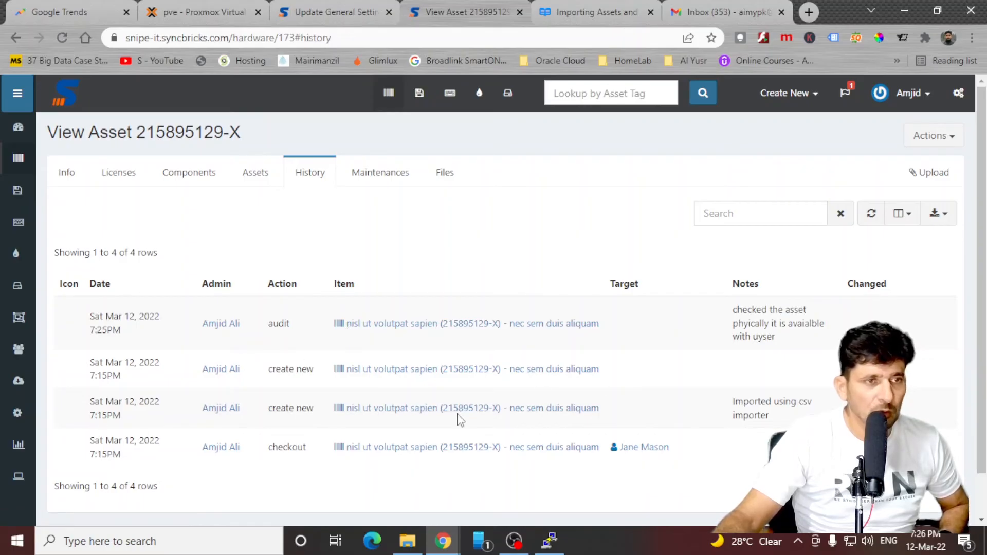
mouse_move(419, 403)
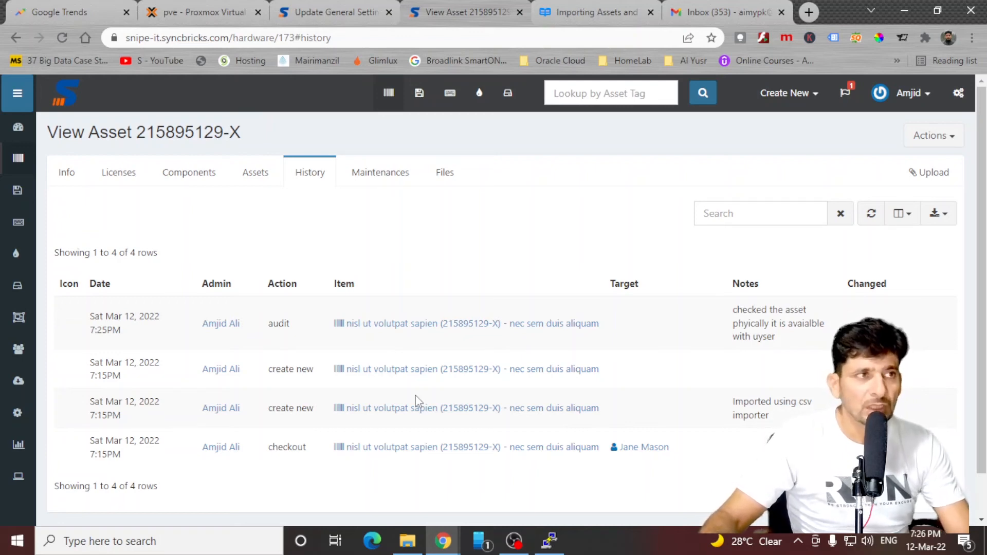
mouse_move(74, 326)
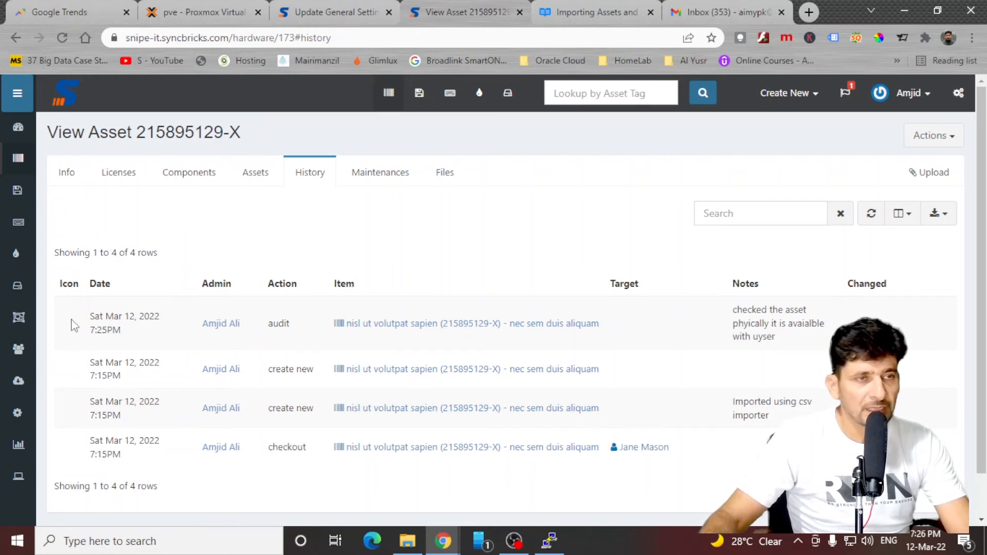
mouse_move(445, 172)
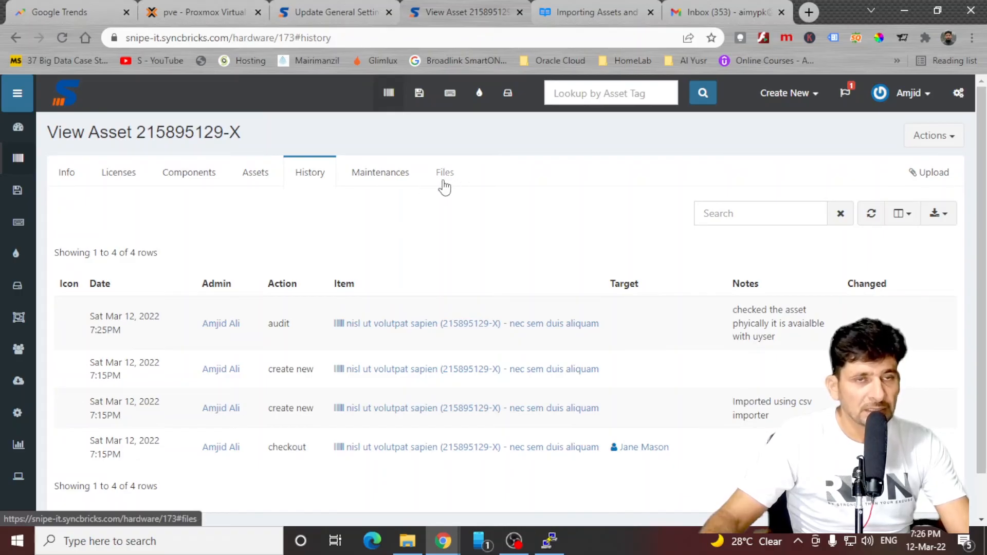
Check the asset's empty Files list, cancel an Upload File dialog, and view its empty Maintenances list
left_click(444, 172)
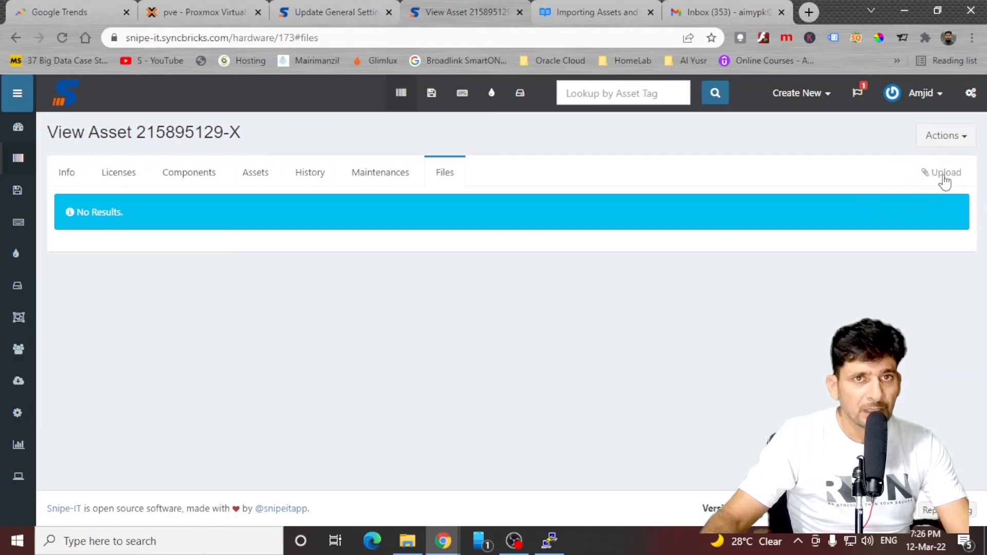
left_click(943, 172)
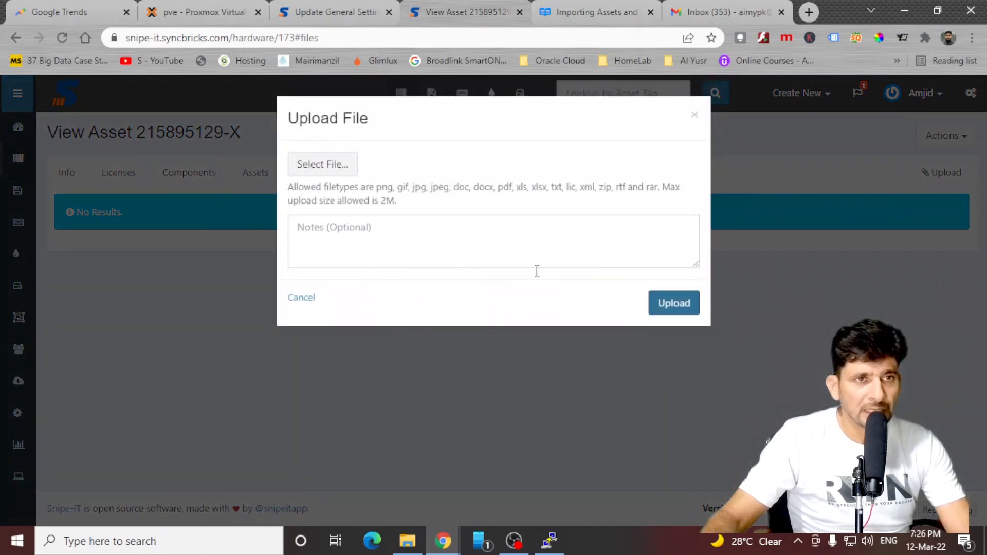
mouse_move(558, 308)
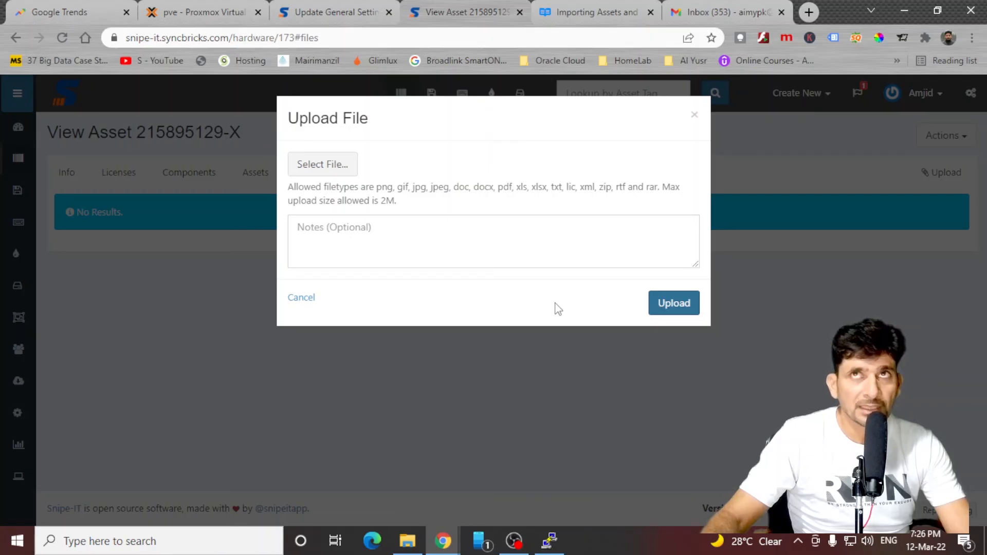
left_click(379, 172)
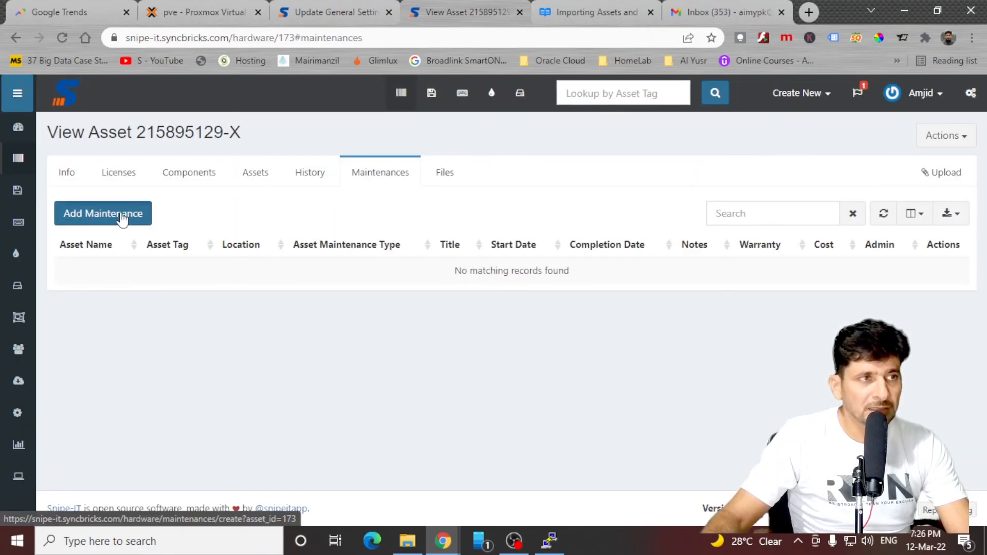
Start a maintenance record with supplier Babbleset, type Repair, titled "Repair of motherboard"
left_click(103, 213)
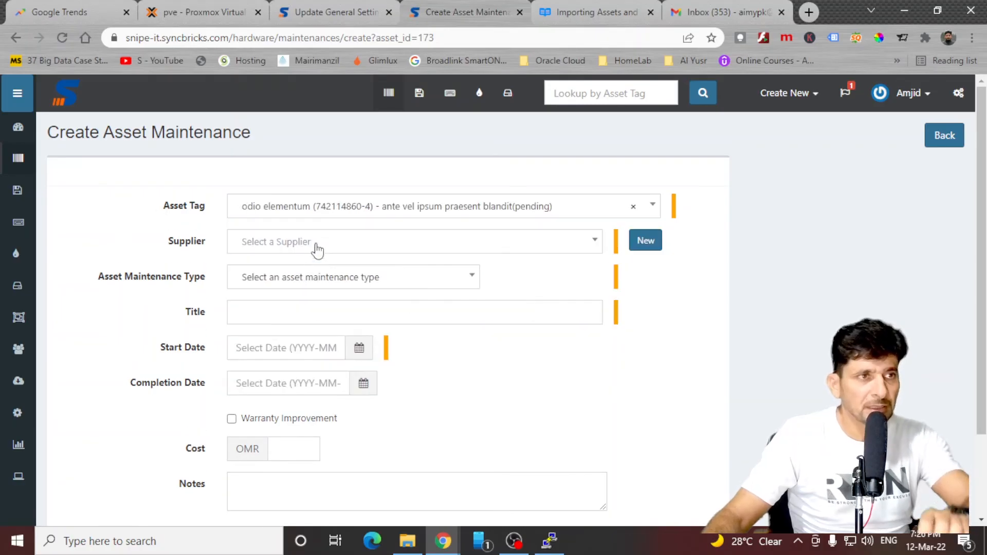
left_click(353, 277)
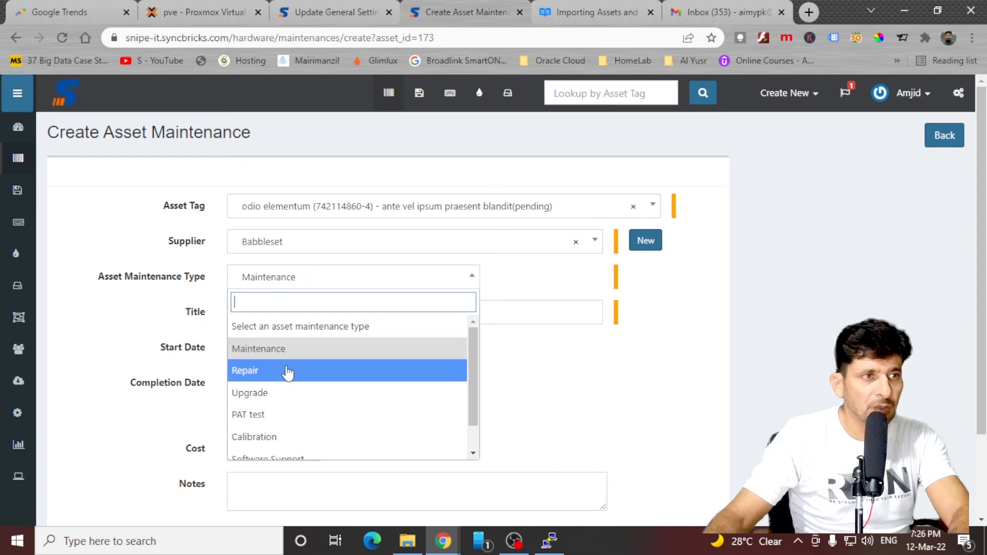
mouse_move(293, 415)
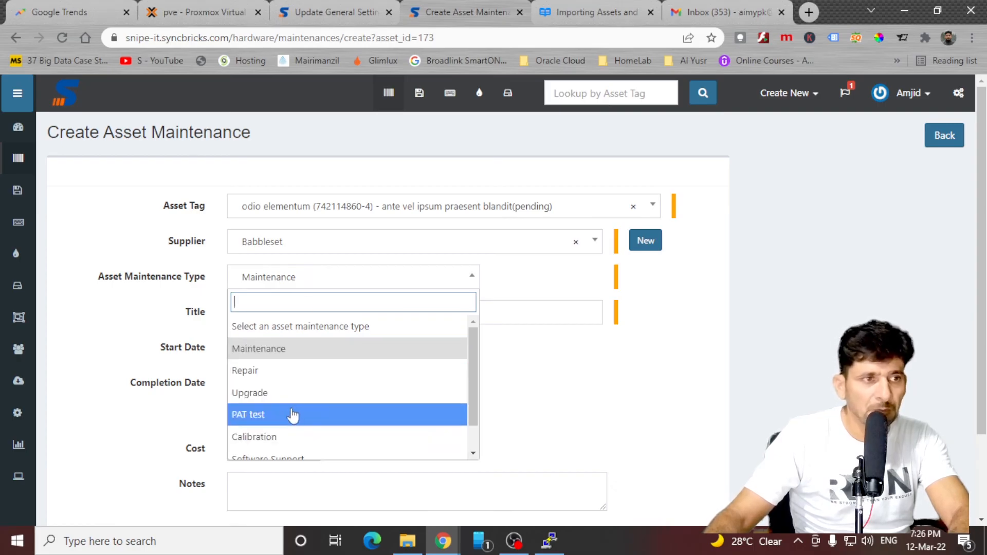
scroll("down", 3)
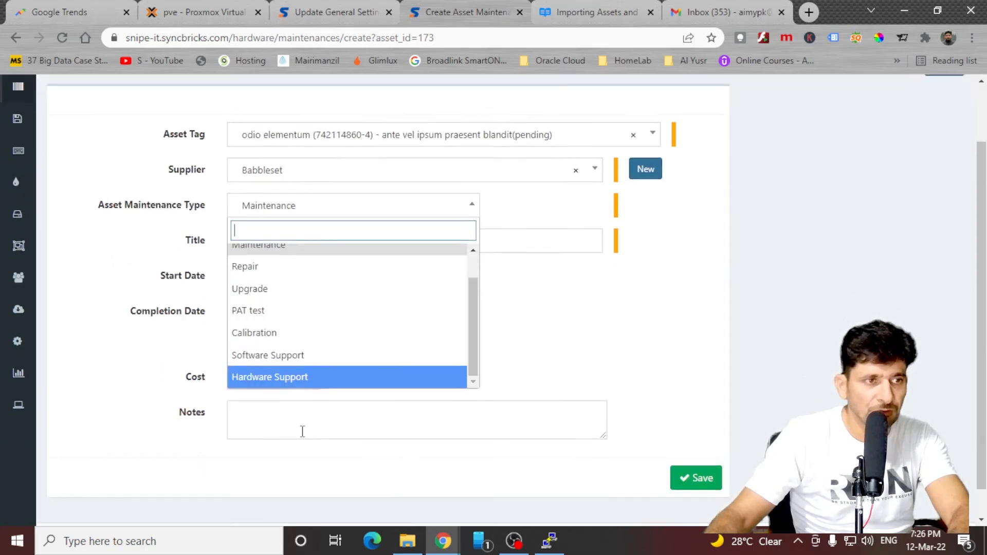
mouse_move(265, 265)
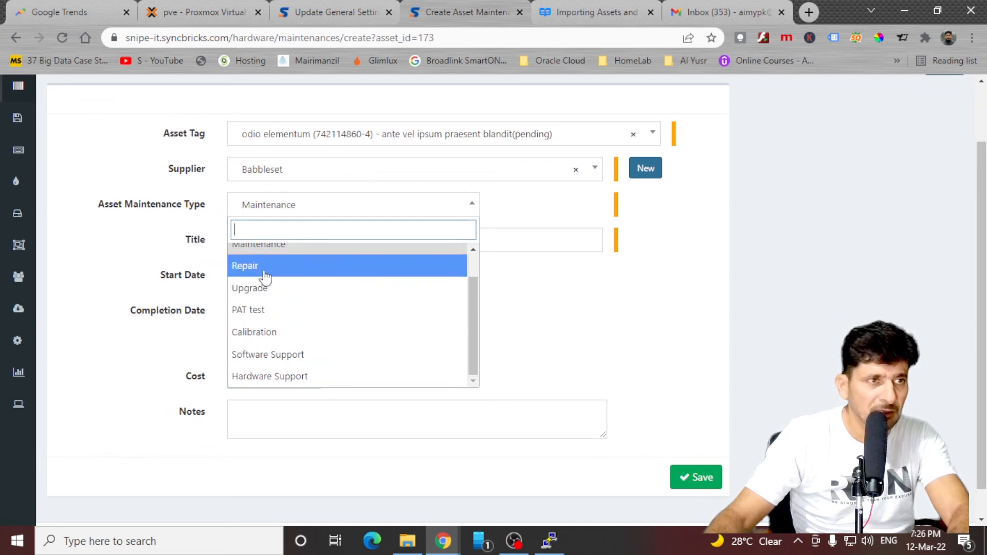
left_click(245, 265)
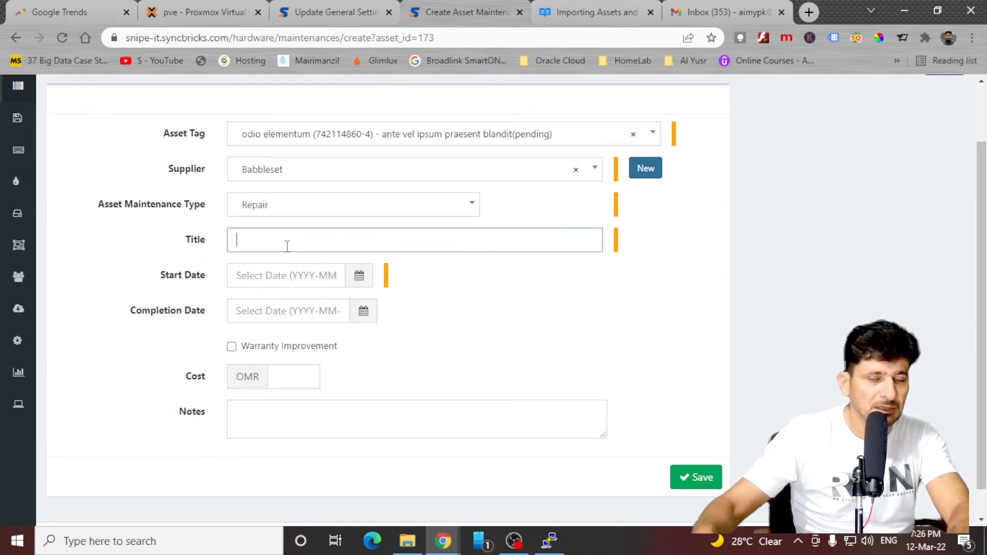
type("Repair of")
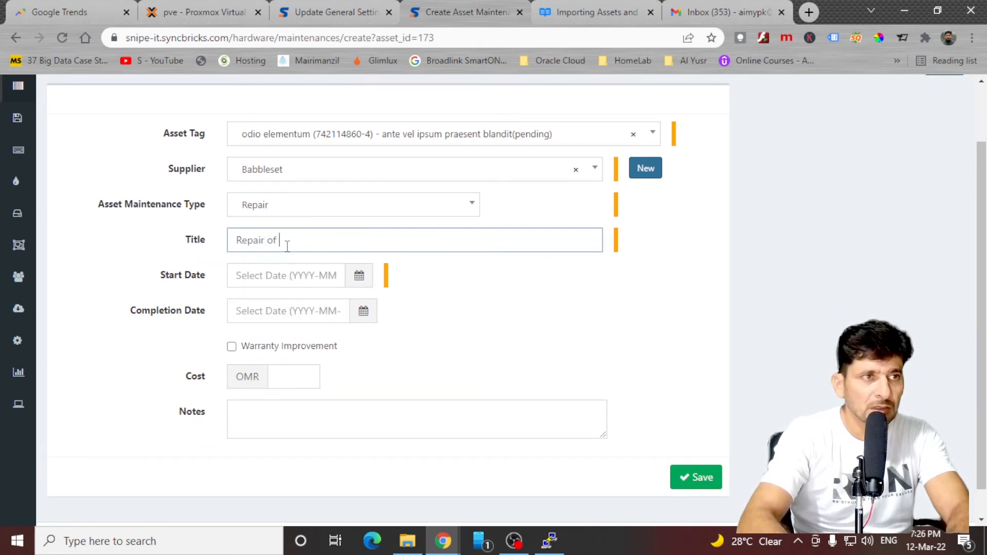
type("motherboard")
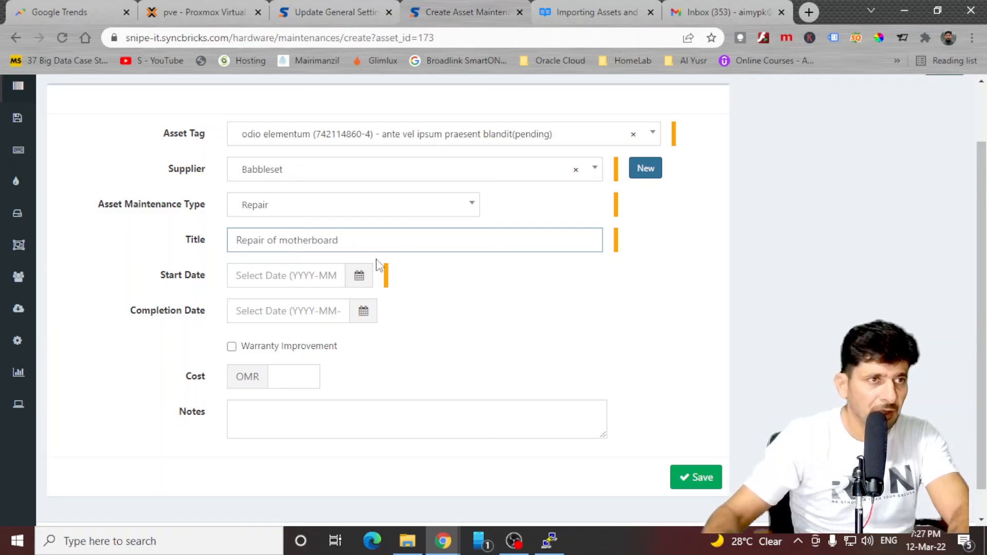
Set dates March 23–24 2022 and cost 15, then save the maintenance record
left_click(363, 310)
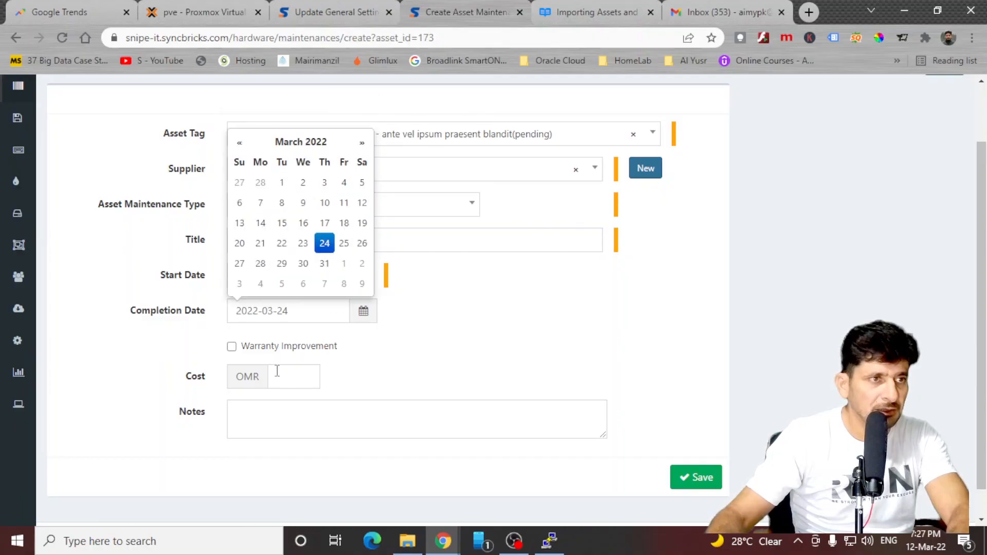
type("15")
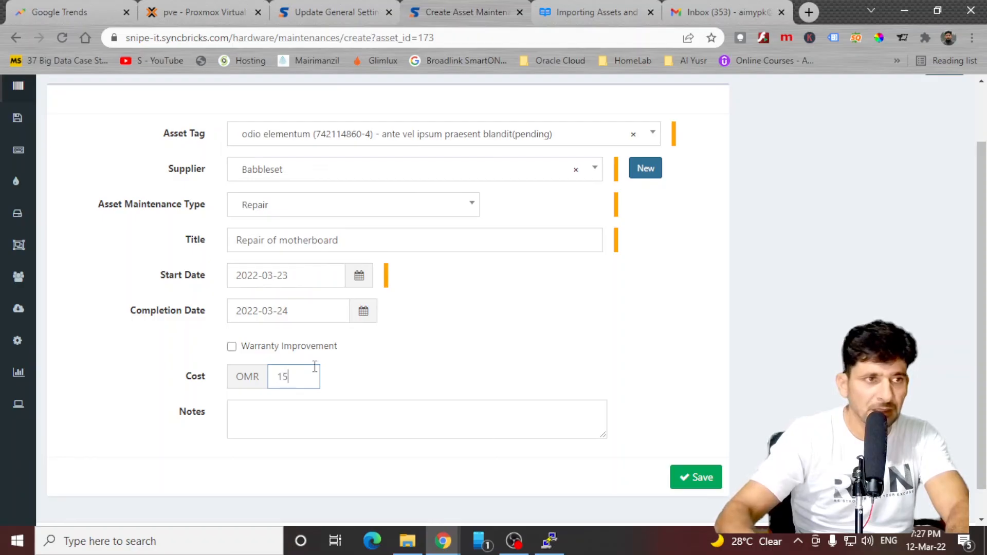
left_click(696, 476)
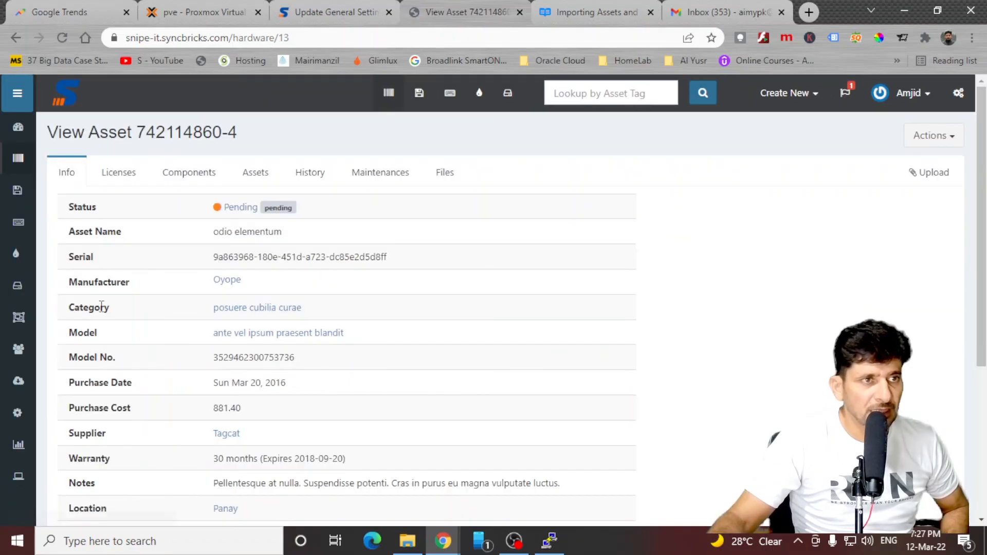
left_click(118, 172)
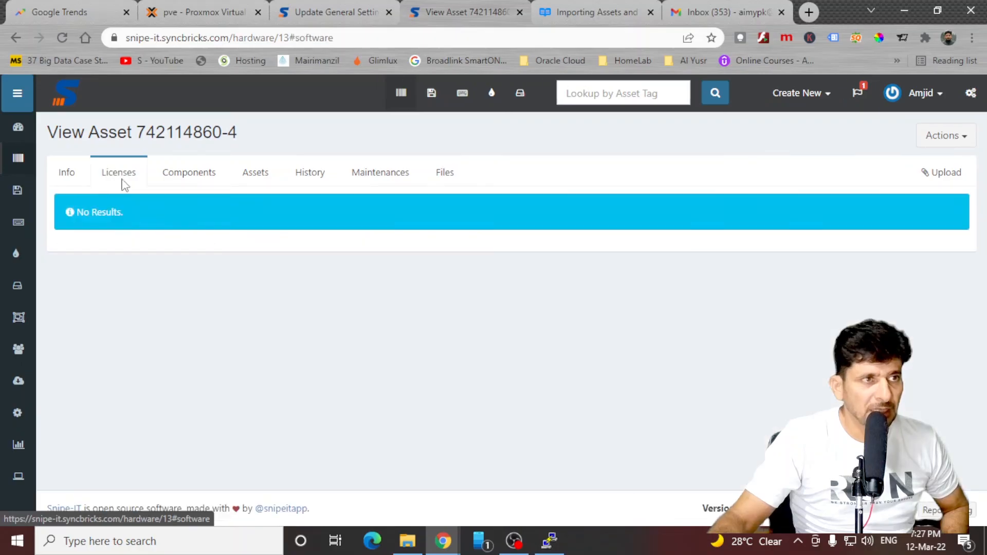
left_click(255, 171)
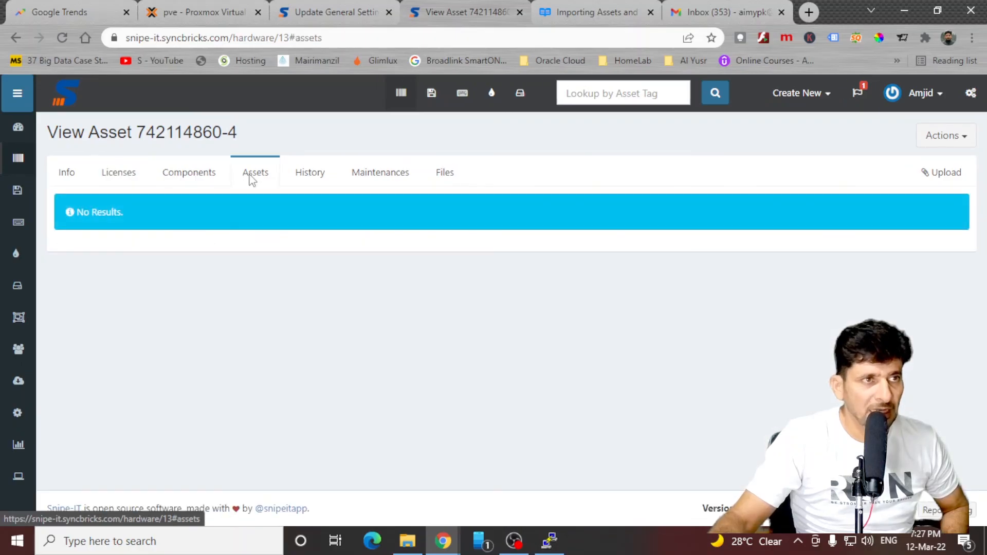
mouse_move(310, 172)
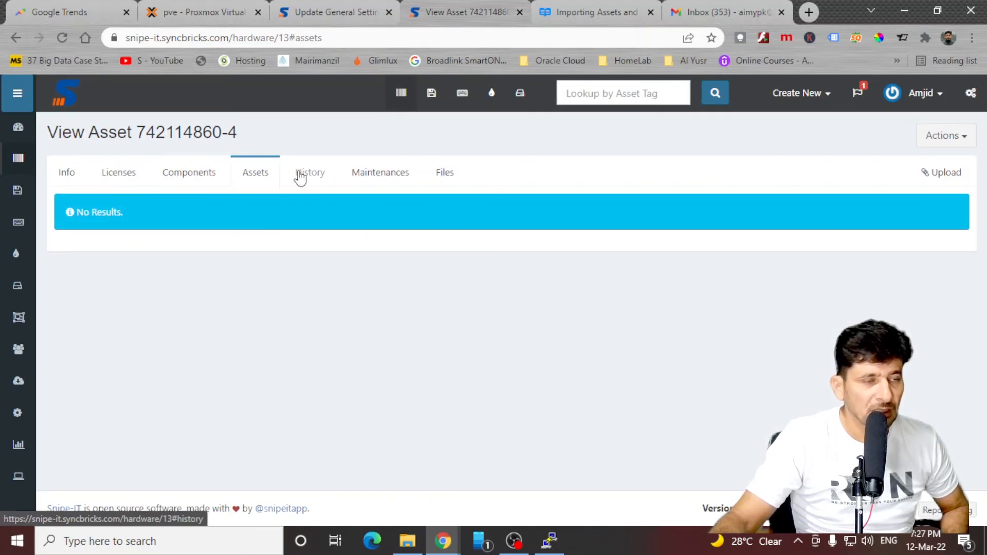
left_click(309, 172)
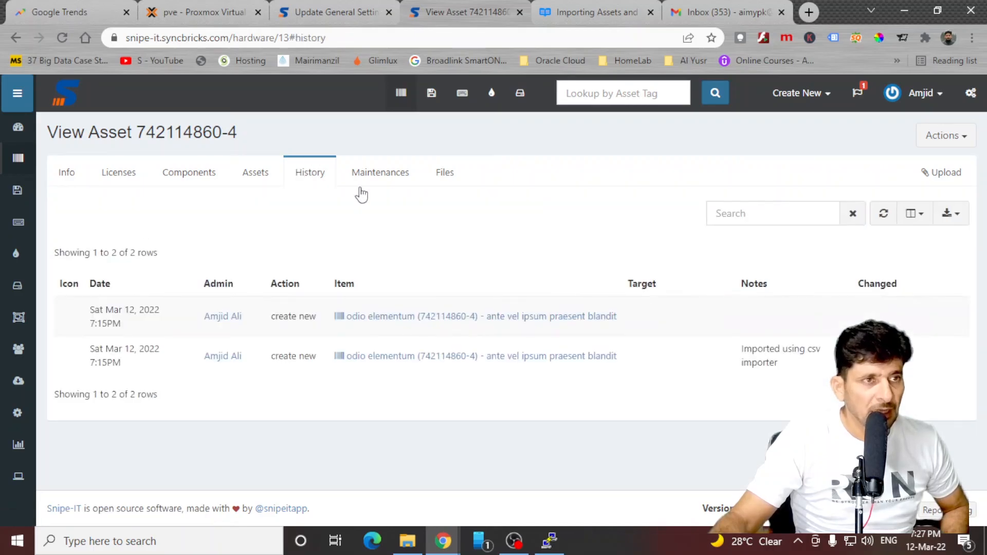
left_click(380, 171)
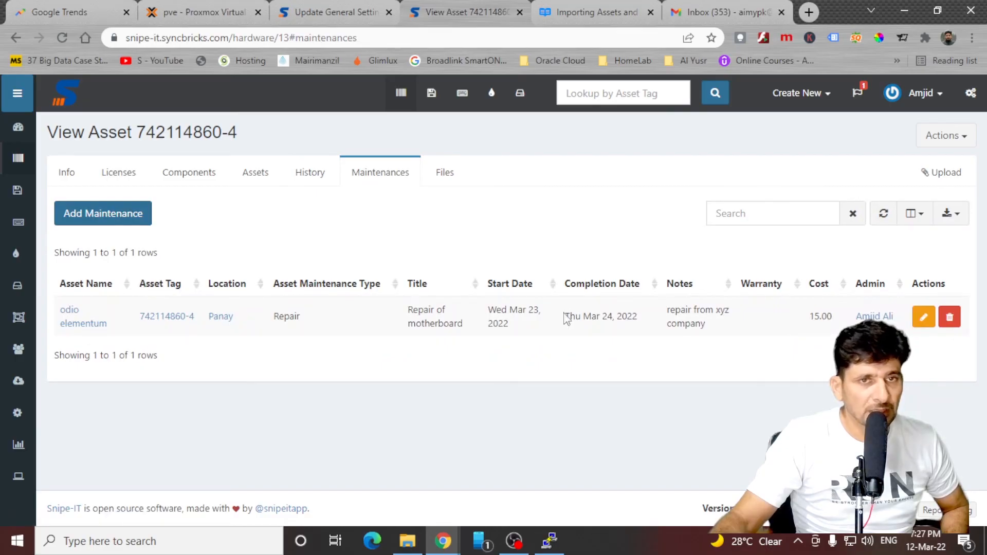
left_click(444, 171)
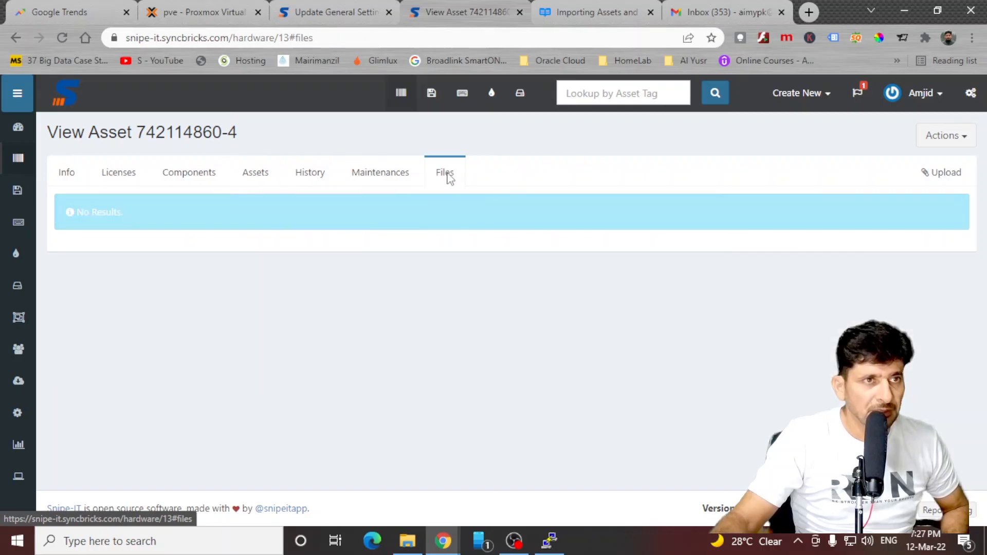
mouse_move(18, 380)
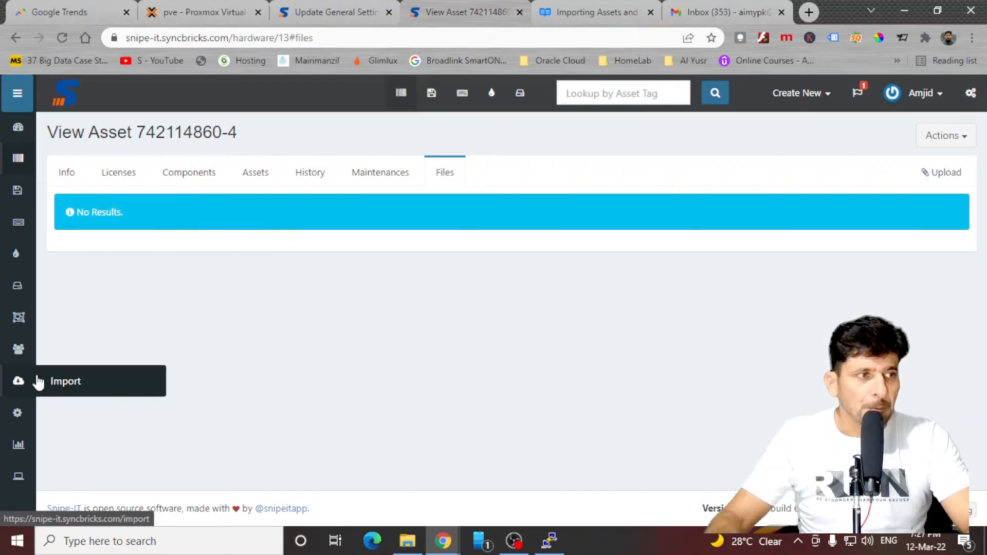
mouse_move(261, 282)
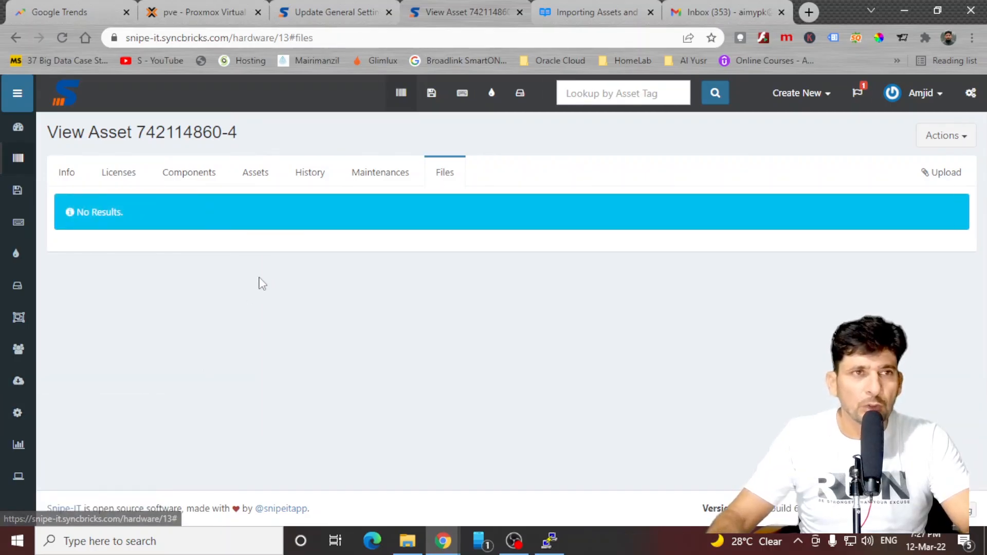